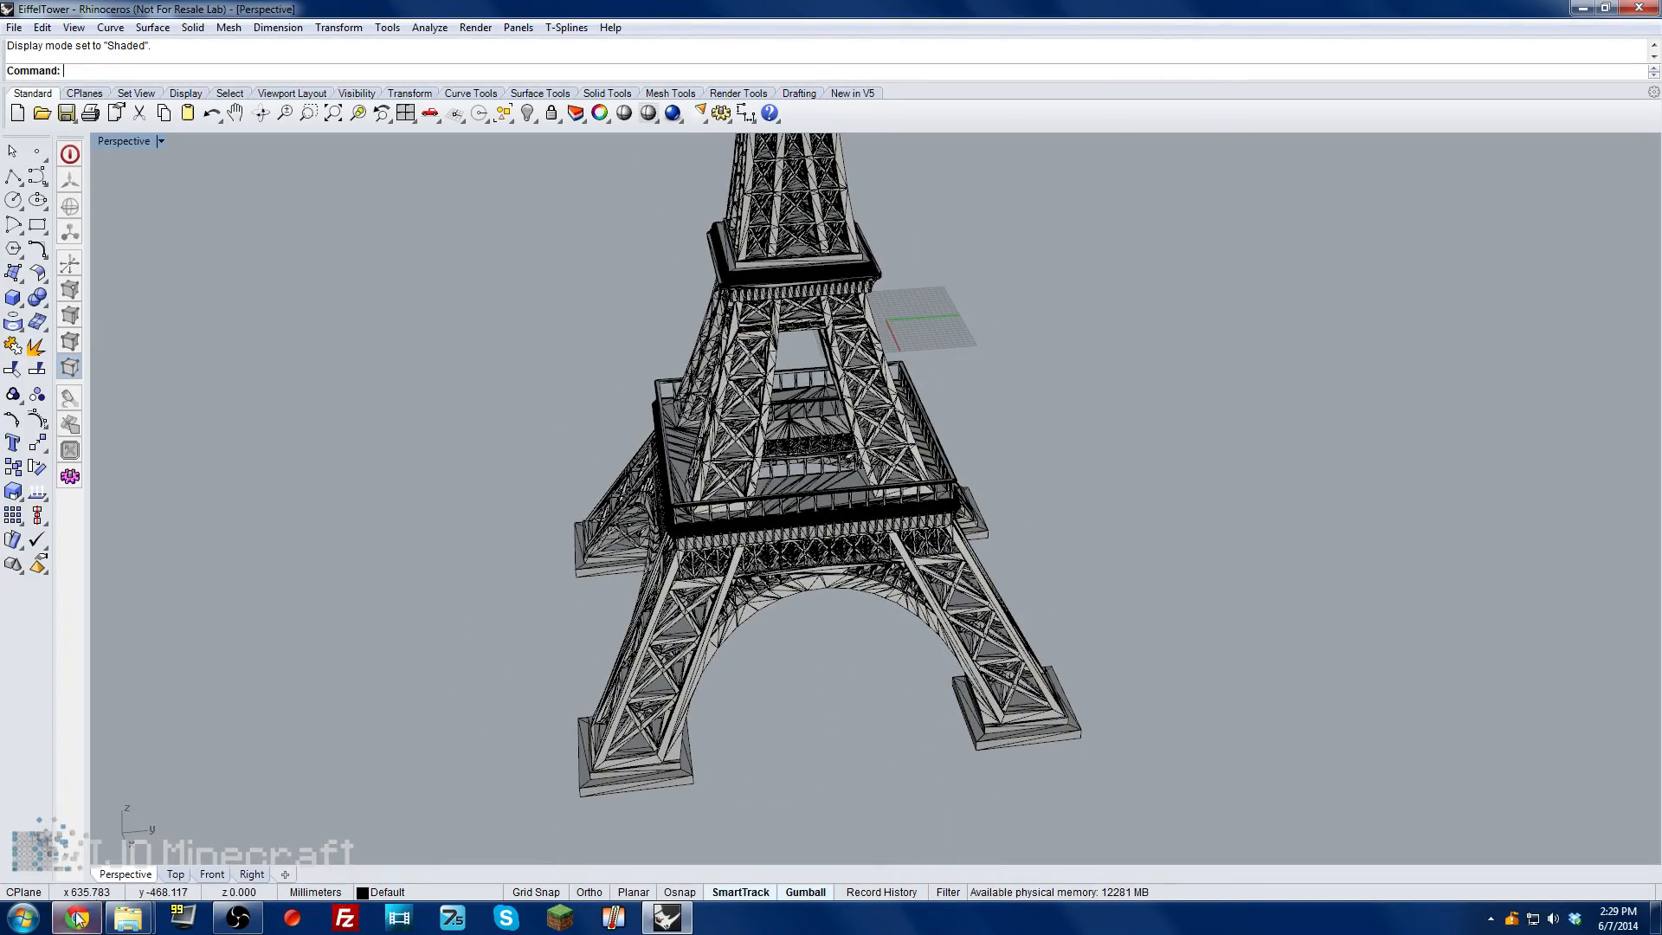
Step: Switch from Rhino to the Chrome window with the Google results
click(71, 918)
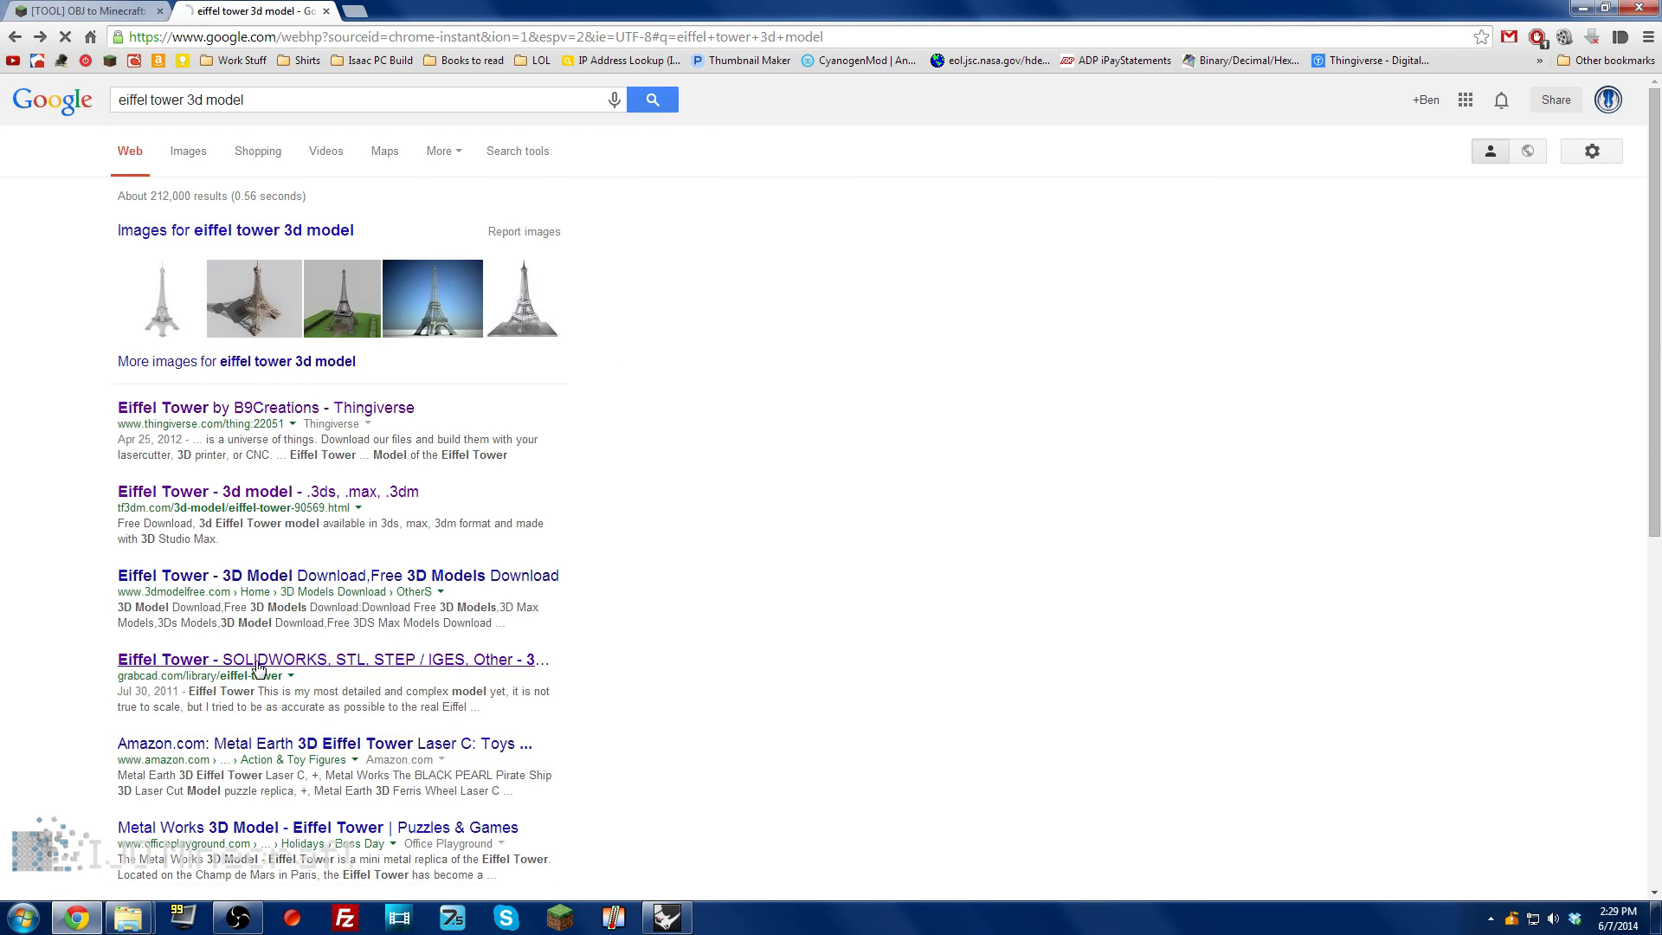
Step: Open the GrabCAD 'Eiffel Tower - SOLIDWORKS, STL, STEP / IGES' result
click(332, 658)
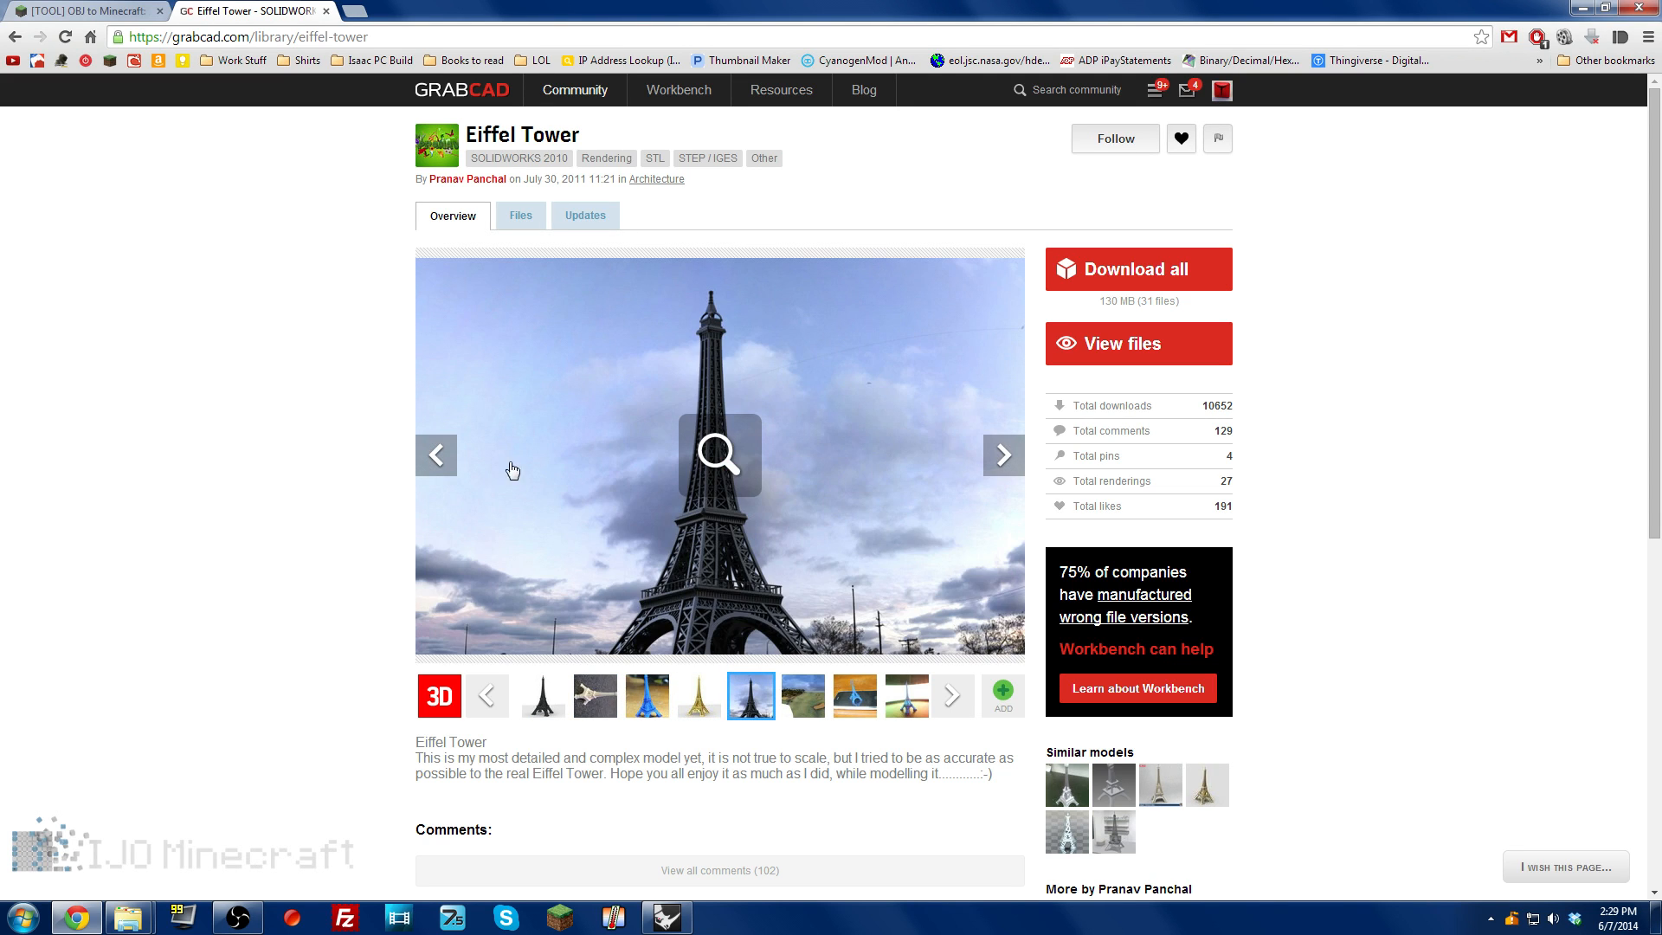
Step: View the model's file list and download Final Eiffel Tower.STL
scroll(down, 3)
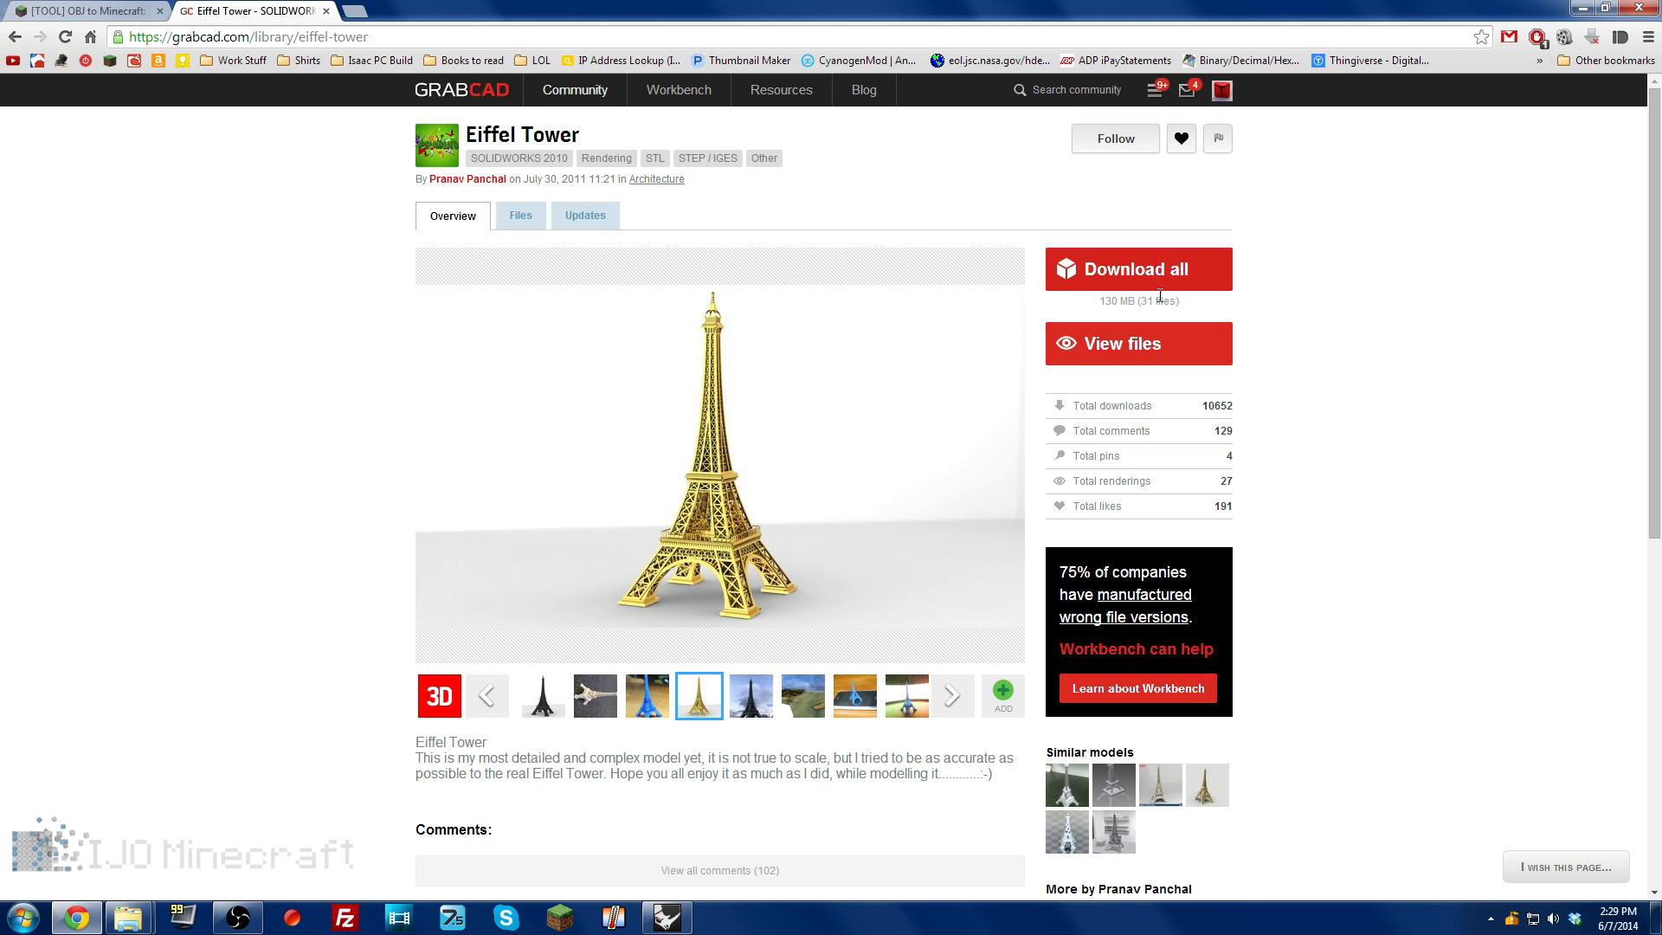
click(1111, 343)
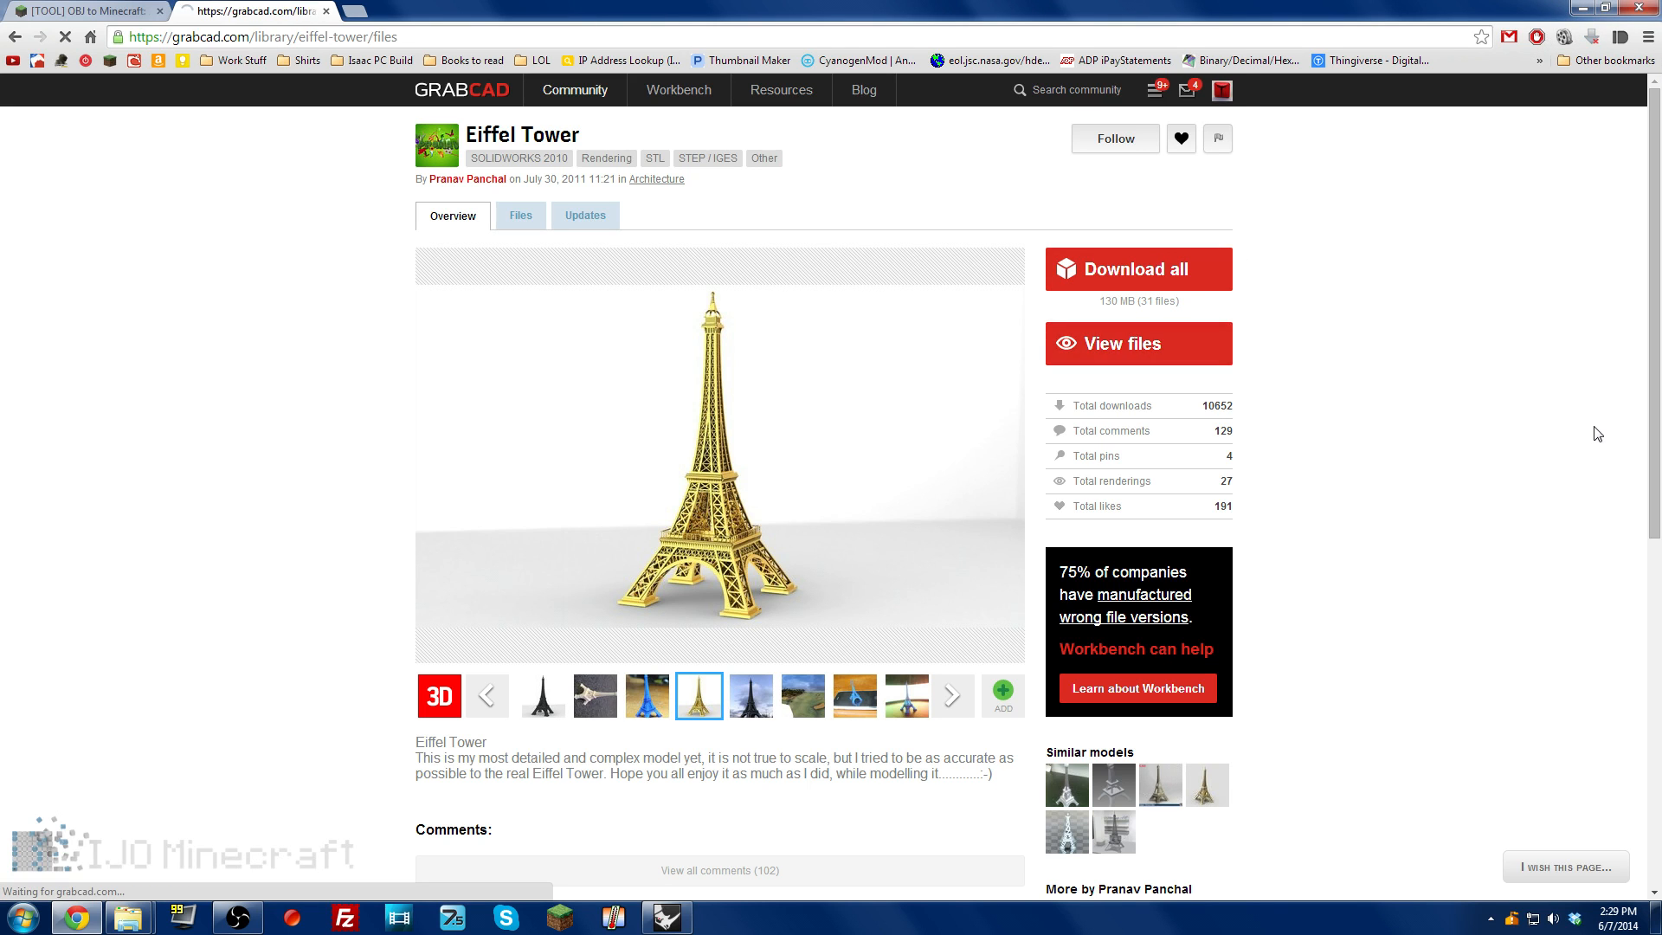
click(520, 215)
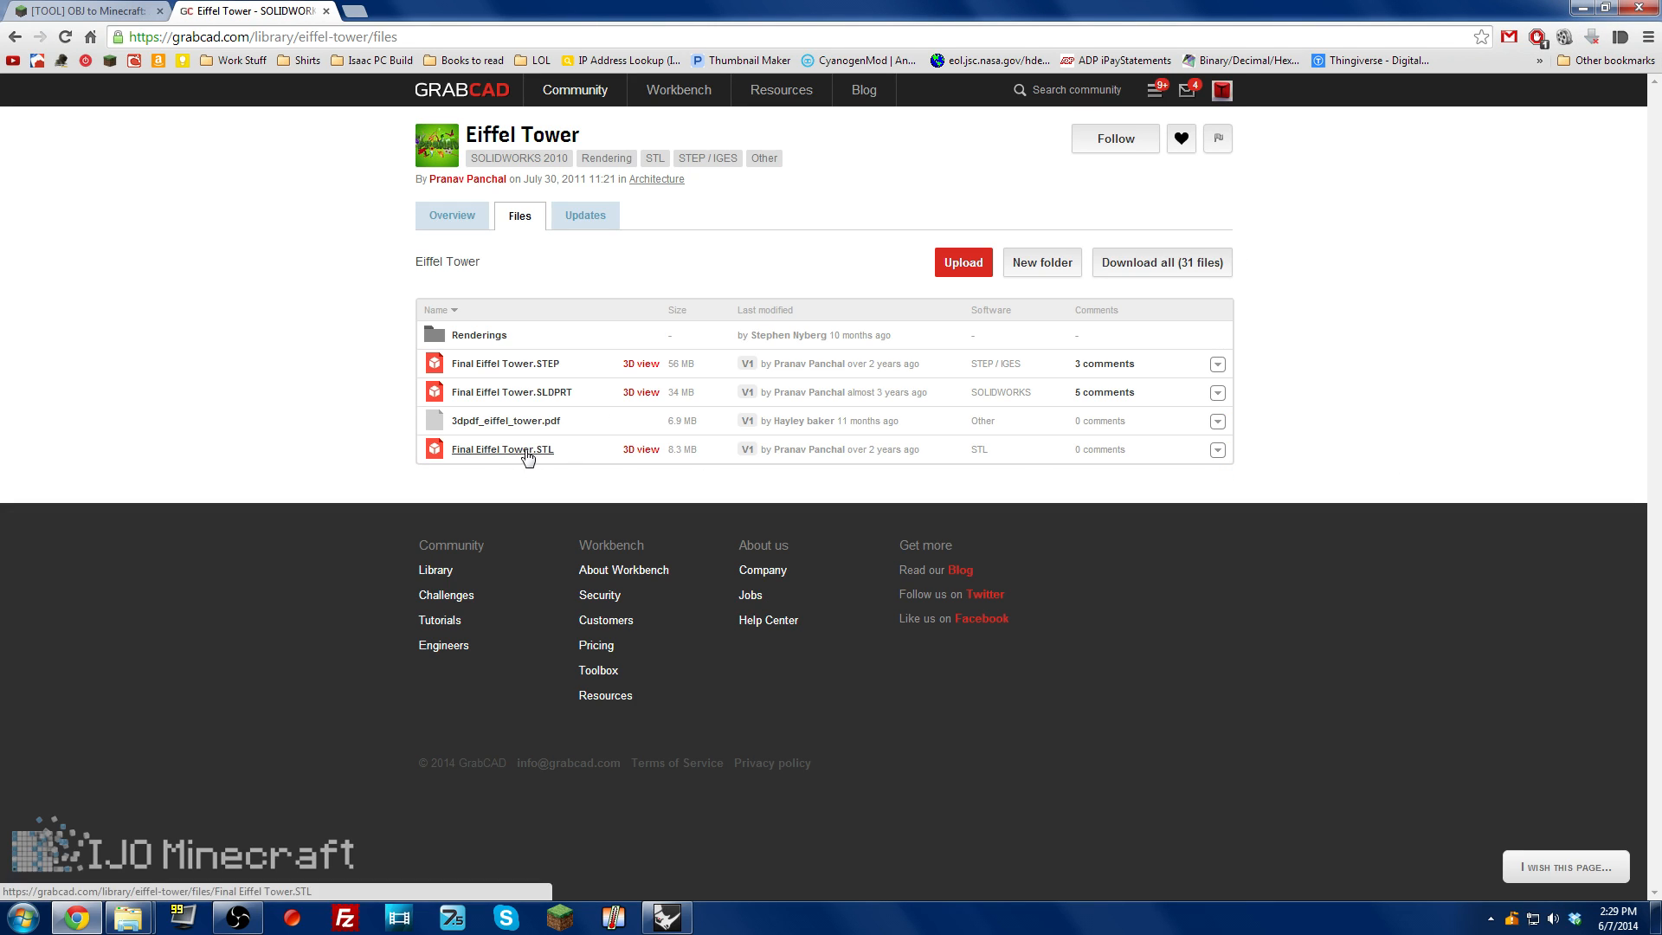
mouse_move(984, 448)
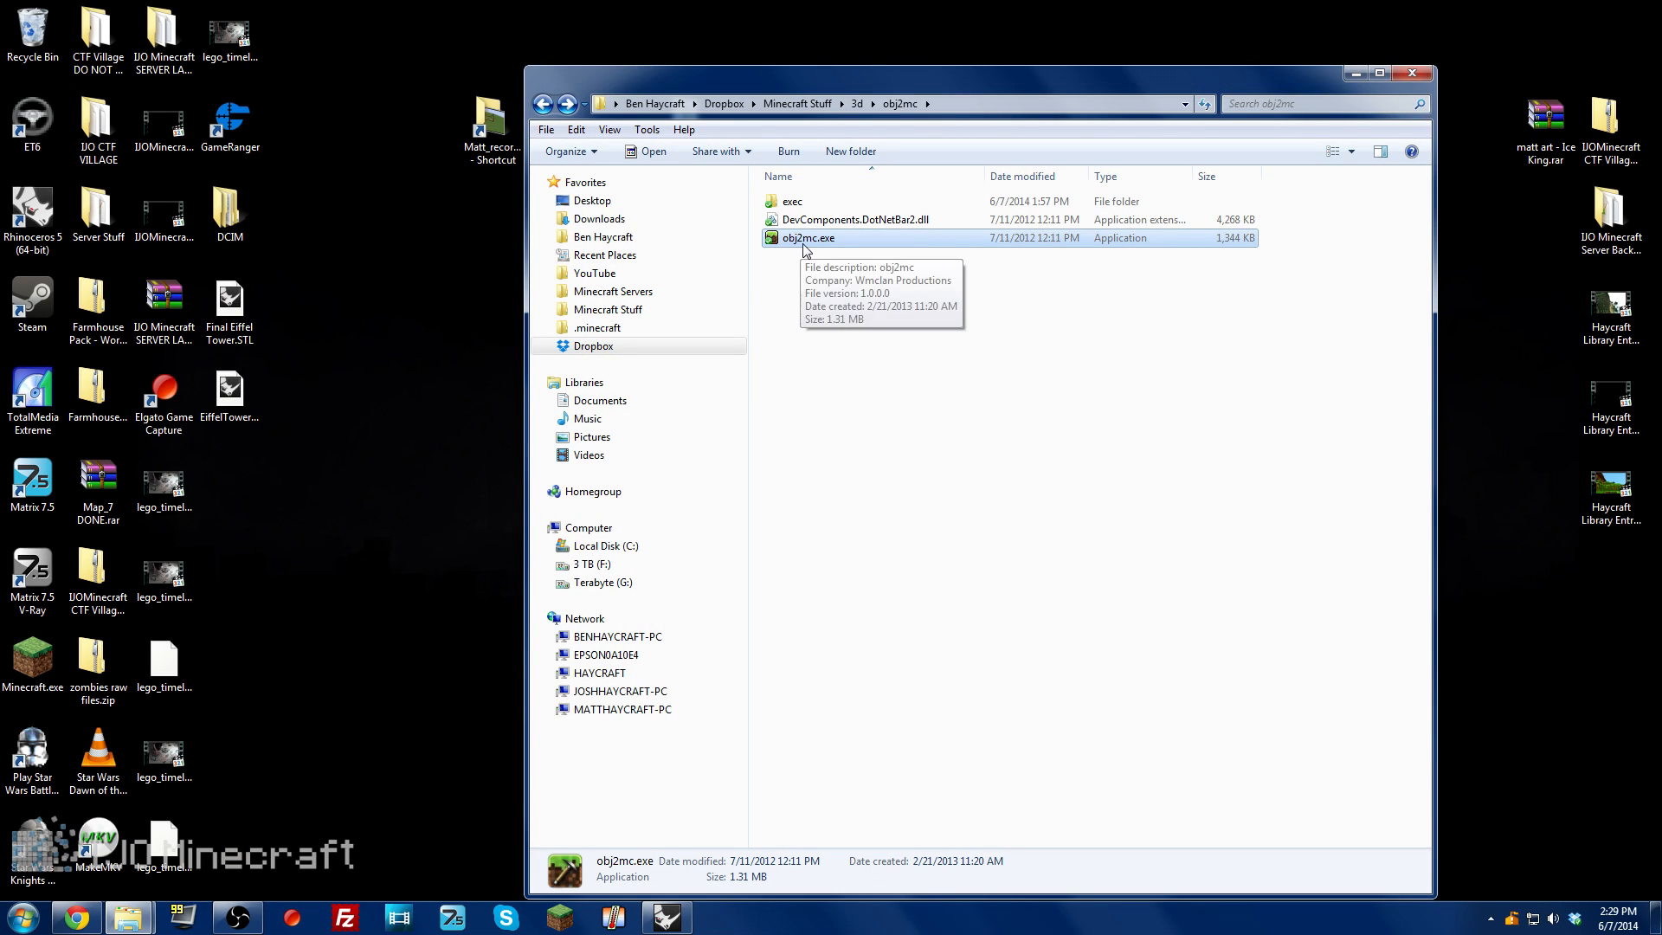
mouse_move(1035, 389)
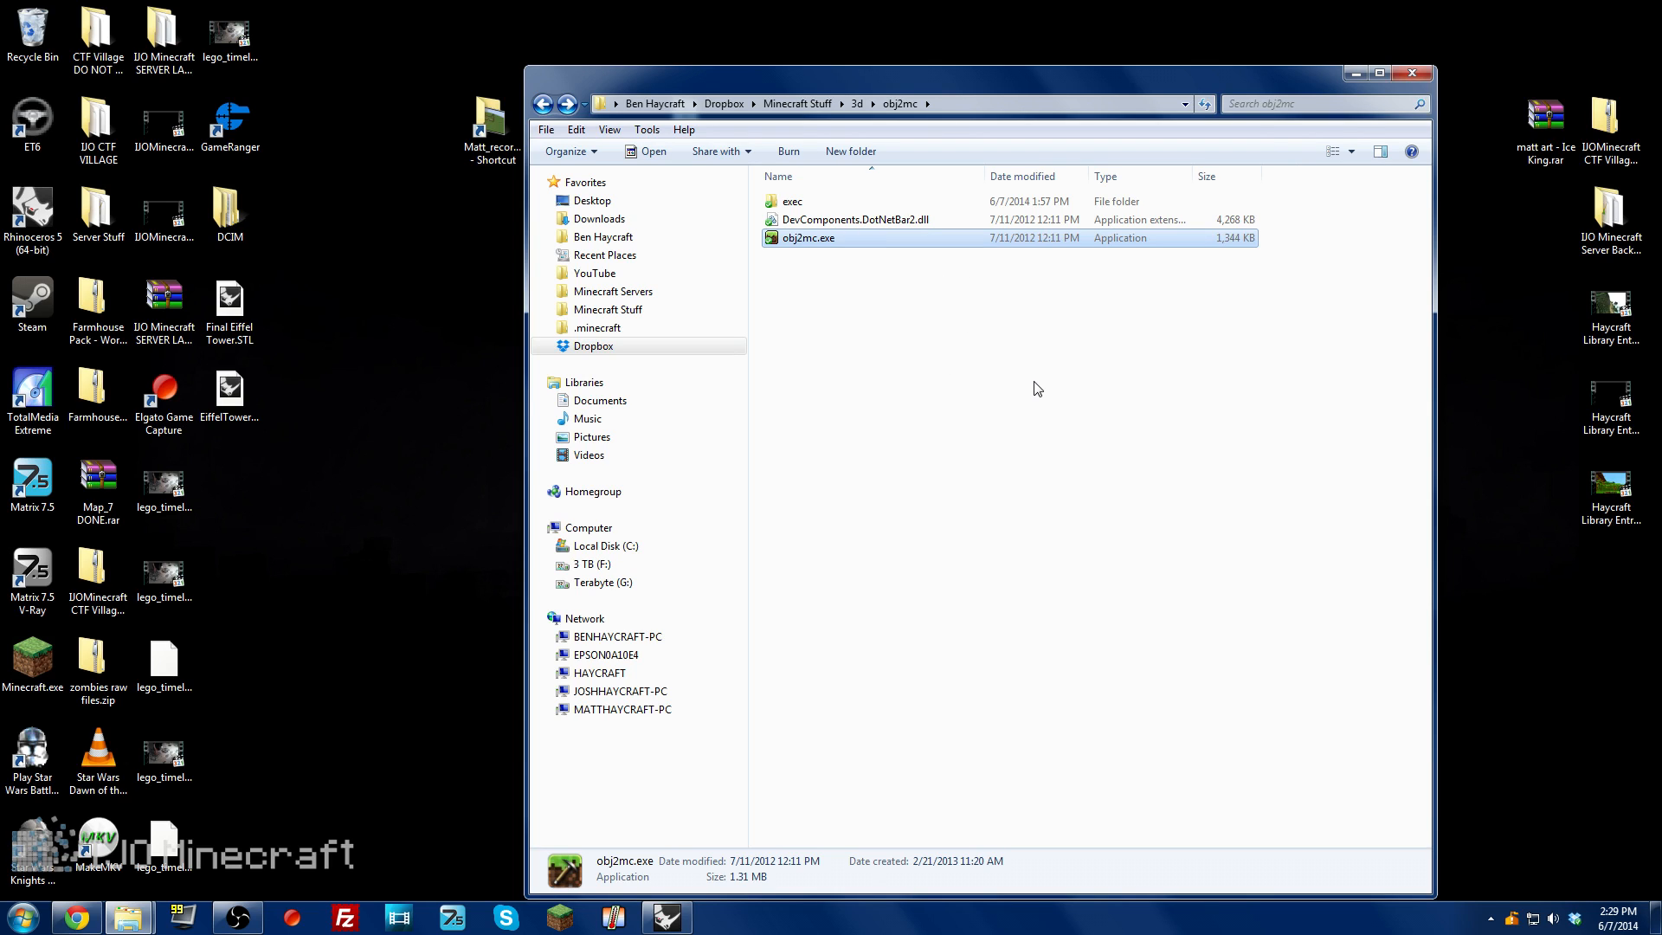
mouse_move(921, 376)
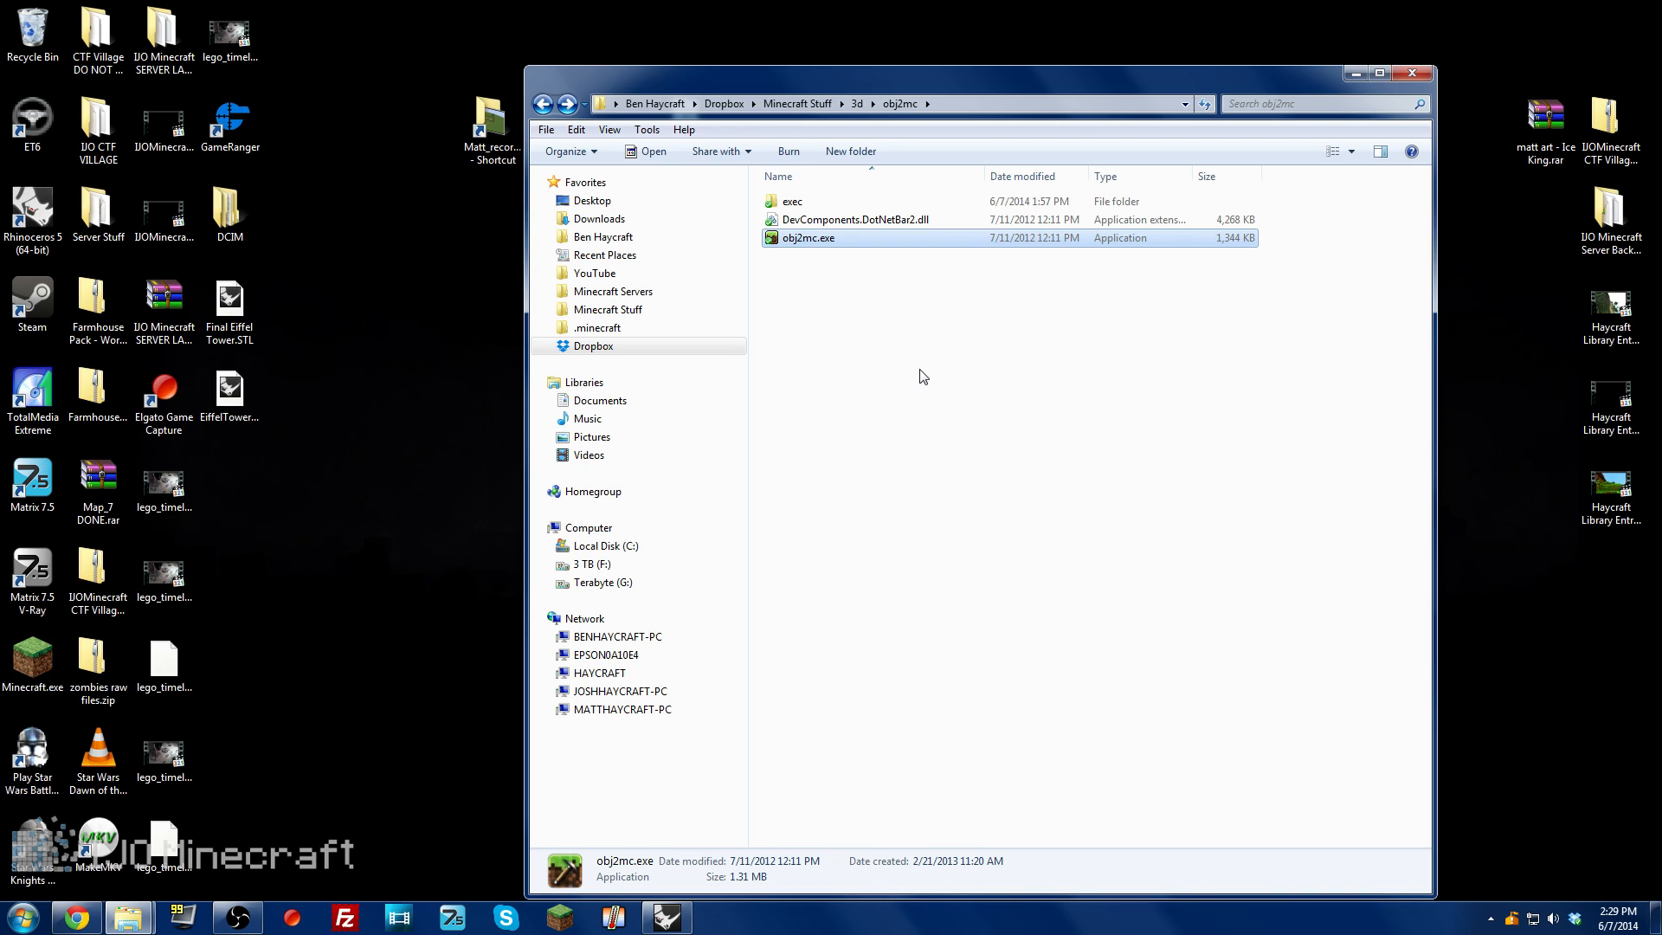
mouse_move(383, 615)
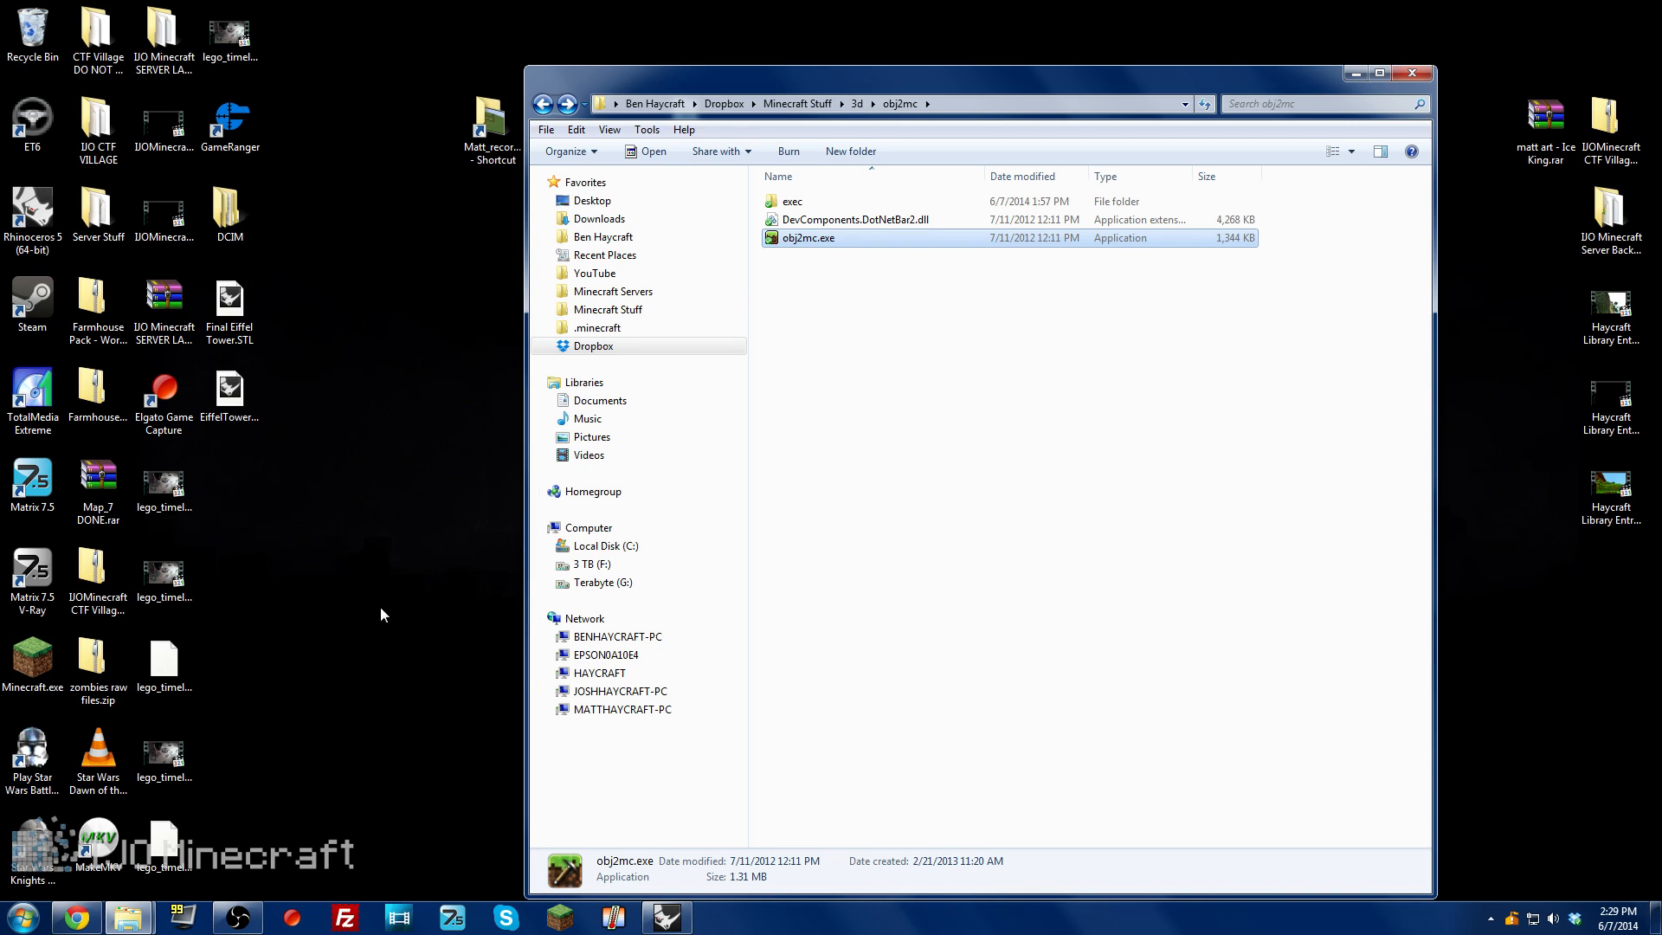
click(915, 347)
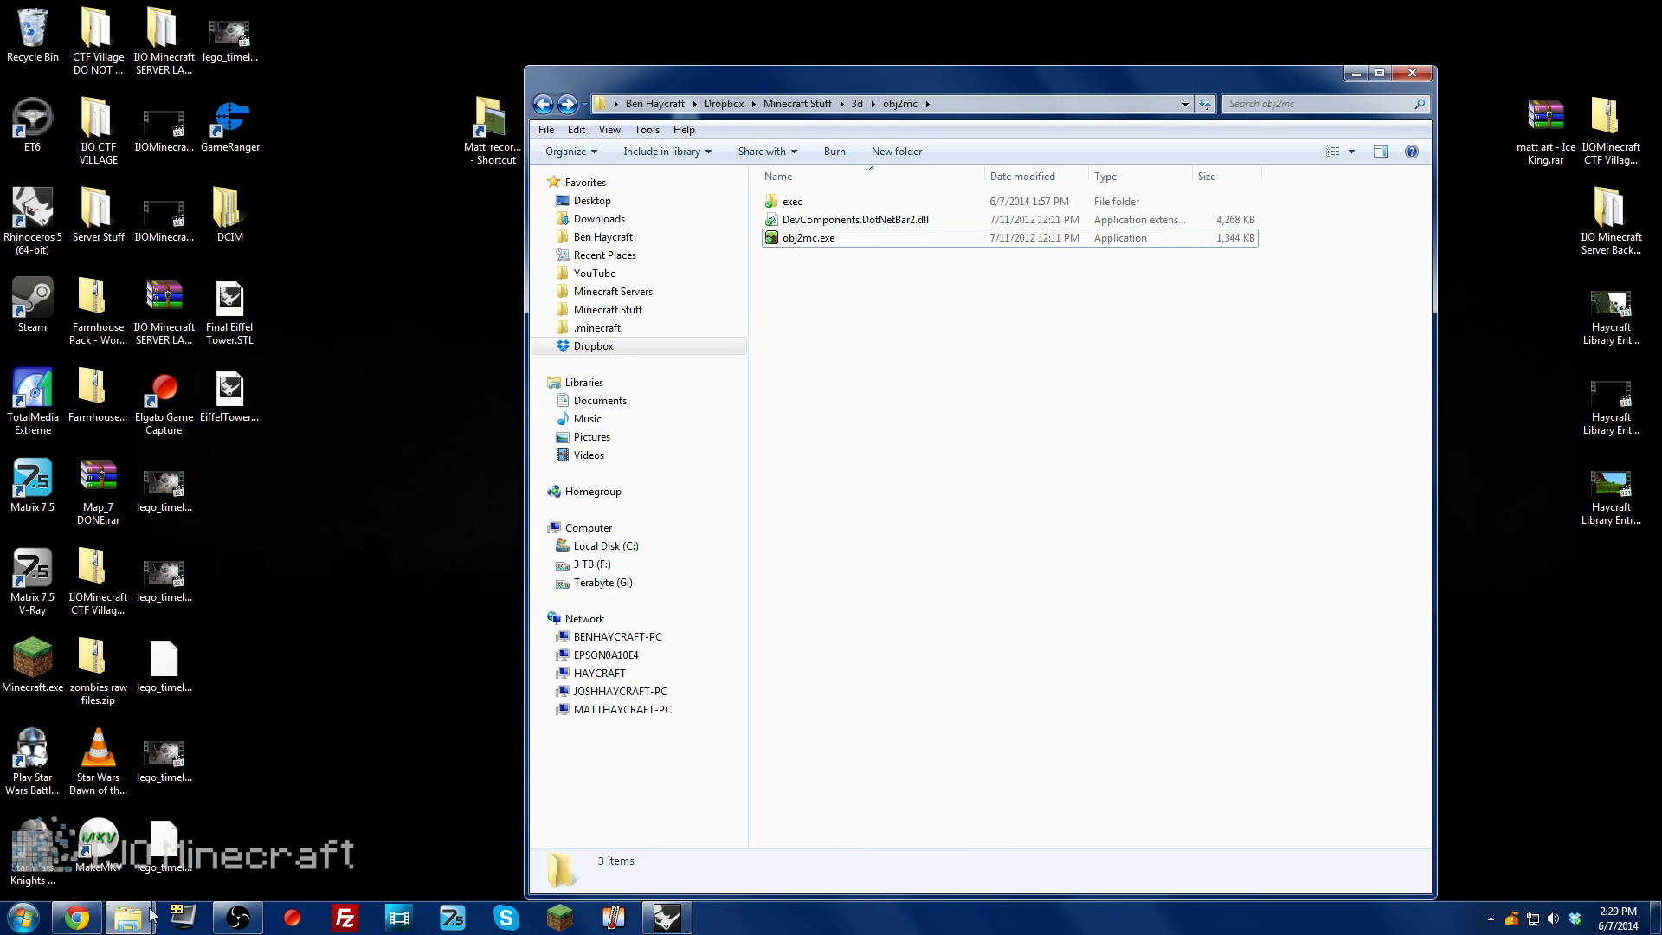
click(229, 310)
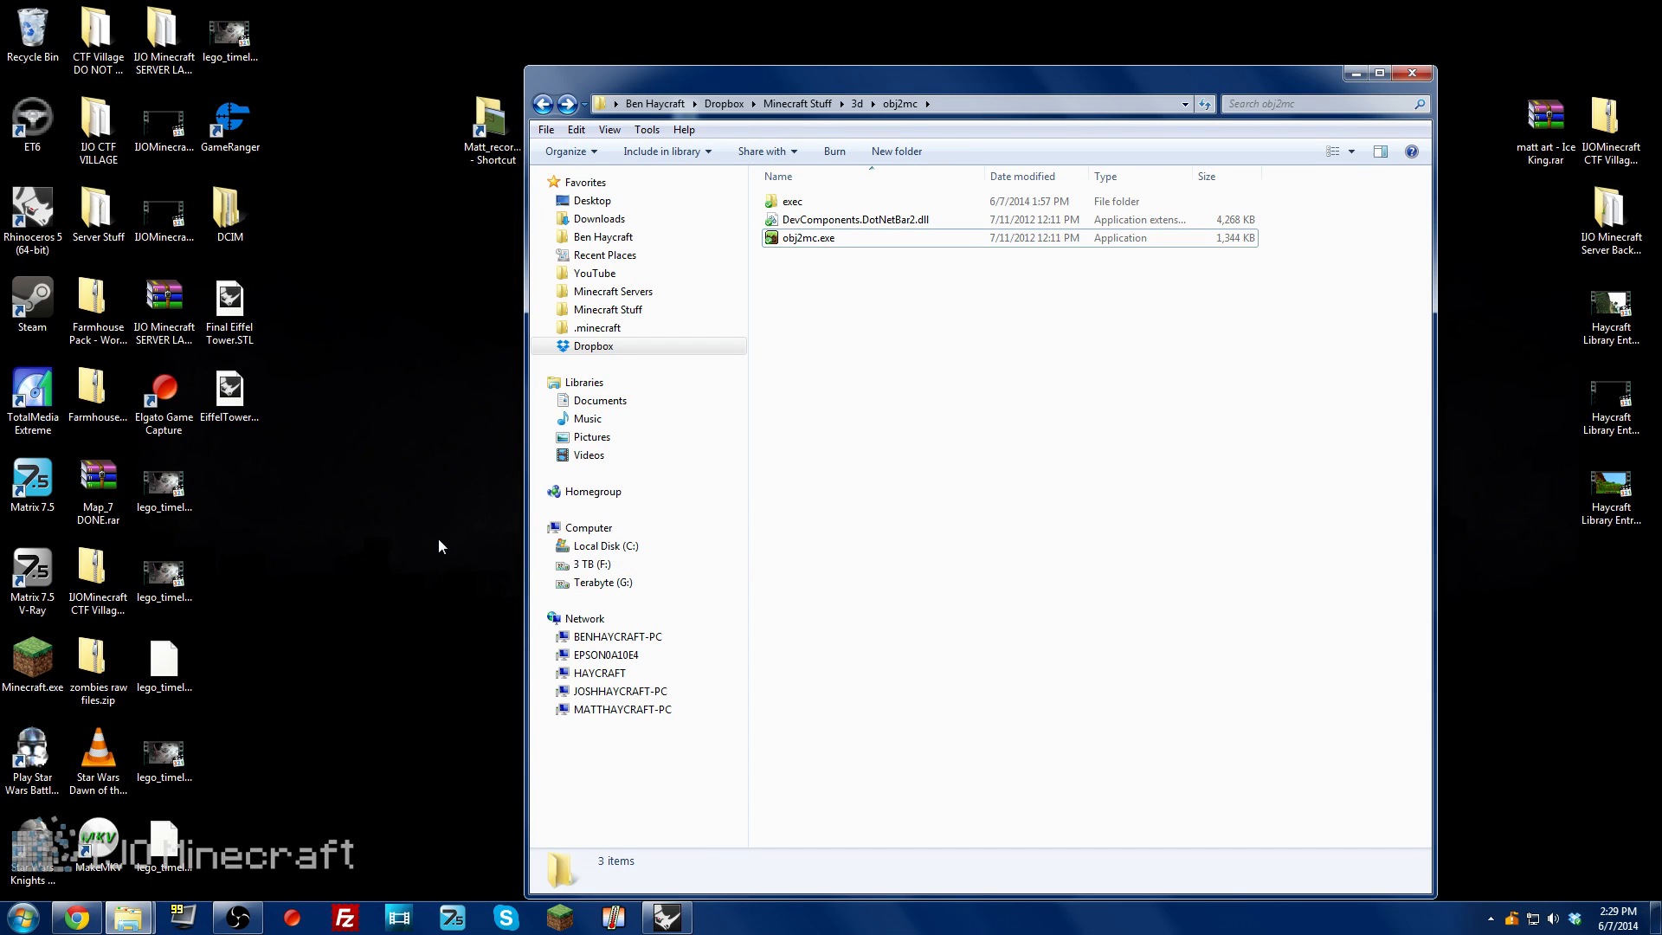
click(228, 390)
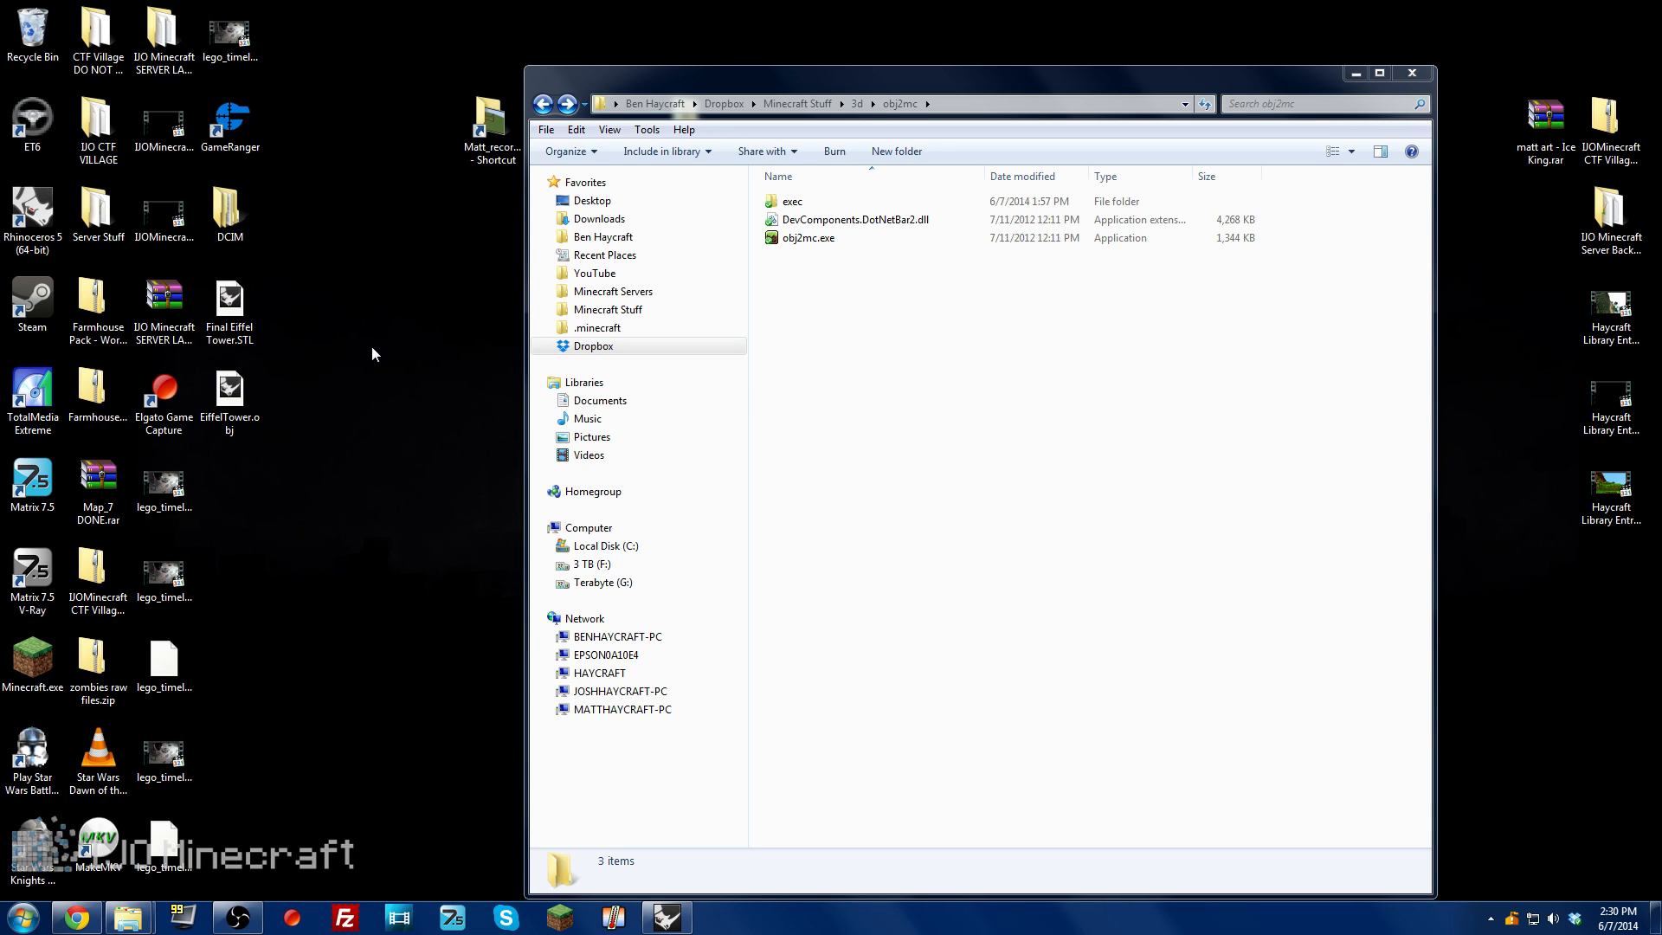
click(229, 390)
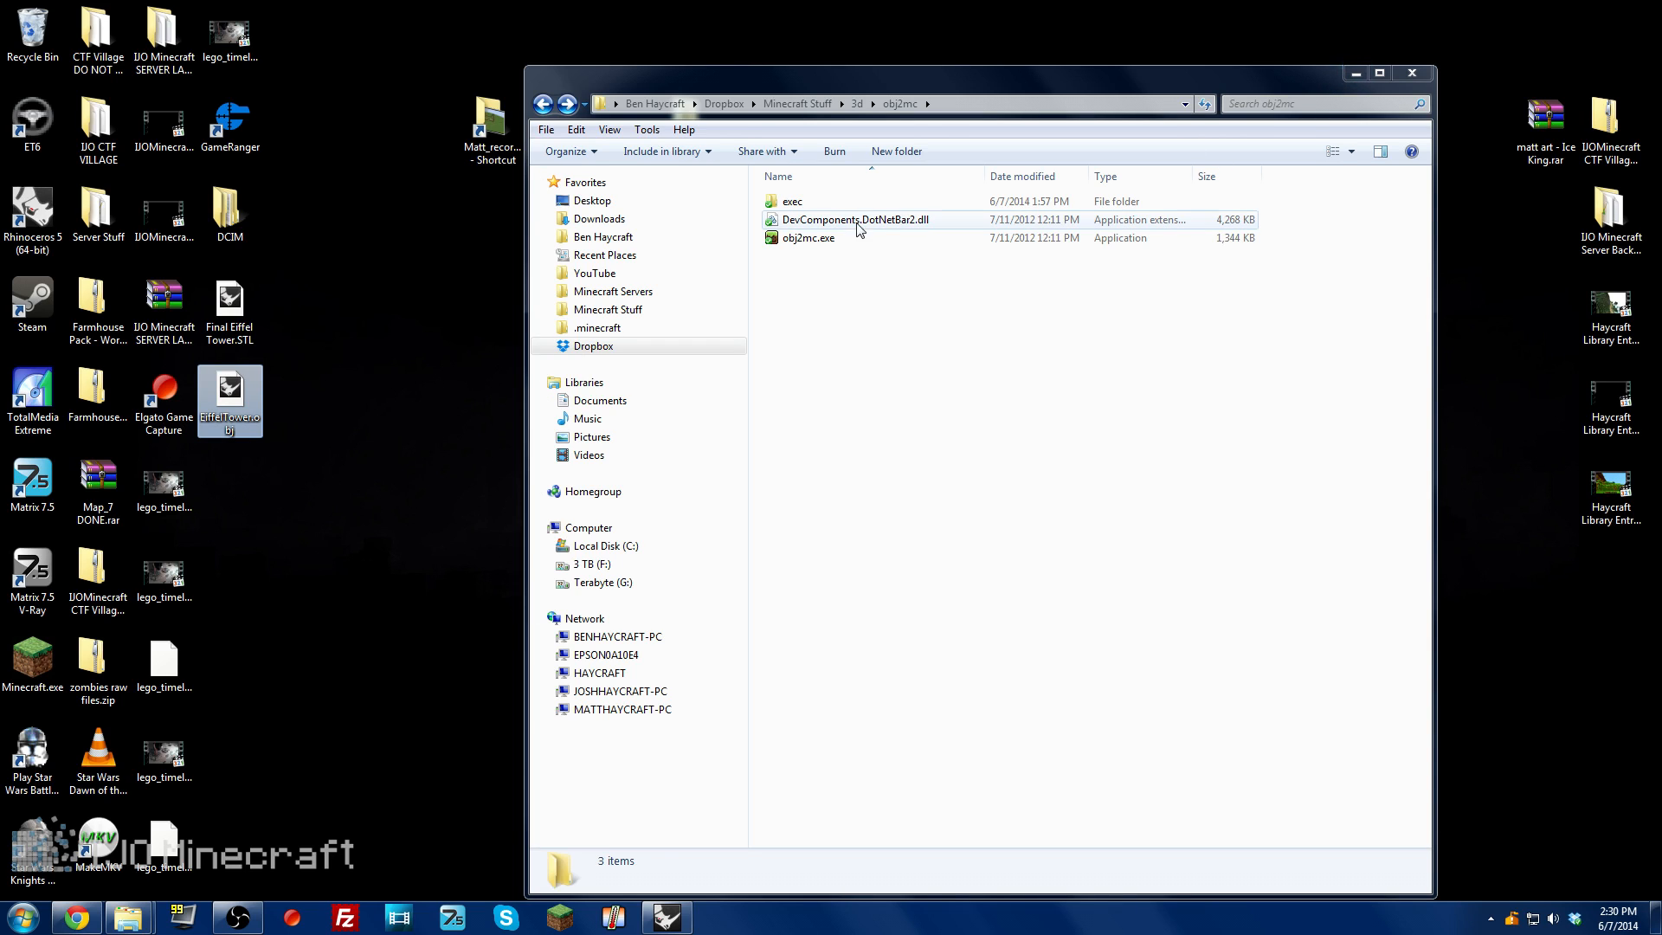
click(809, 238)
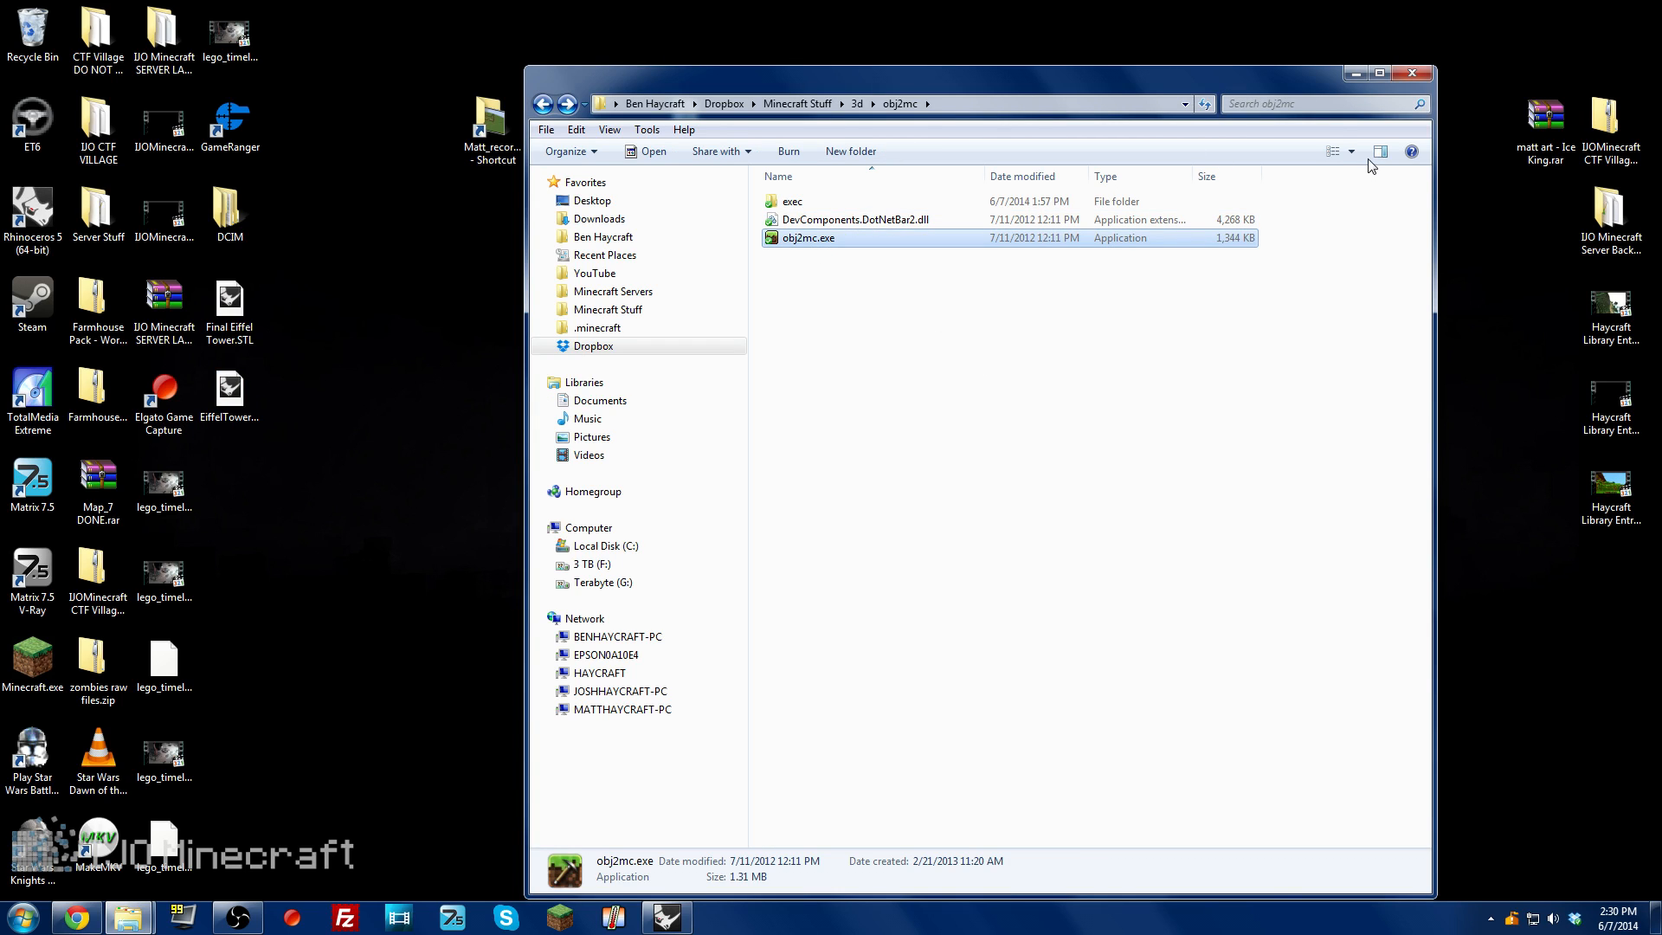
Step: Launch obj2mc and load EiffelTower.obj from the Desktop as the input model
double_click(809, 237)
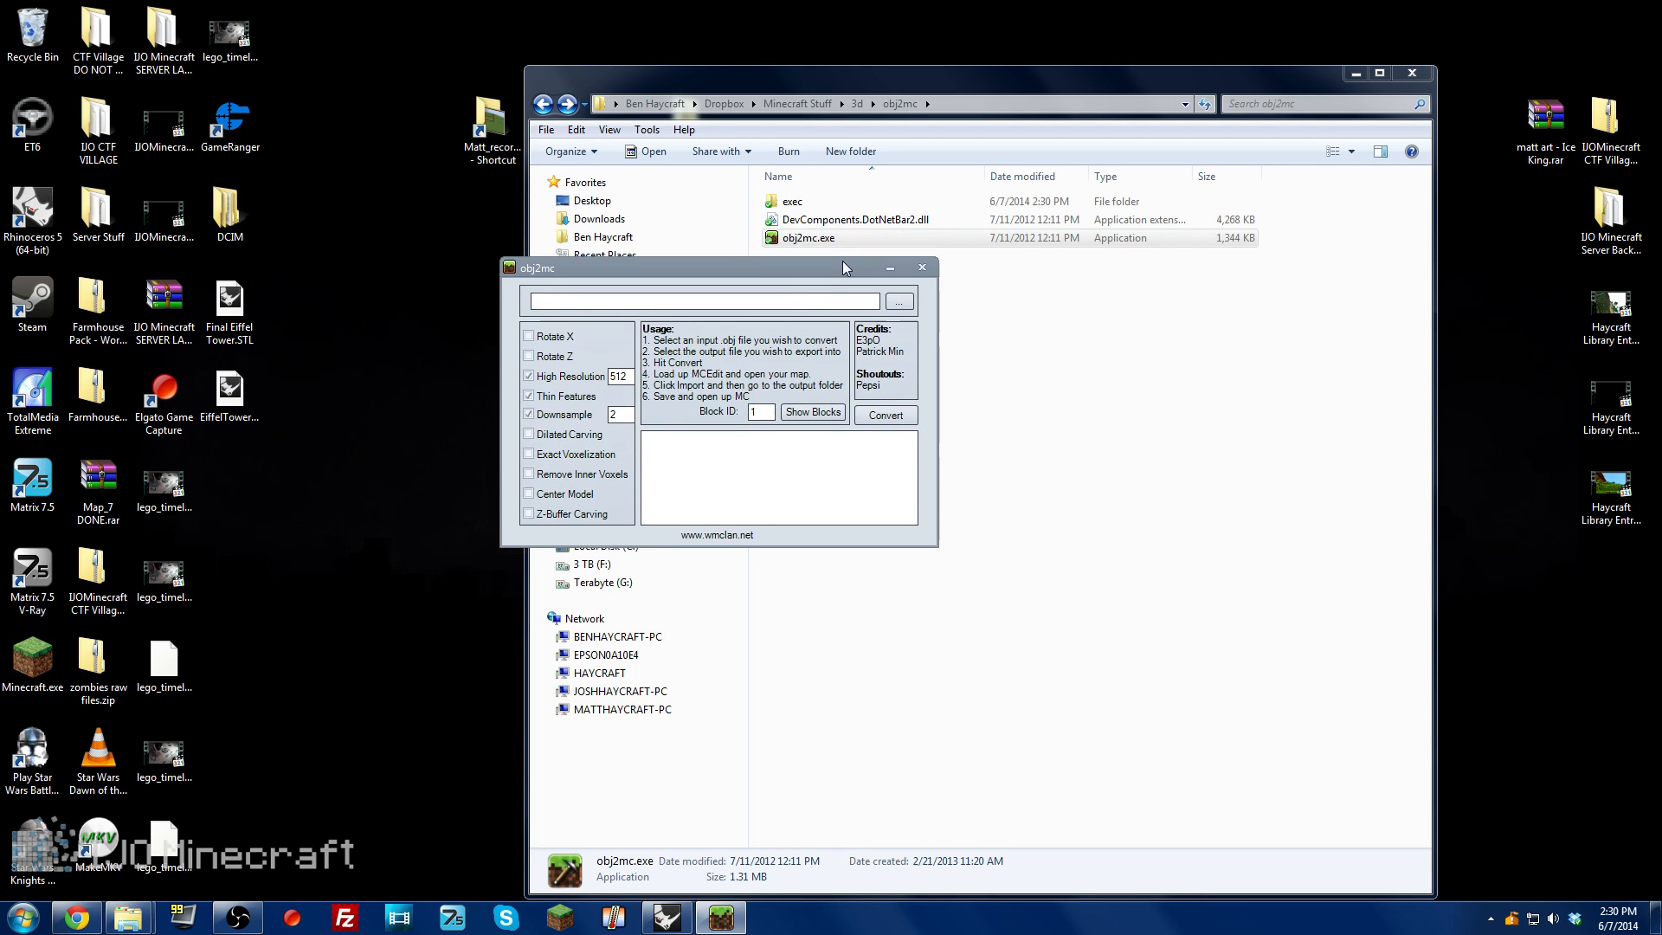
click(897, 300)
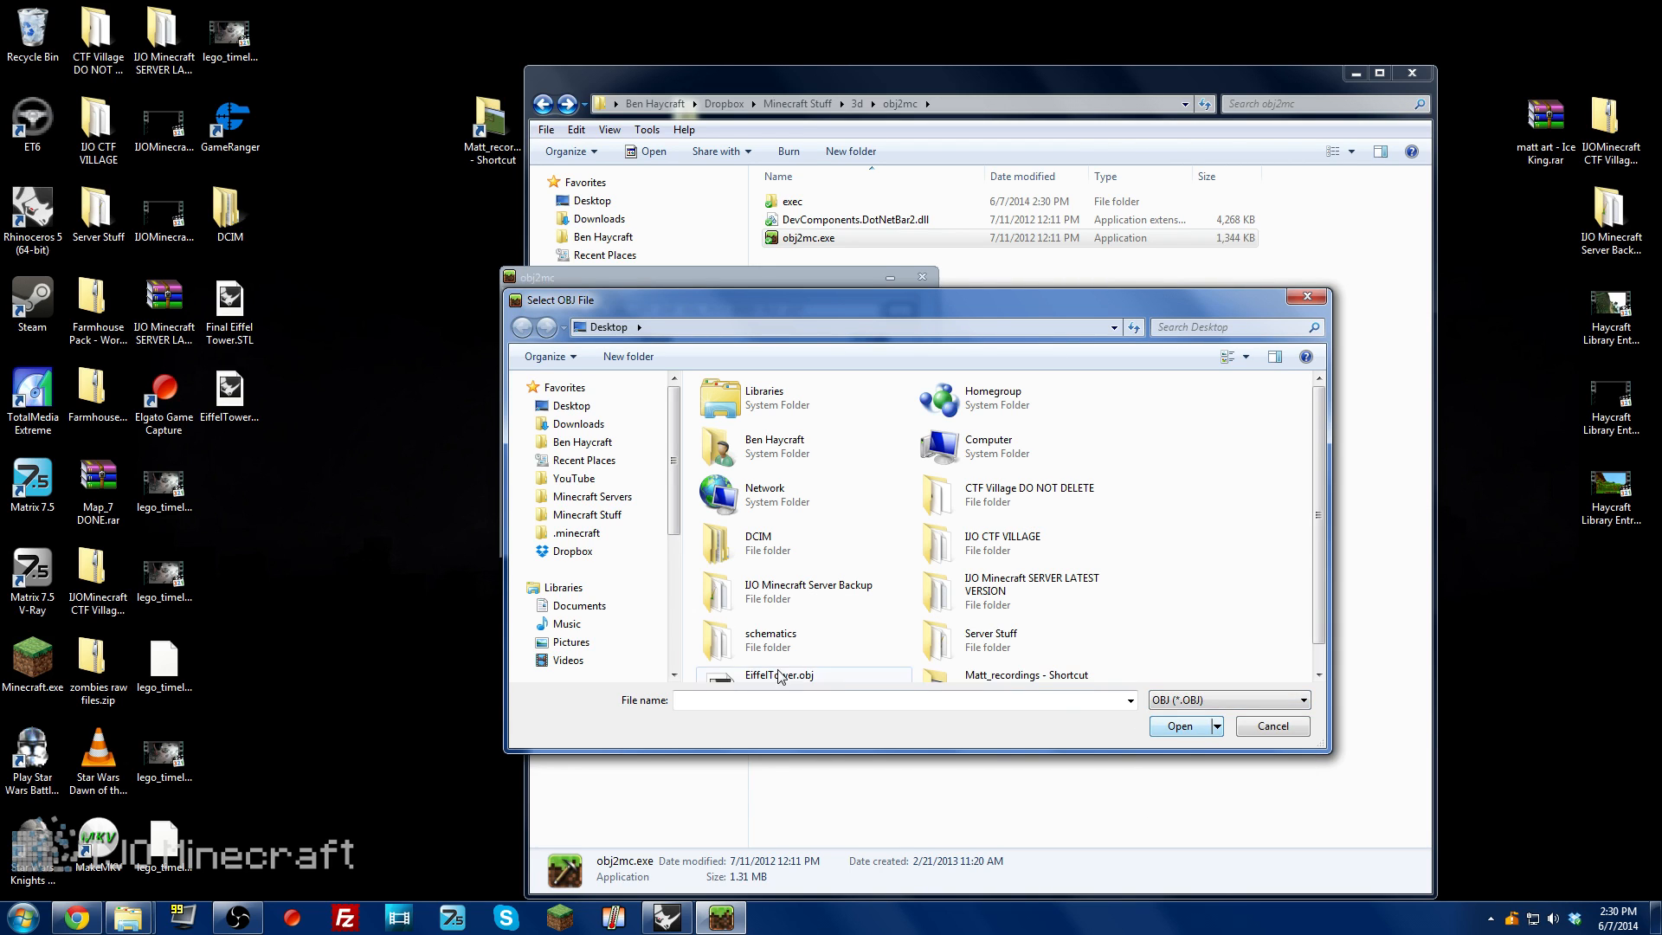
click(779, 675)
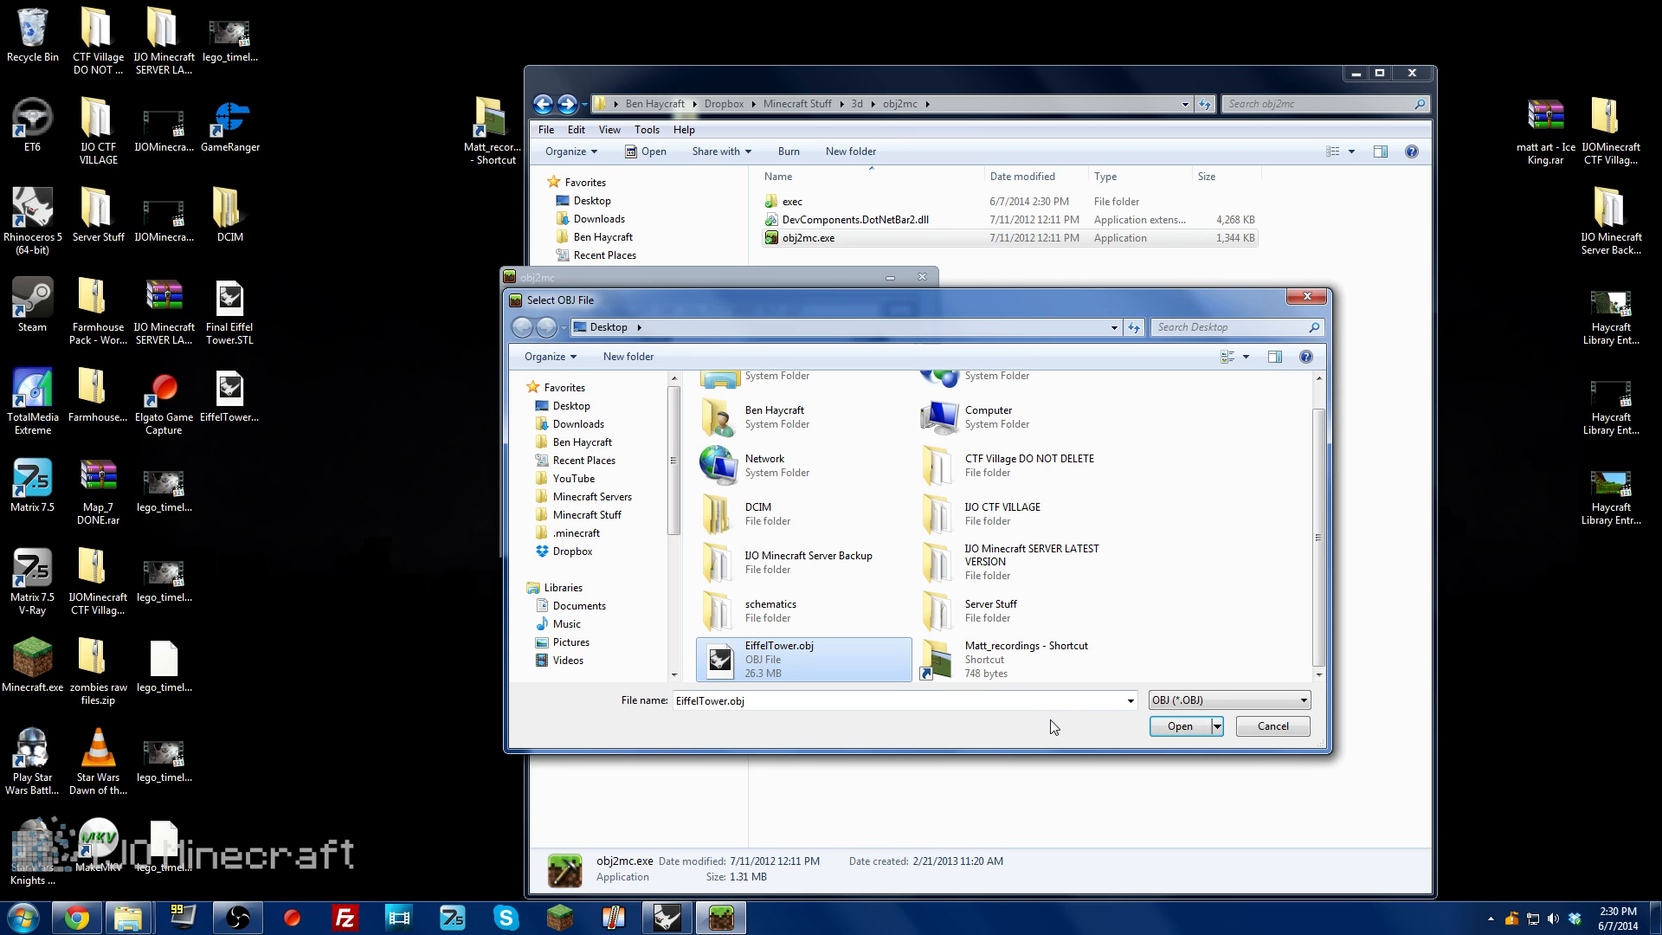
click(1177, 725)
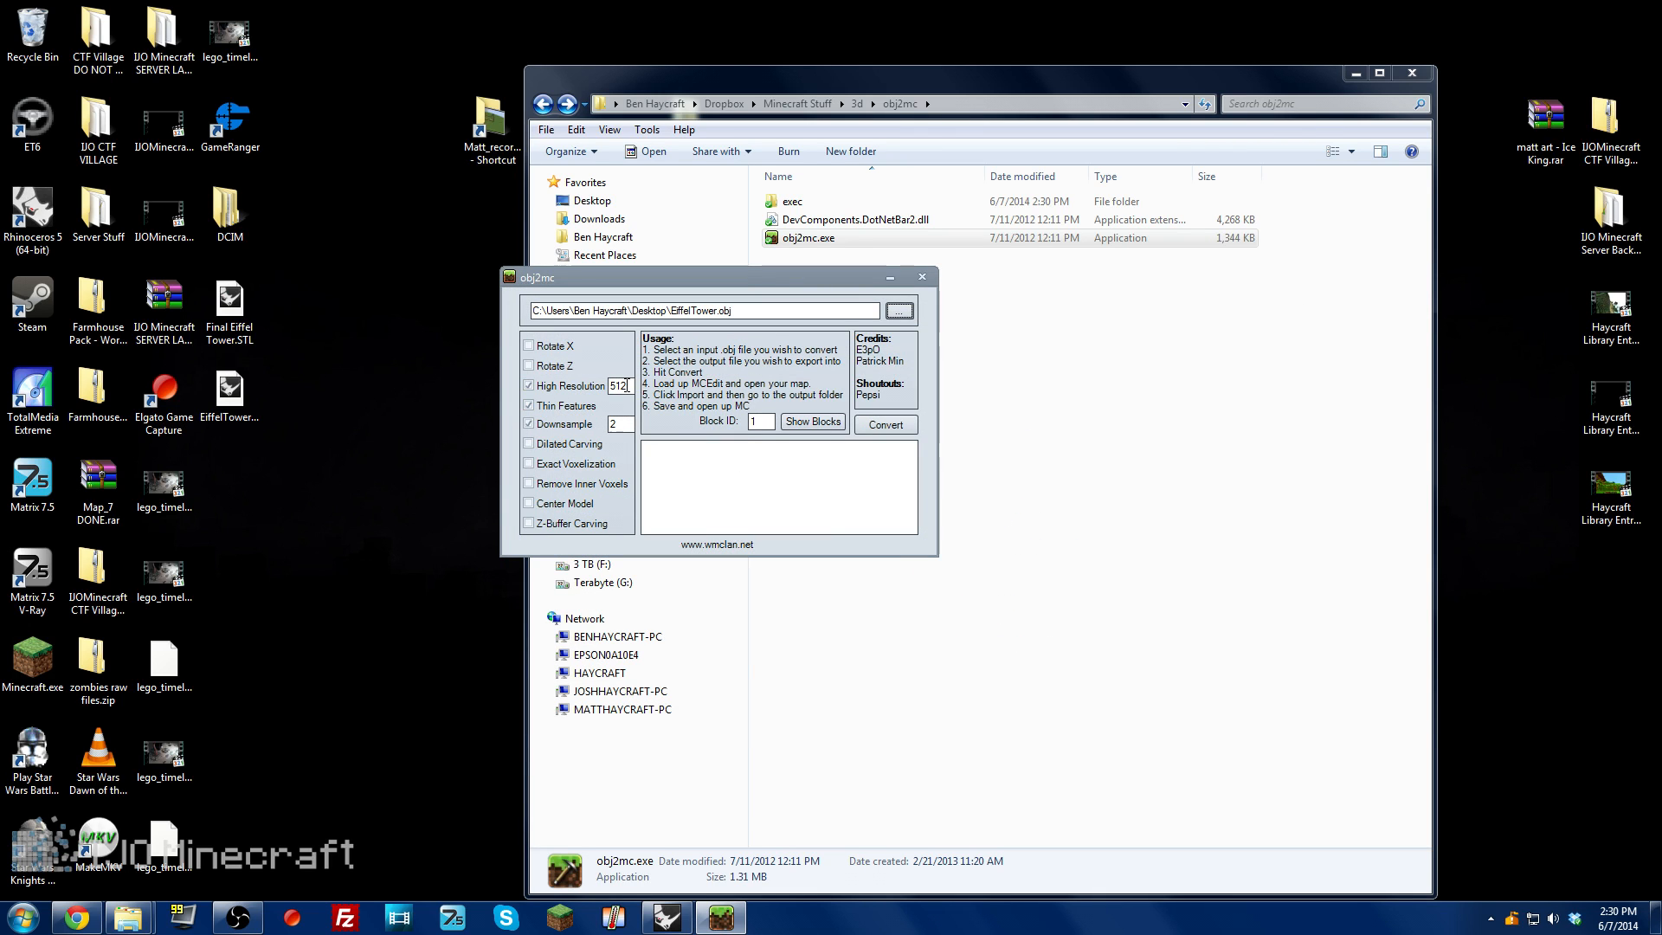
click(528, 405)
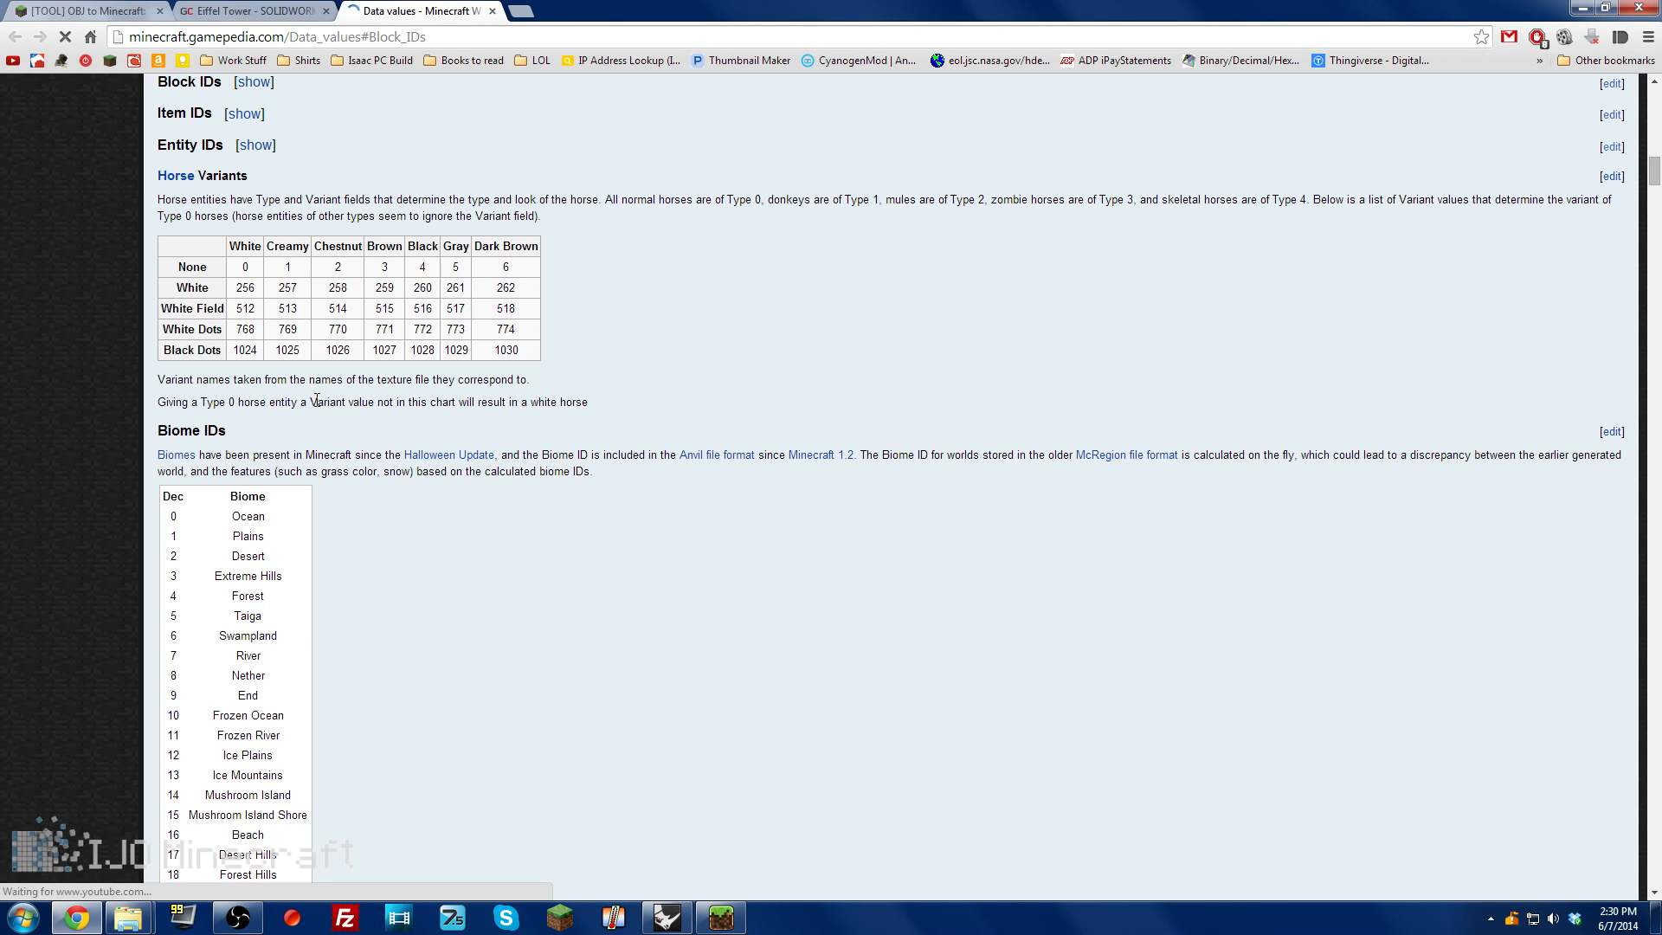
Step: Search the Data values page for 'ron' and view the block ID picture chart
scroll(down, 3)
text(i)
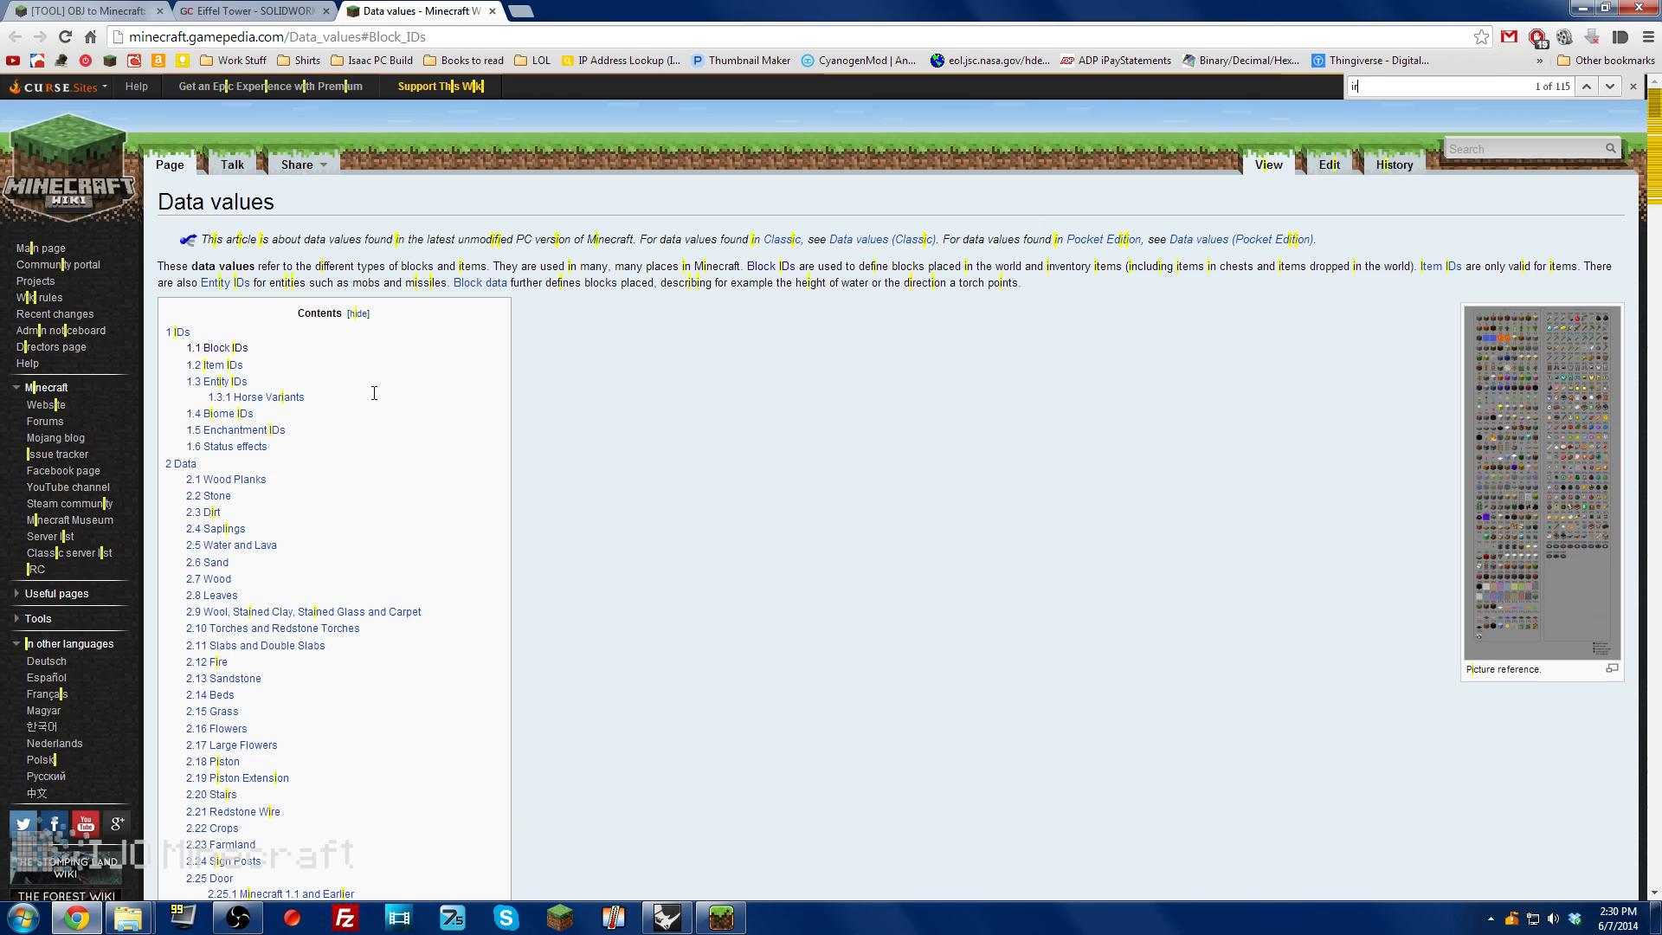
text(ron)
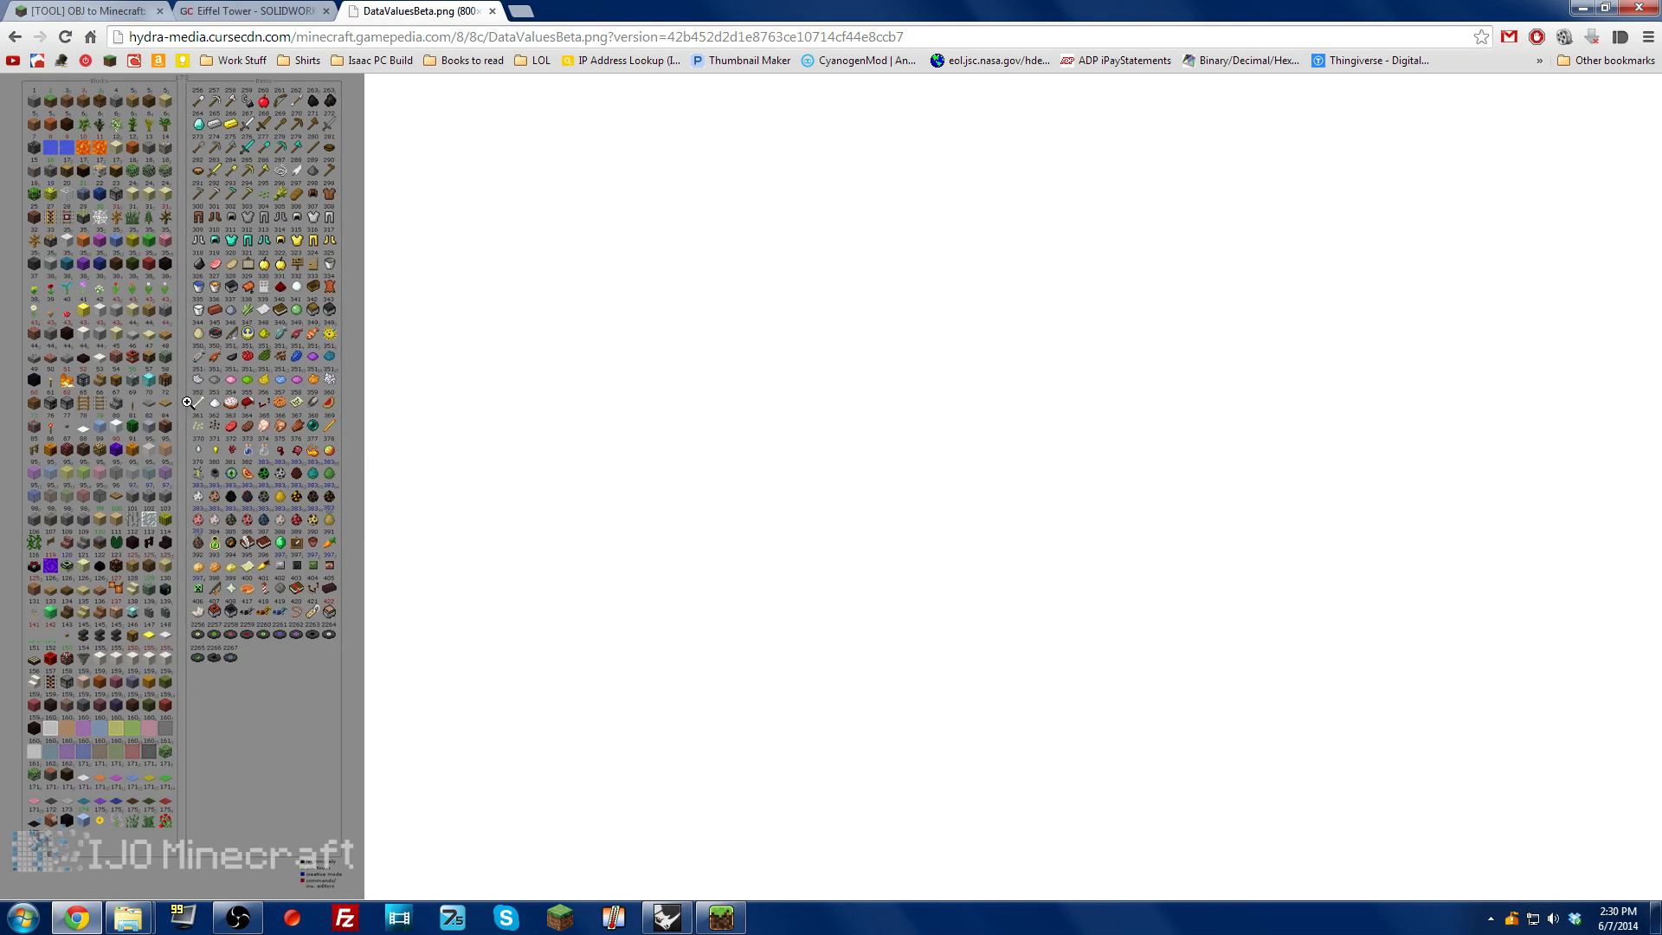
mouse_move(83, 509)
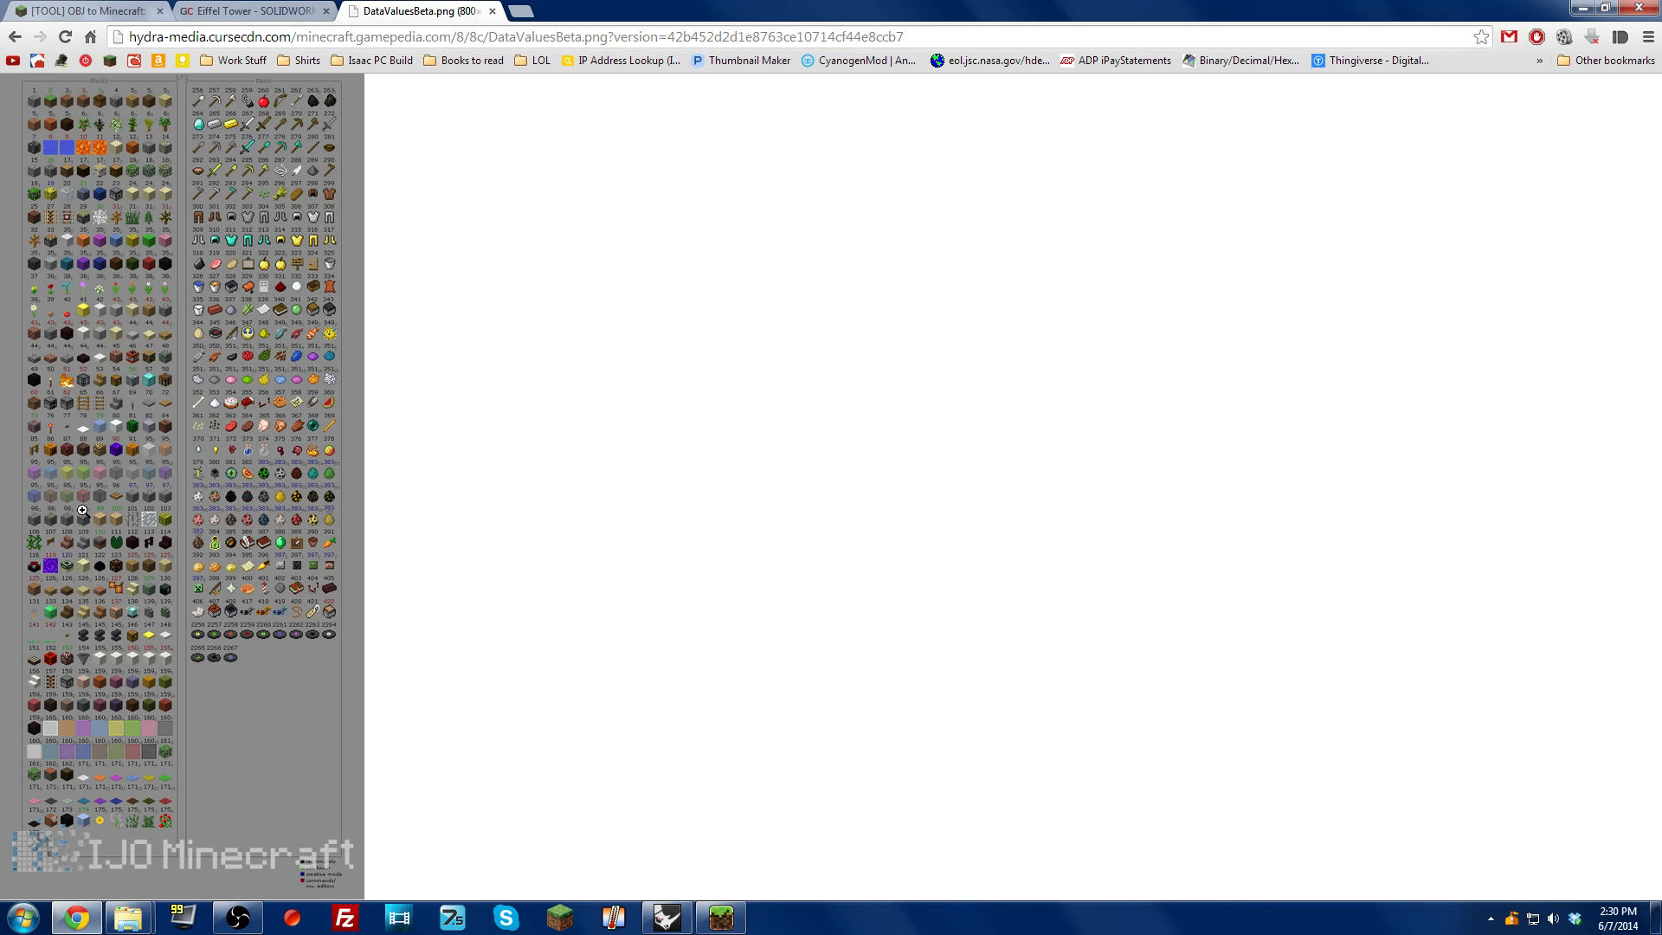
scroll(down, 3)
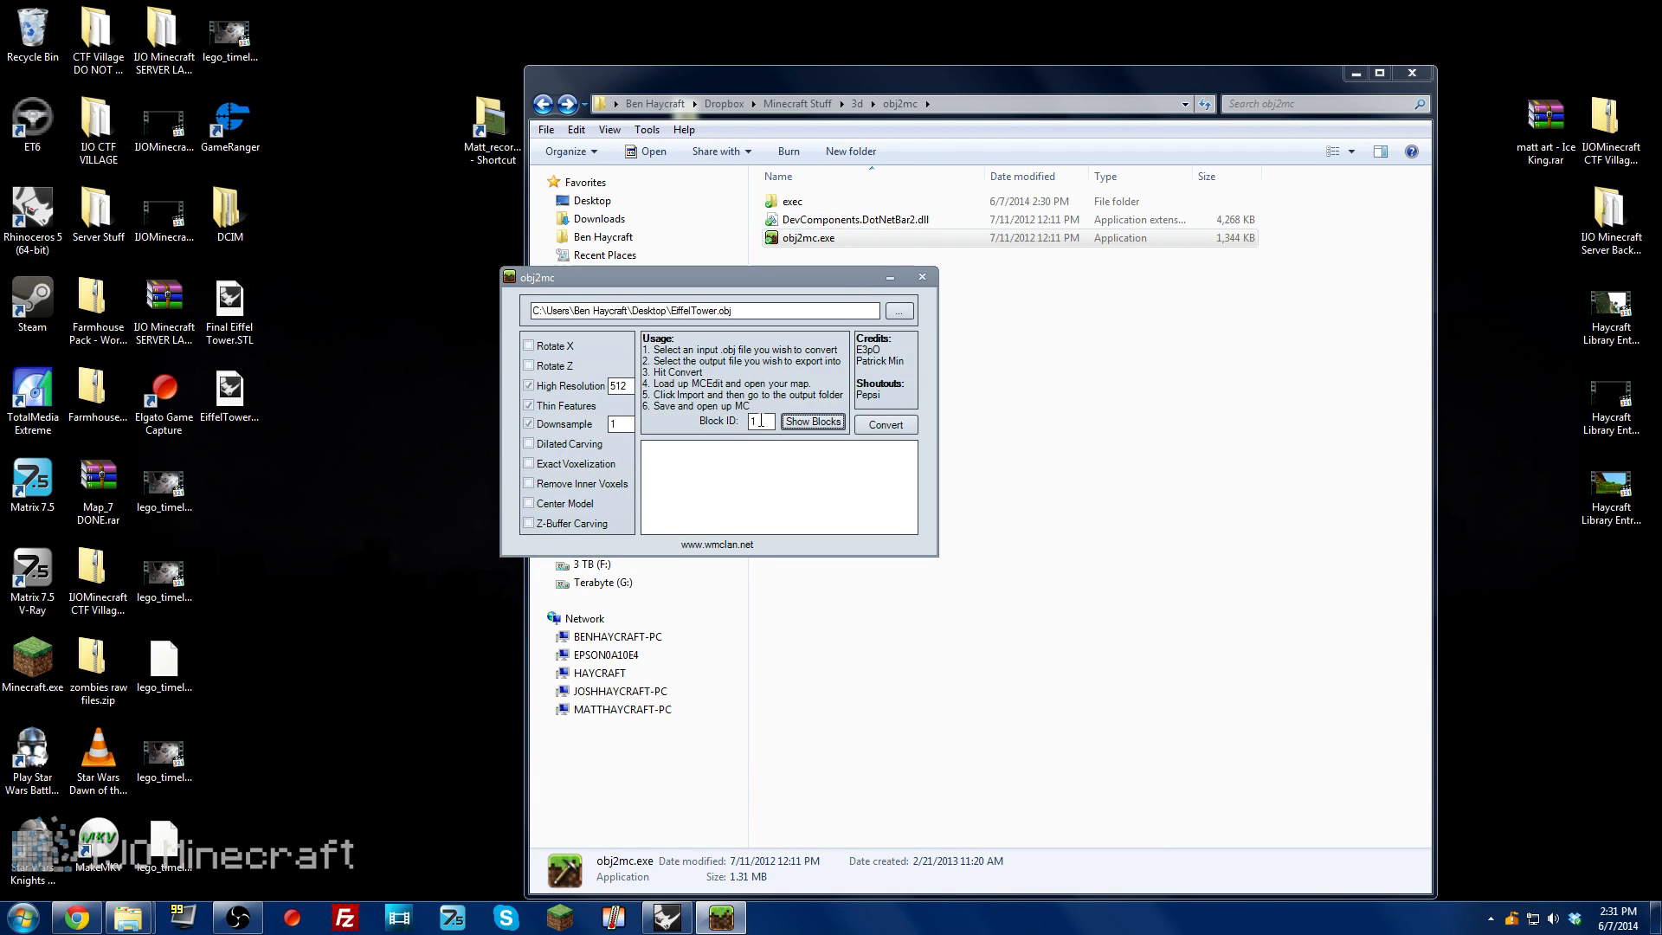
Step: Convert the model with block ID 42 and downsample 1
text(42)
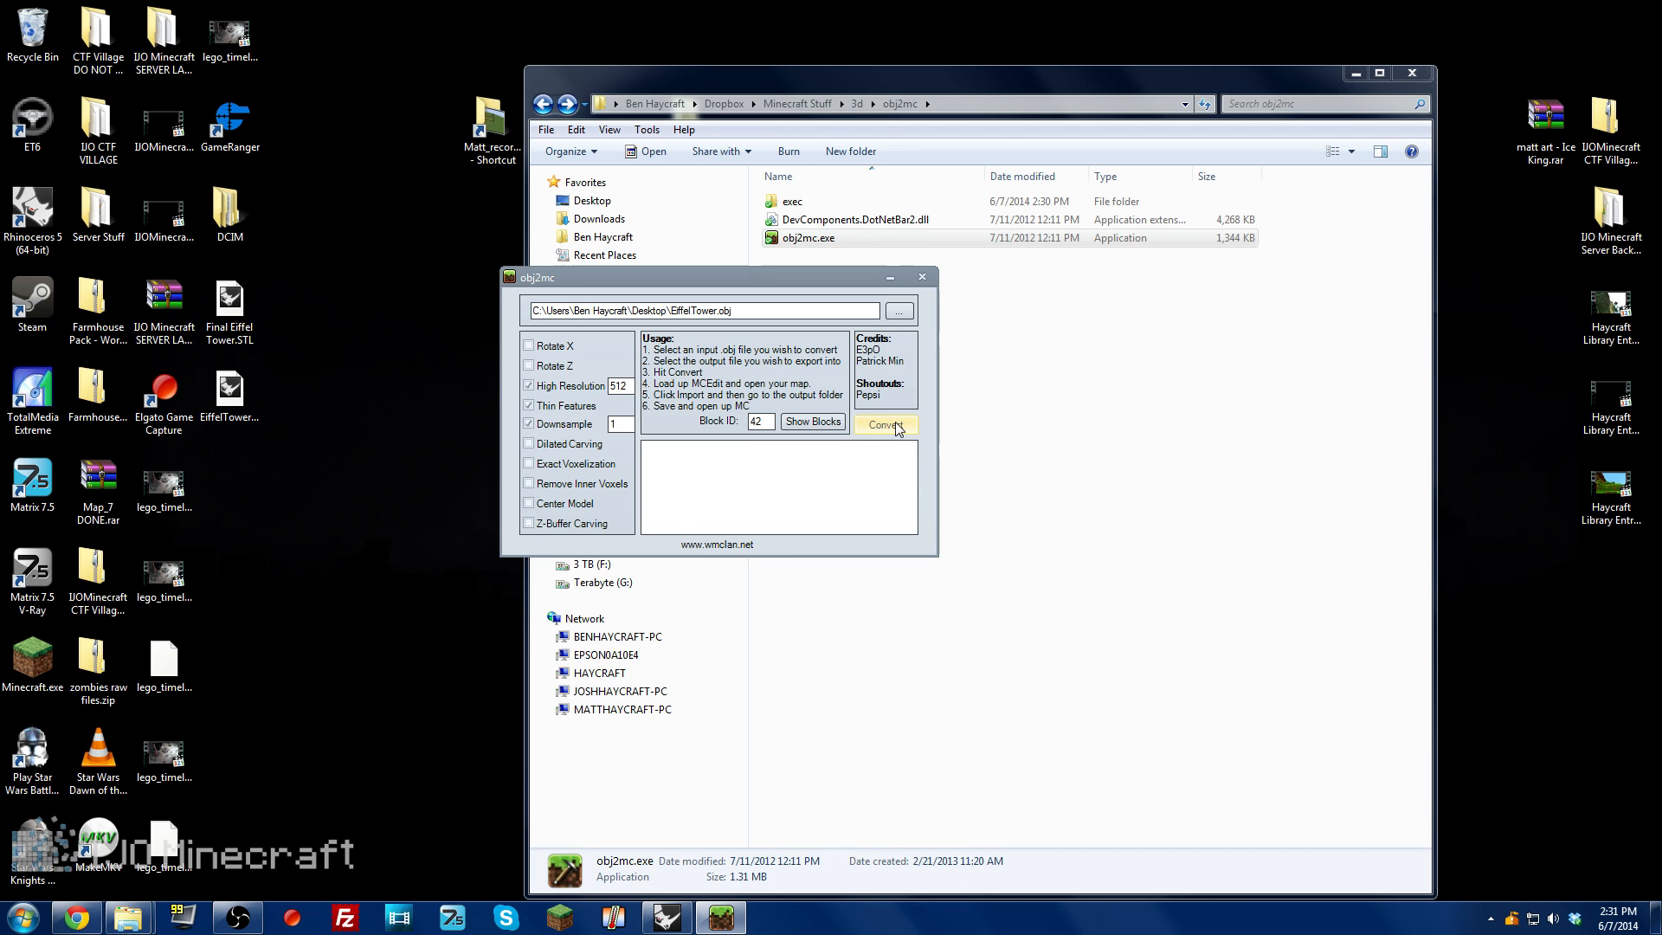
click(885, 425)
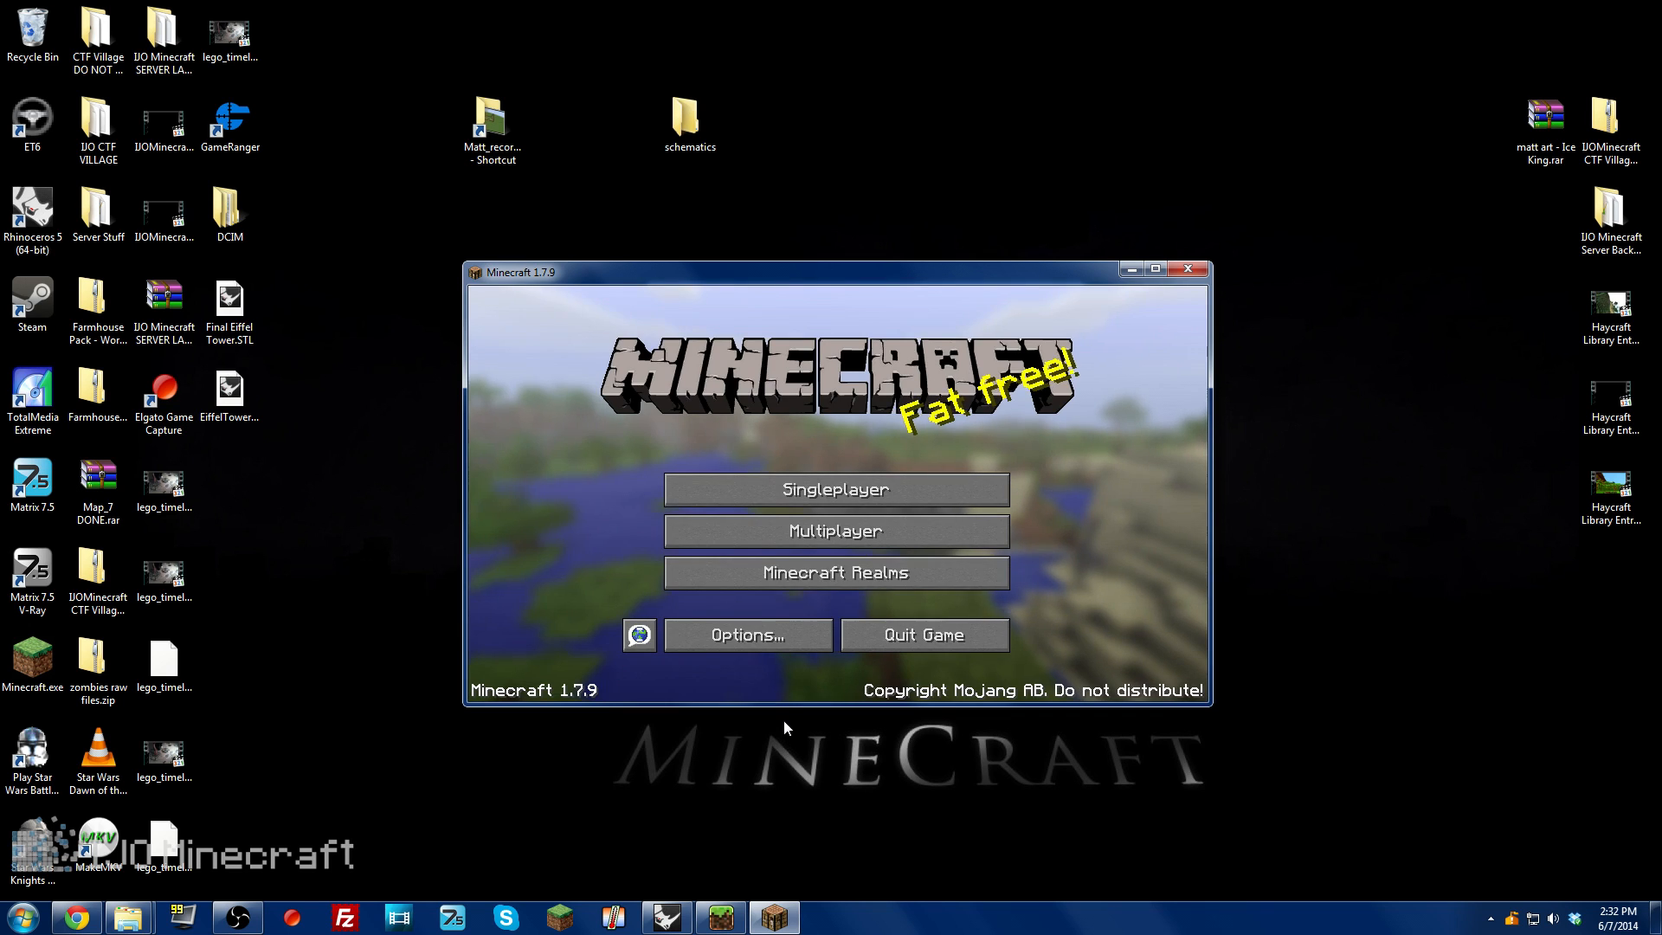
Step: Start a new world named '3d modl', change game mode and turn Bonus Chest off
click(835, 488)
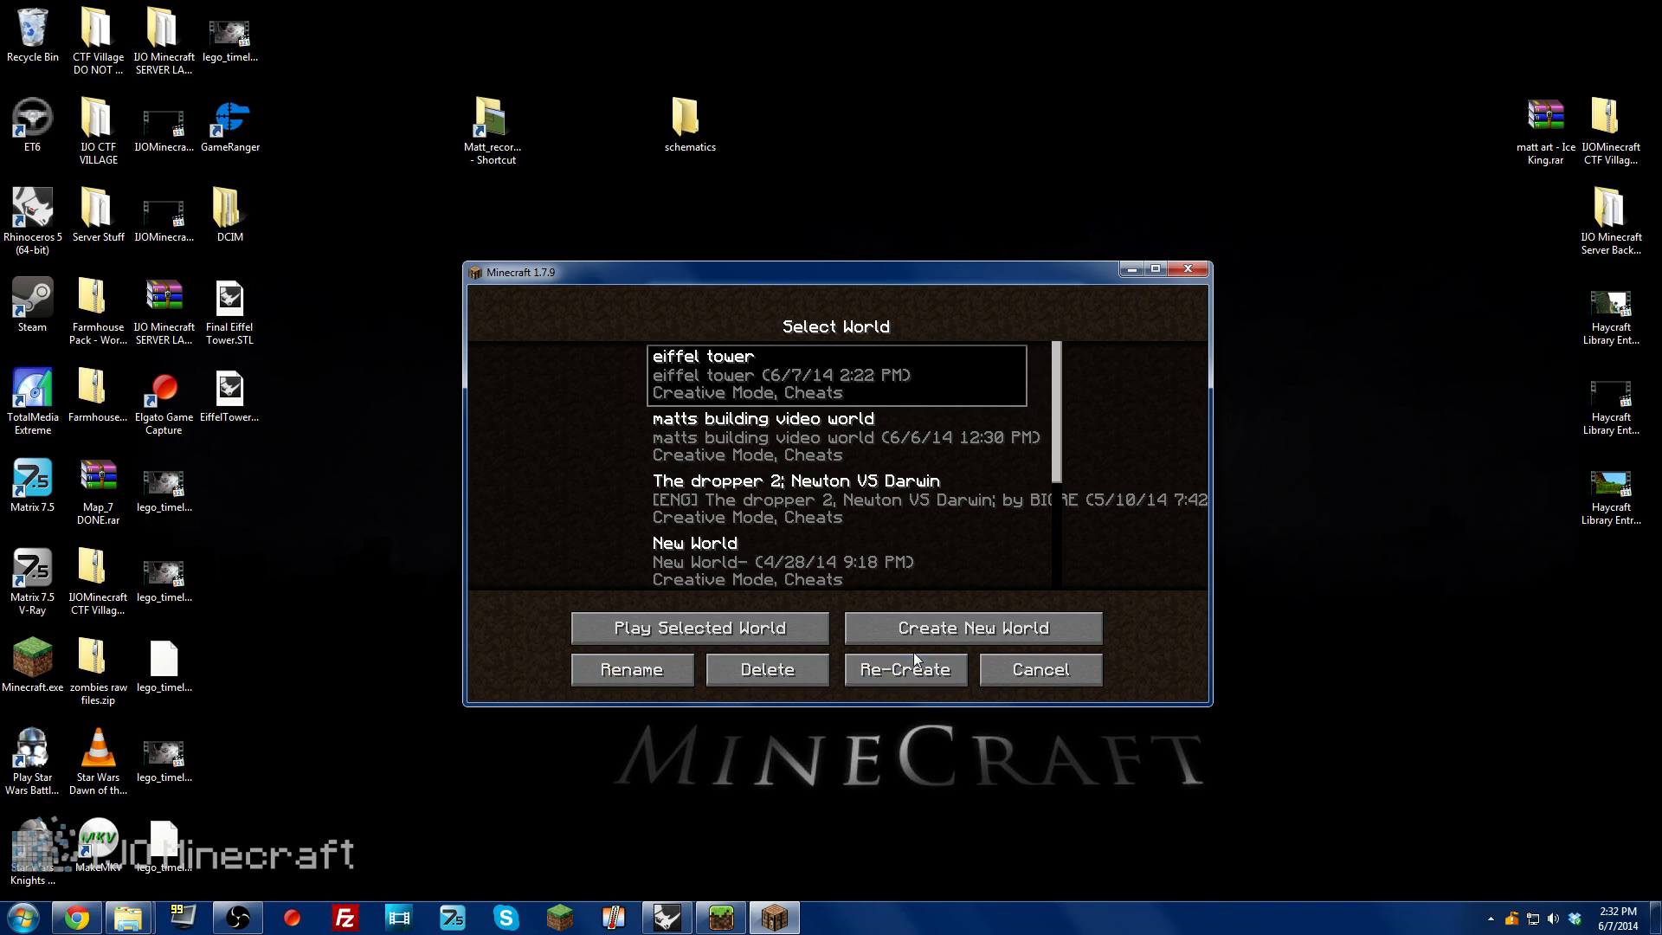
click(972, 627)
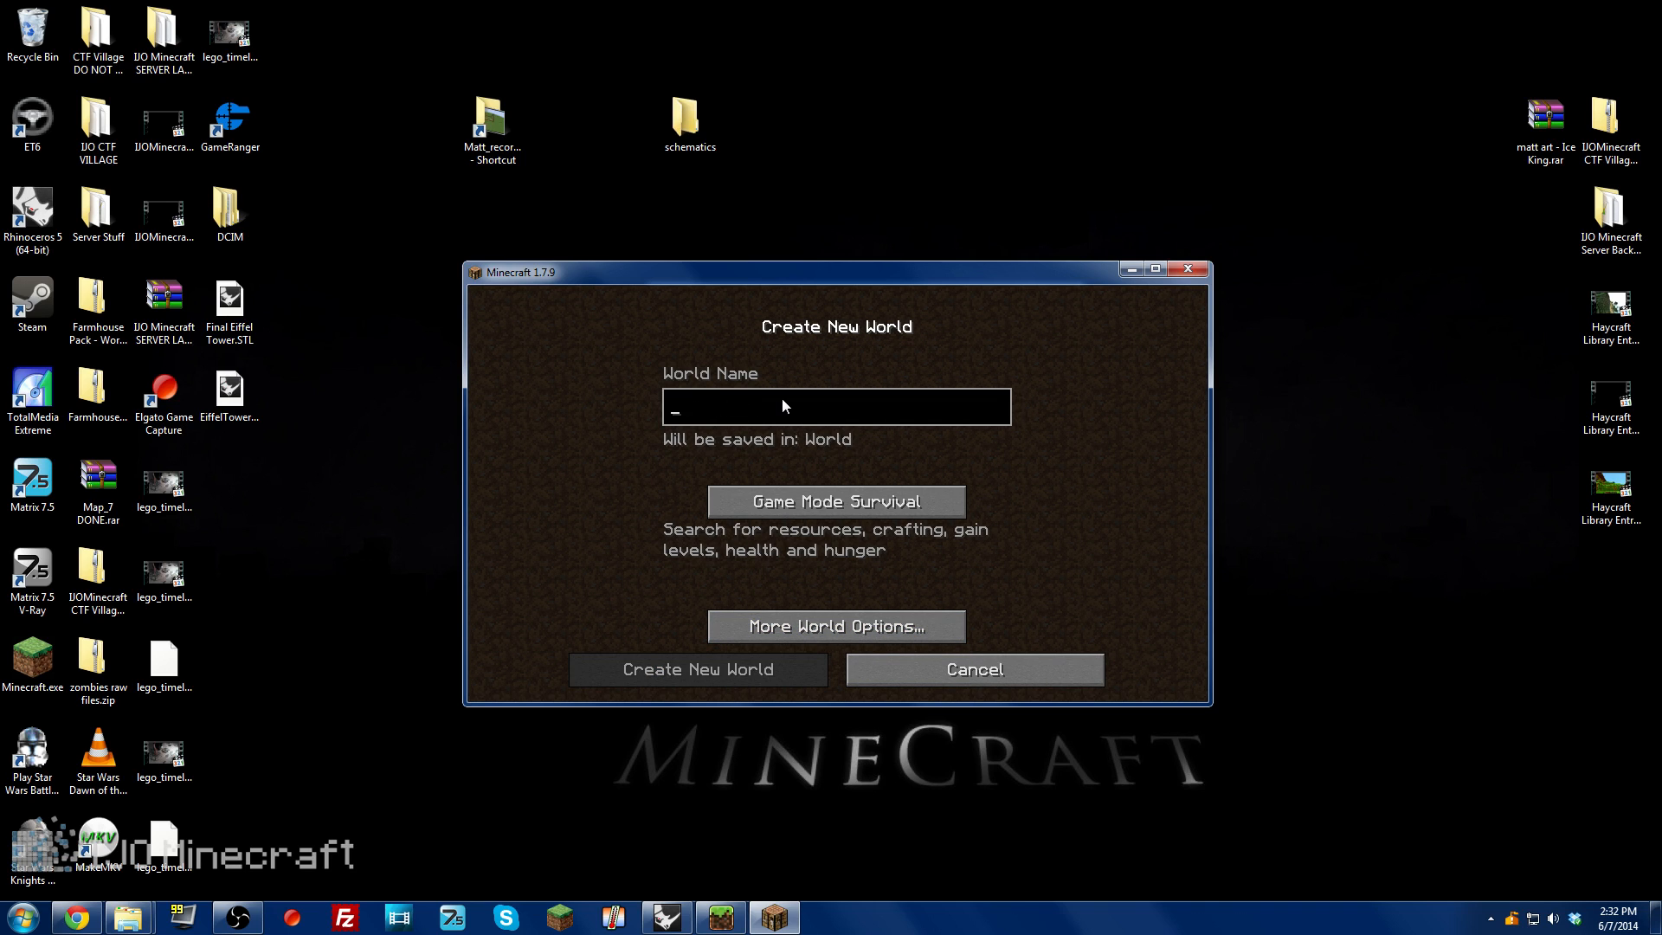
text(3d modl)
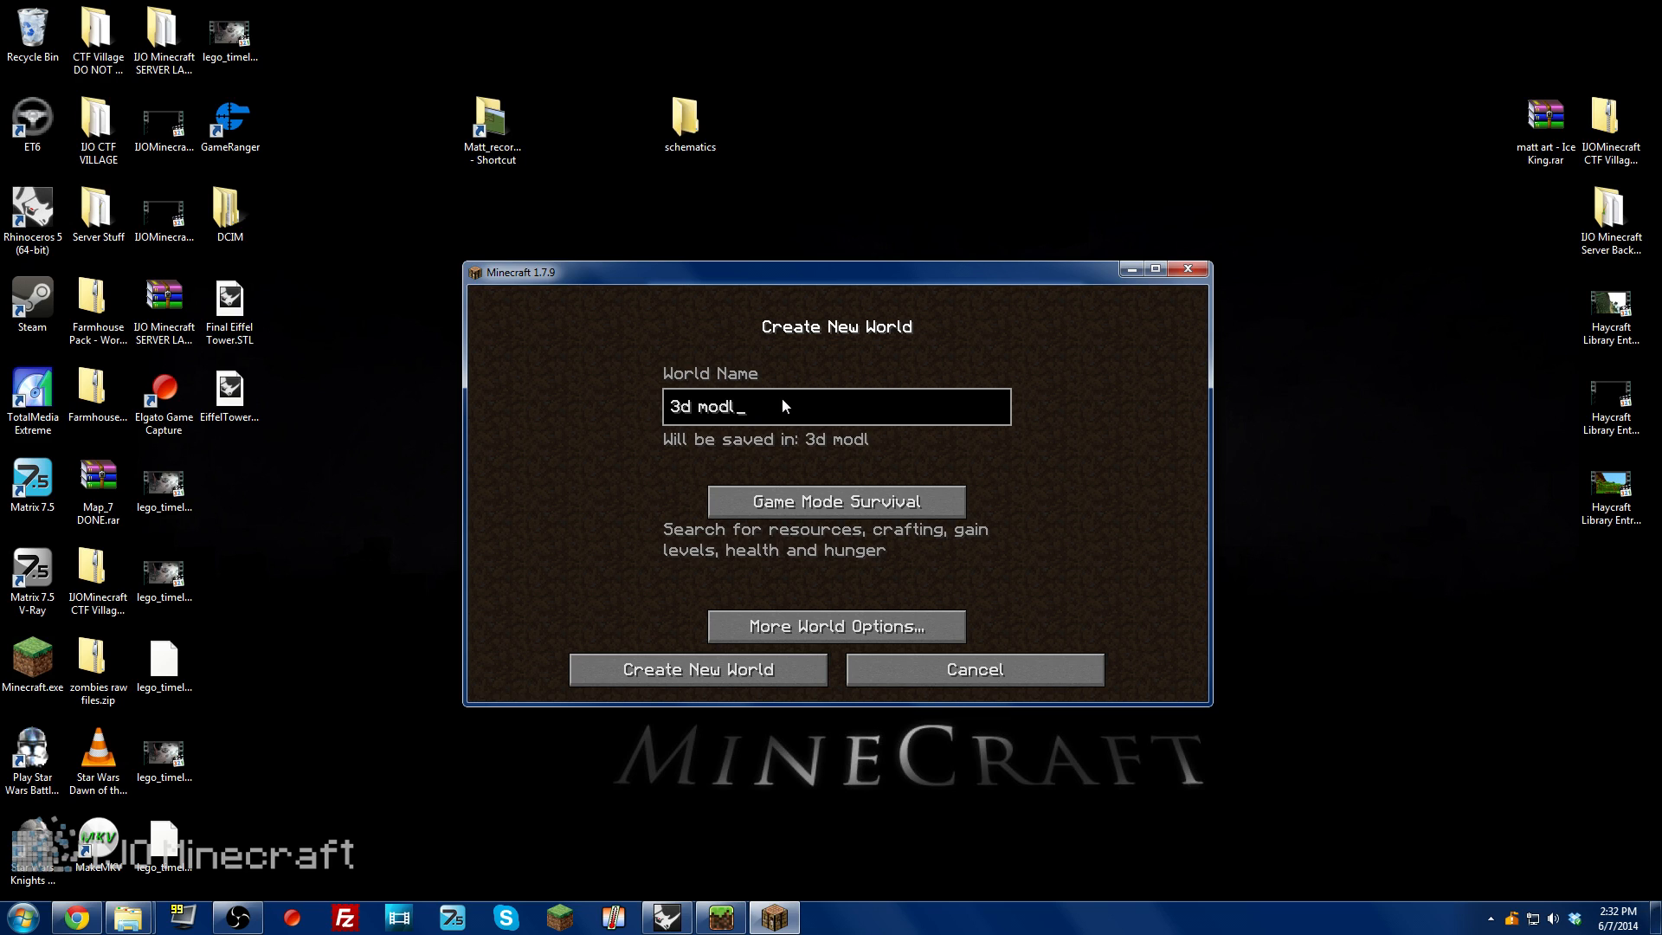
click(834, 500)
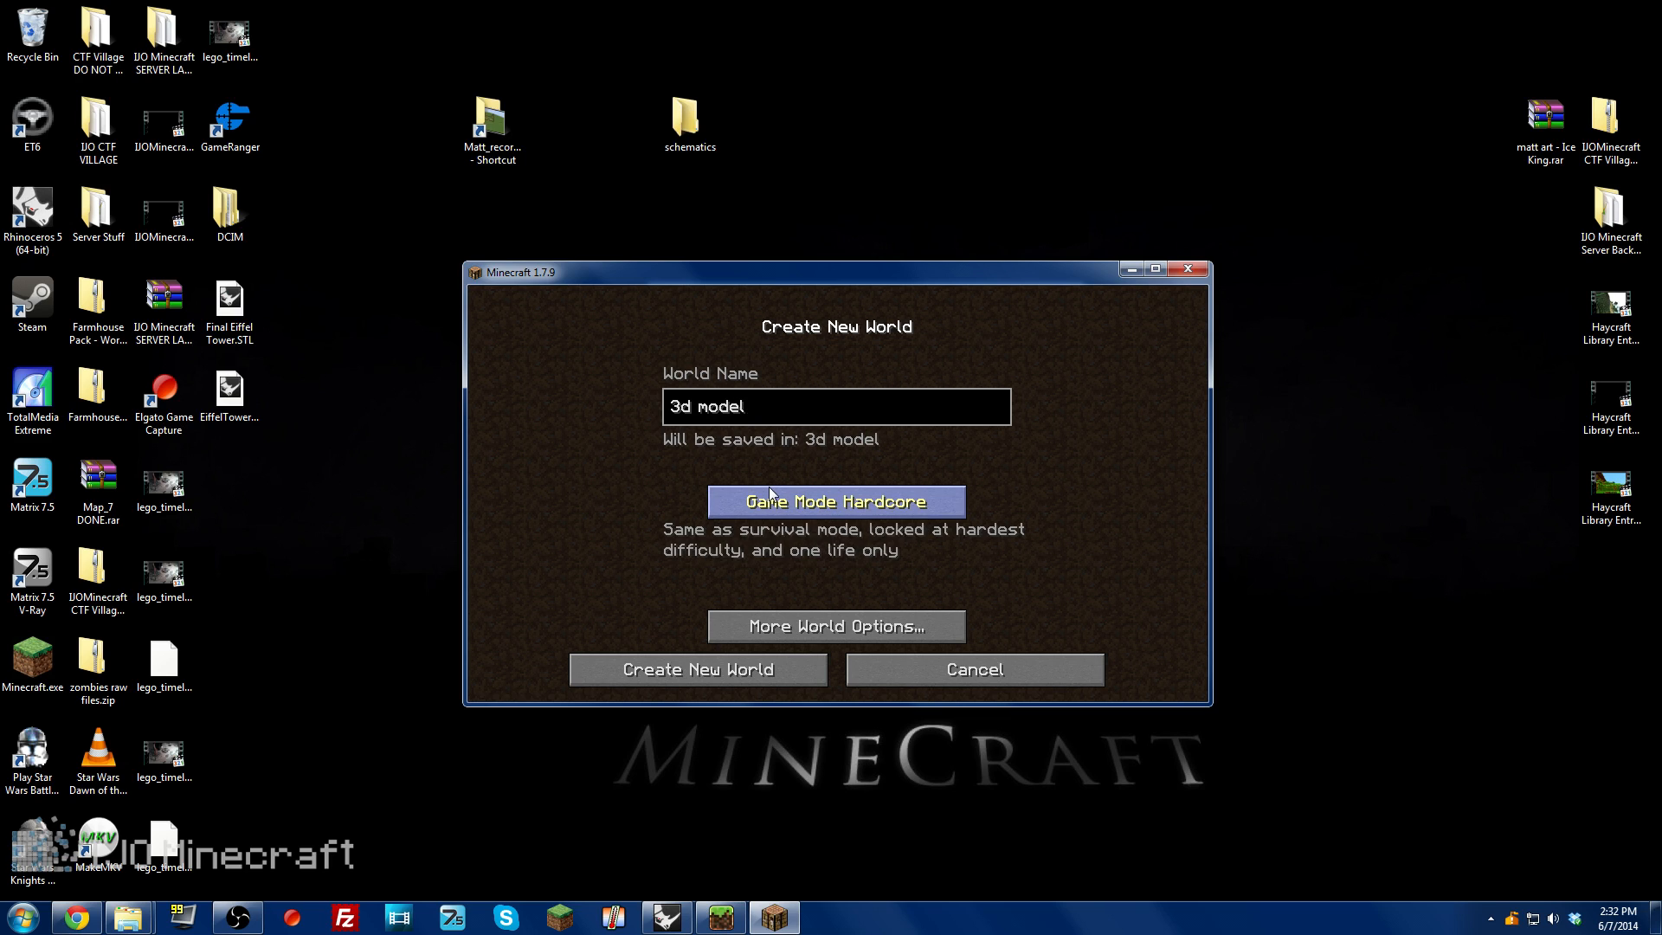
click(835, 625)
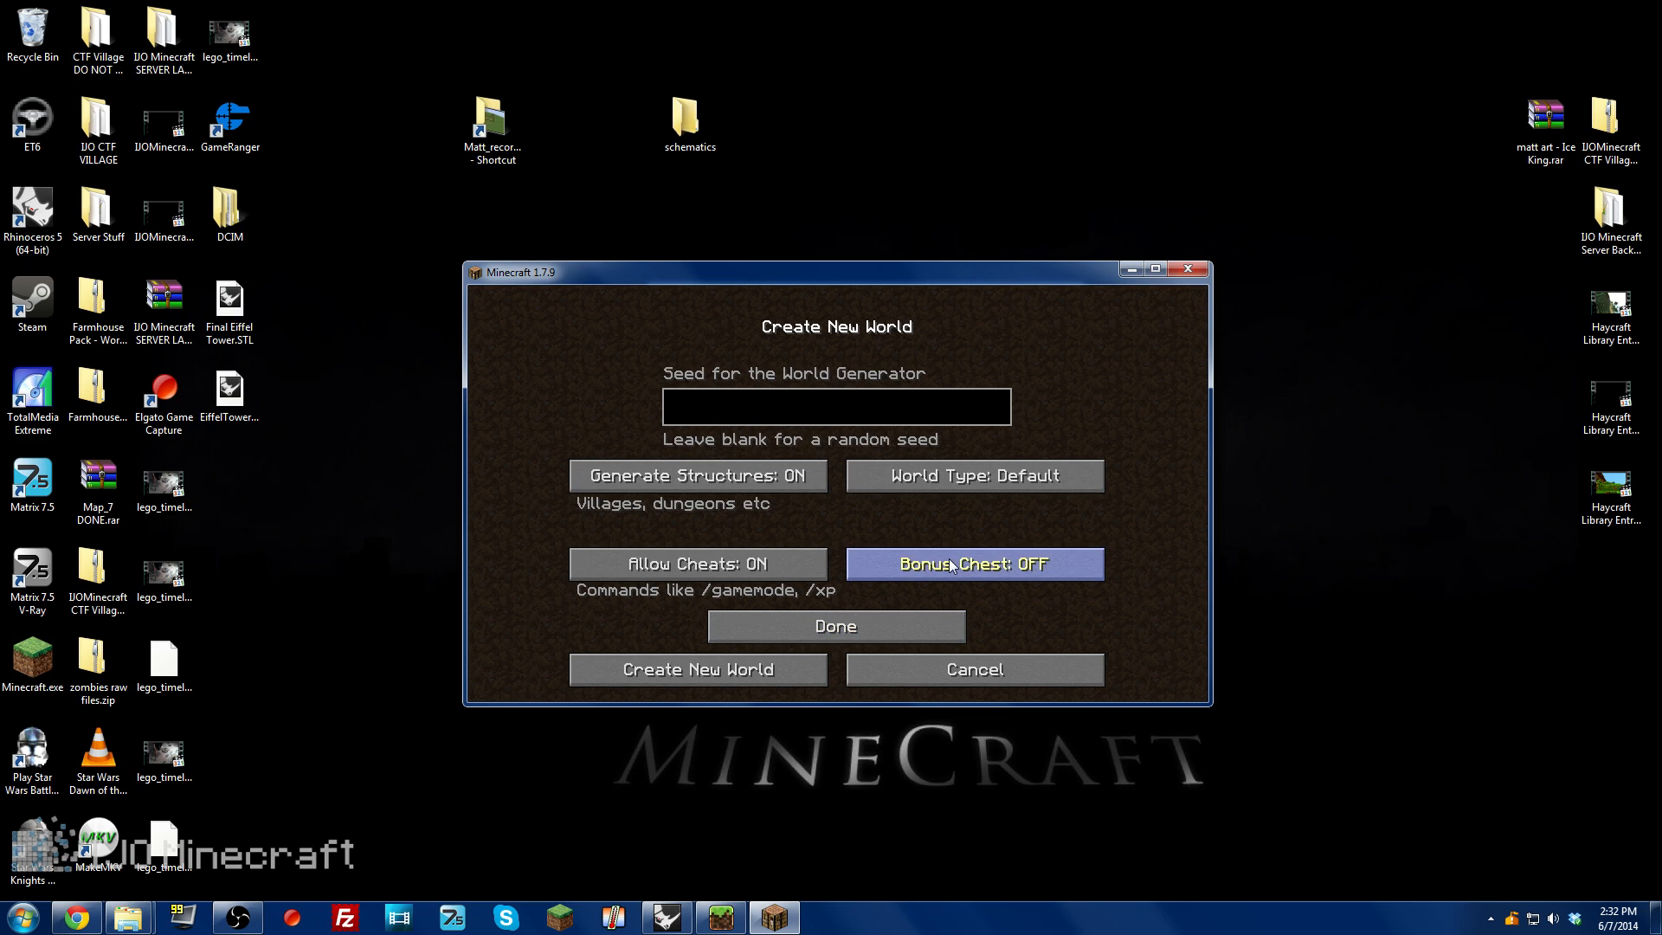
Step: Make the world Superflat with cheats allowed, then create and enter it
click(971, 474)
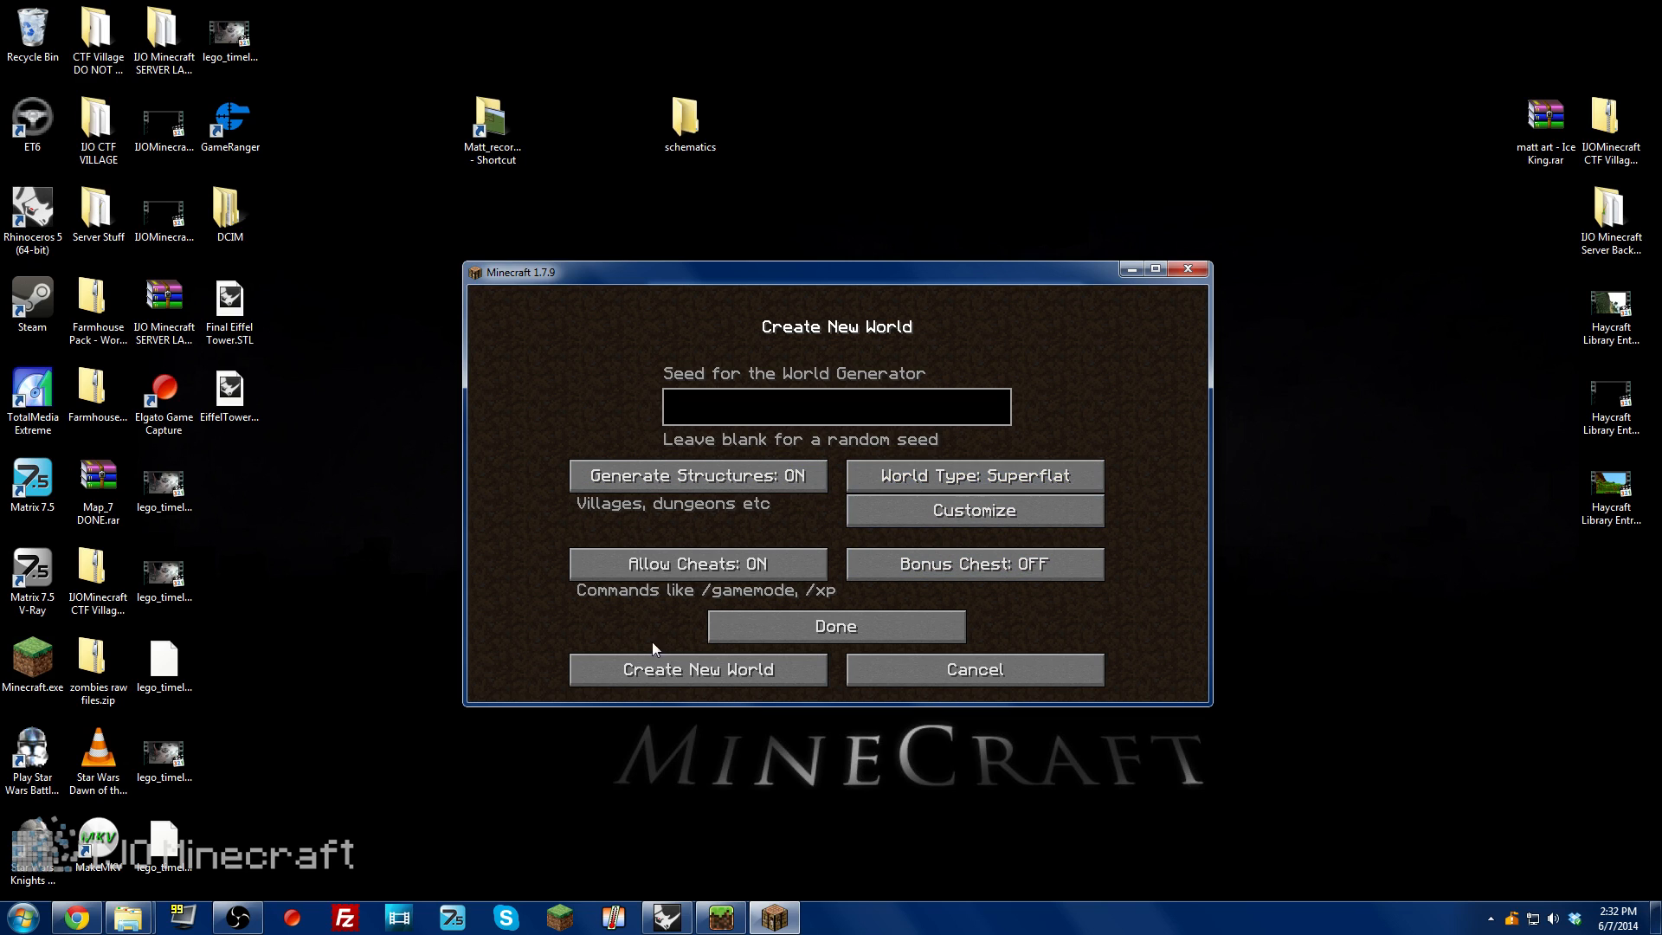
click(698, 563)
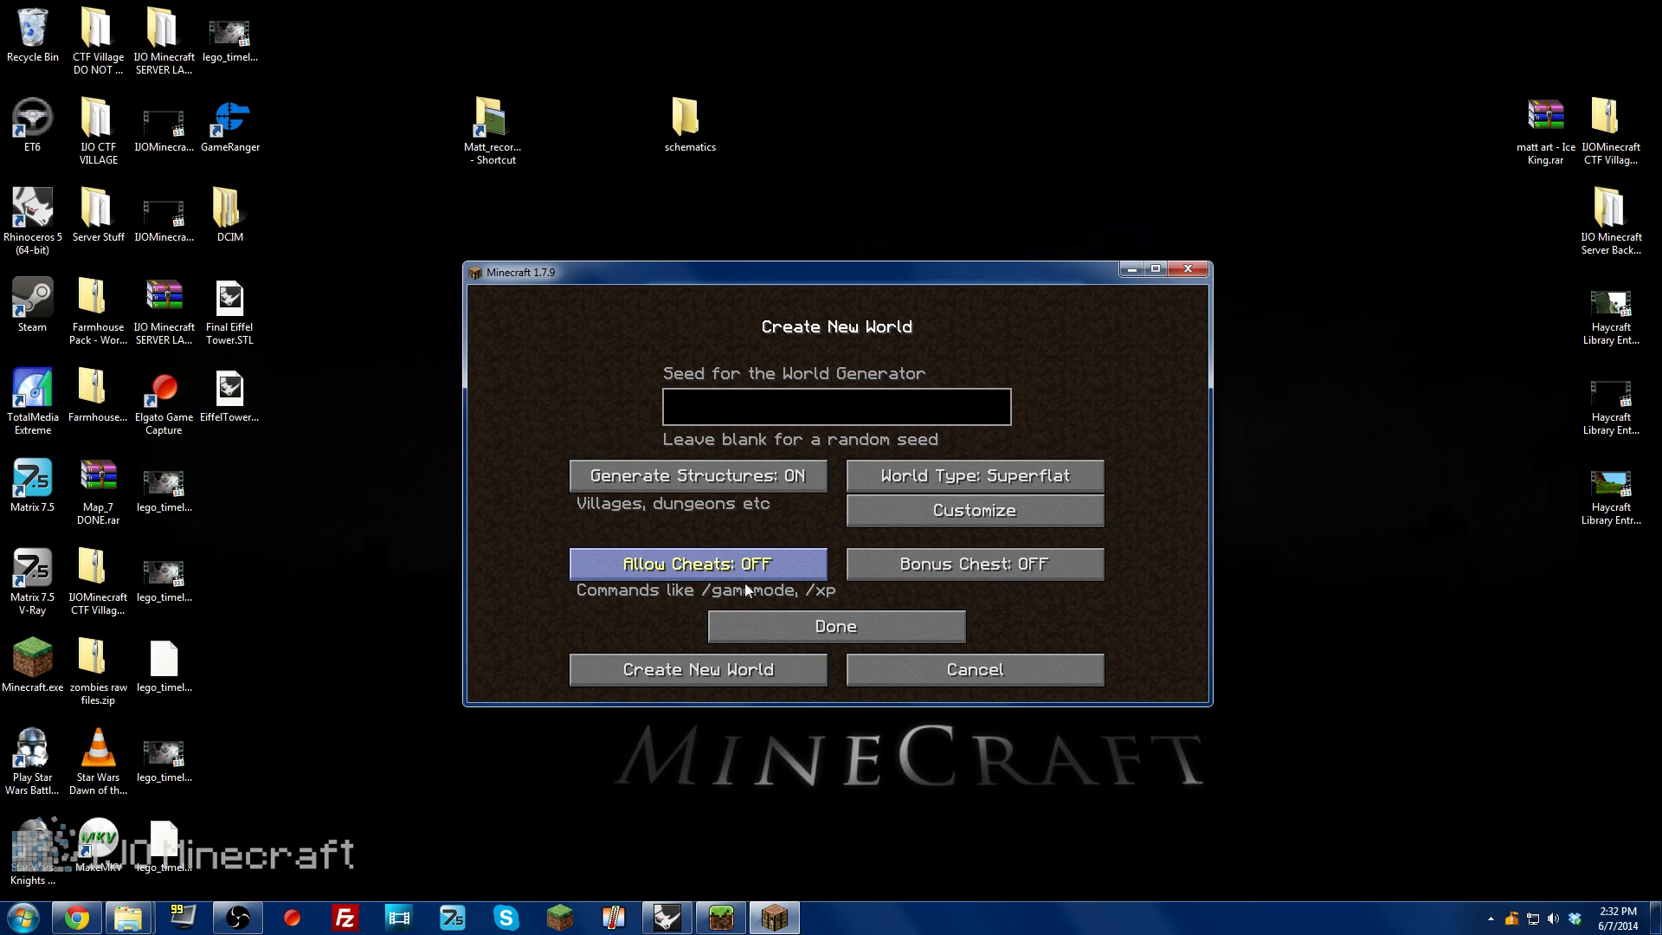
click(696, 563)
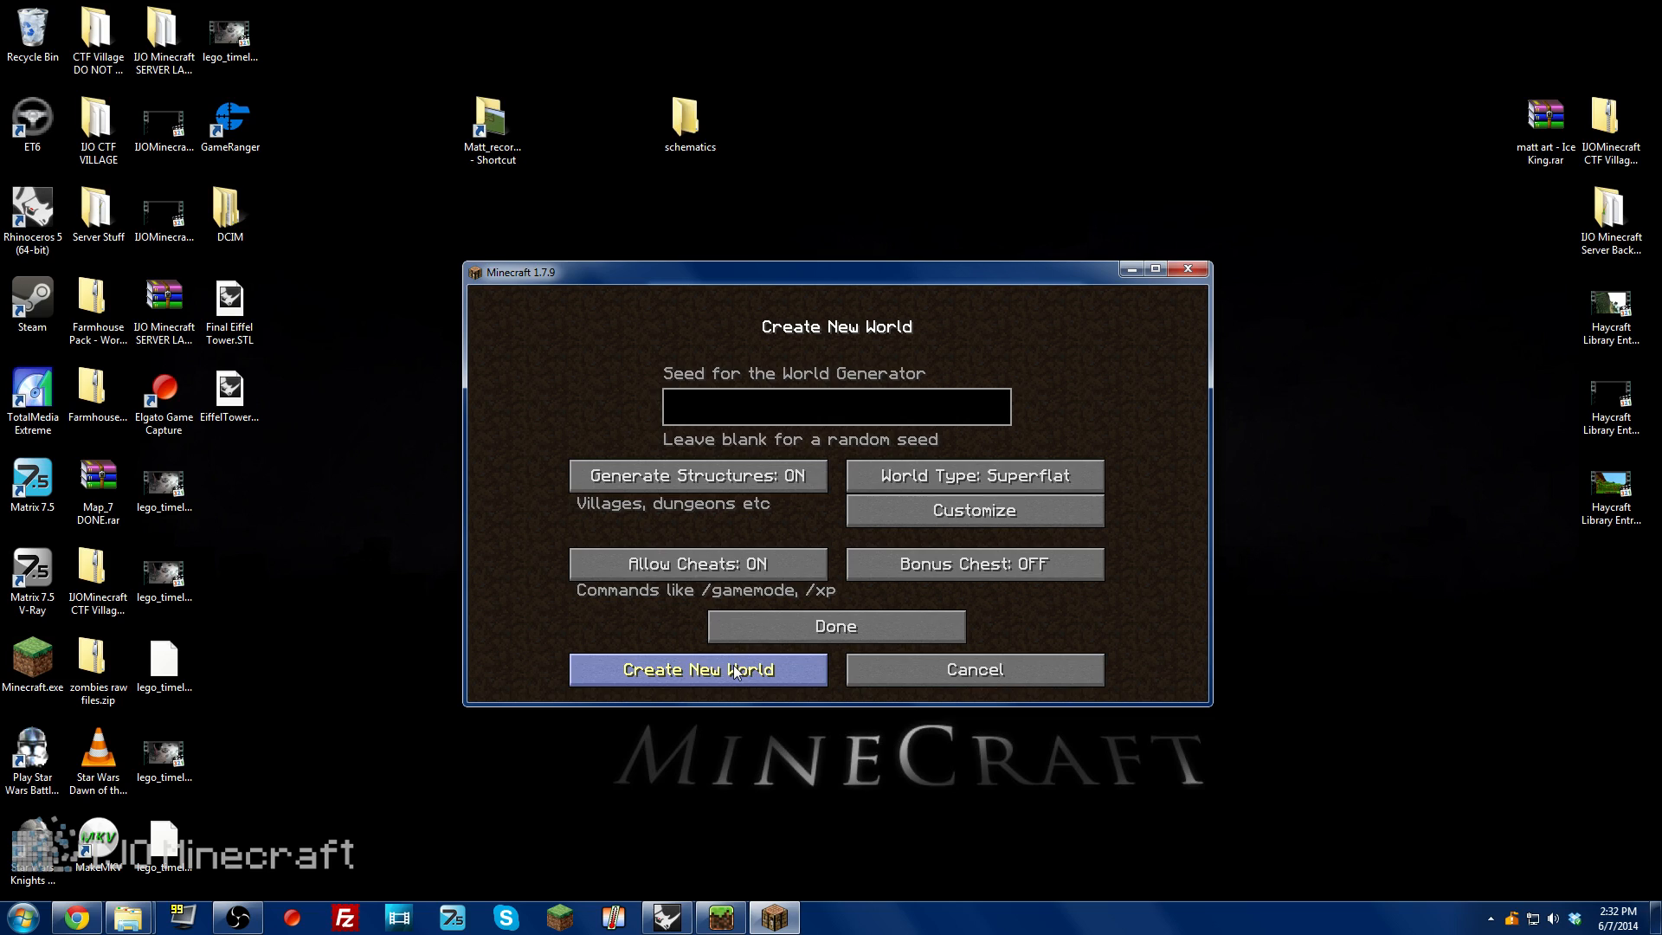
click(696, 668)
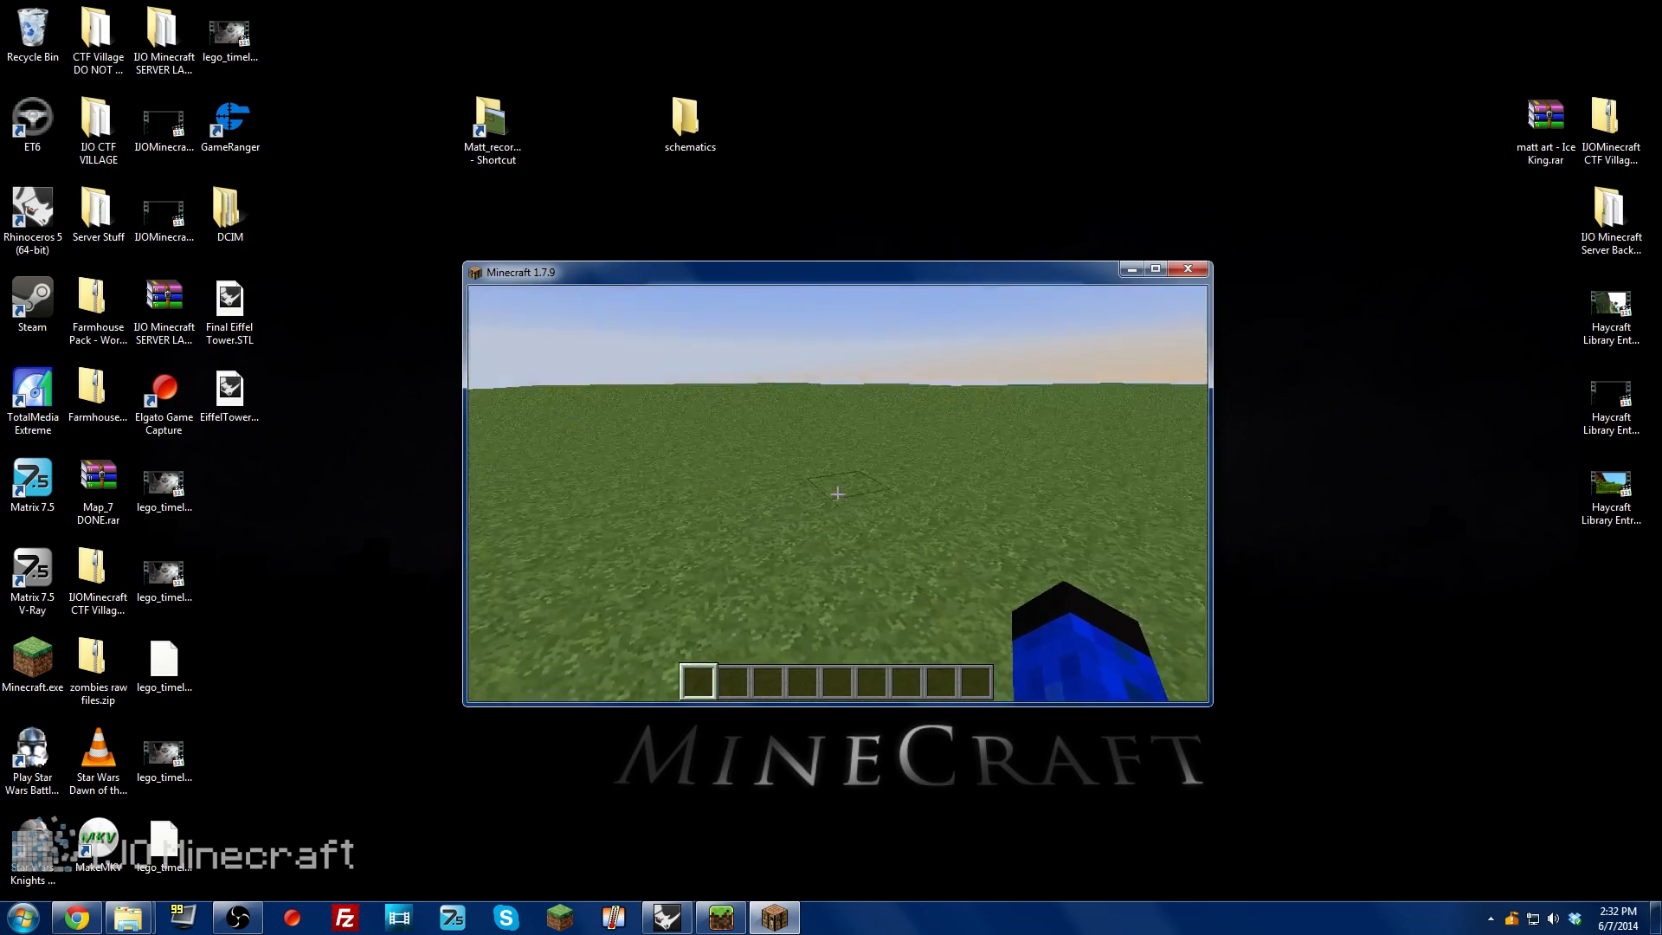
key(Escape)
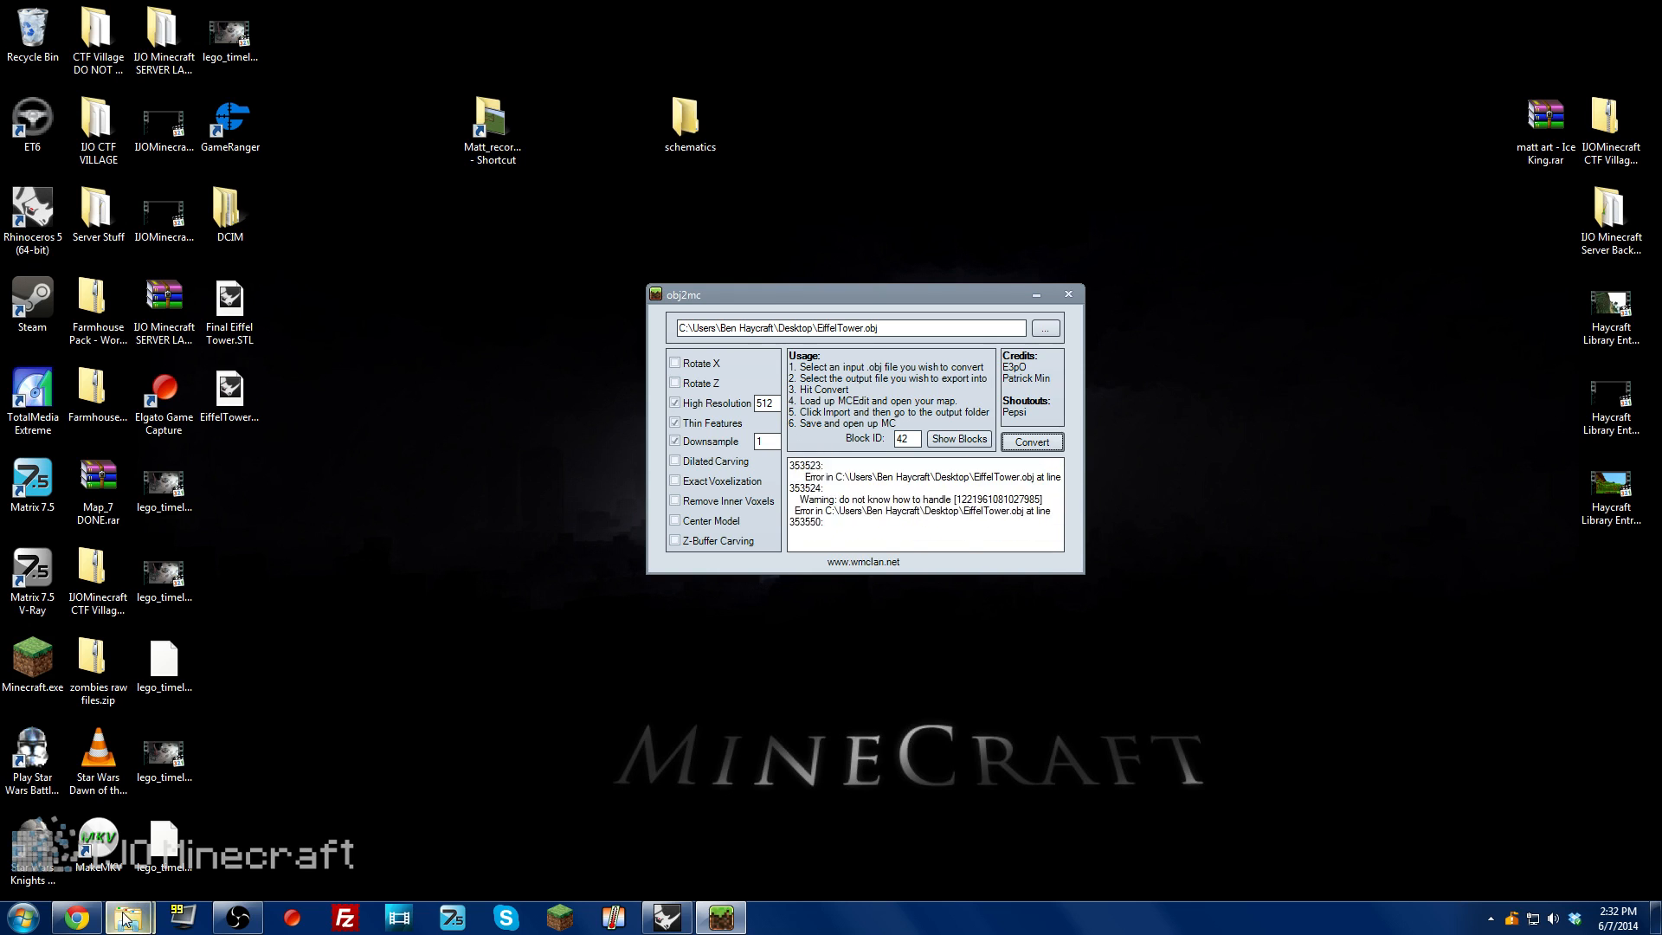
click(126, 916)
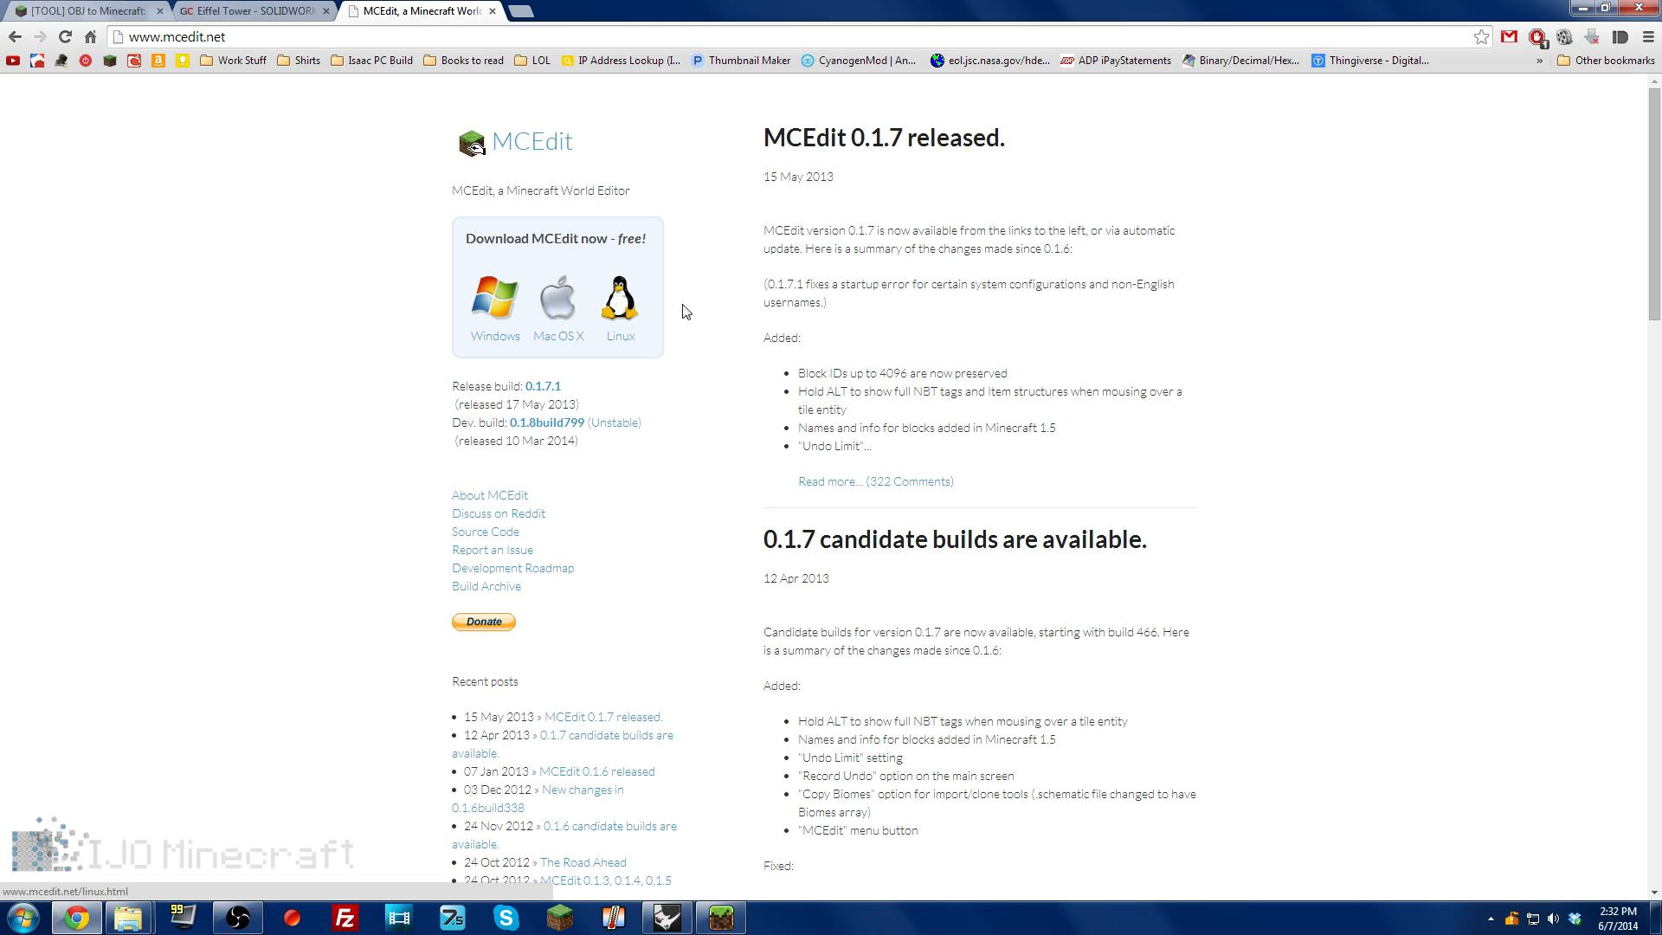
scroll(down, 3)
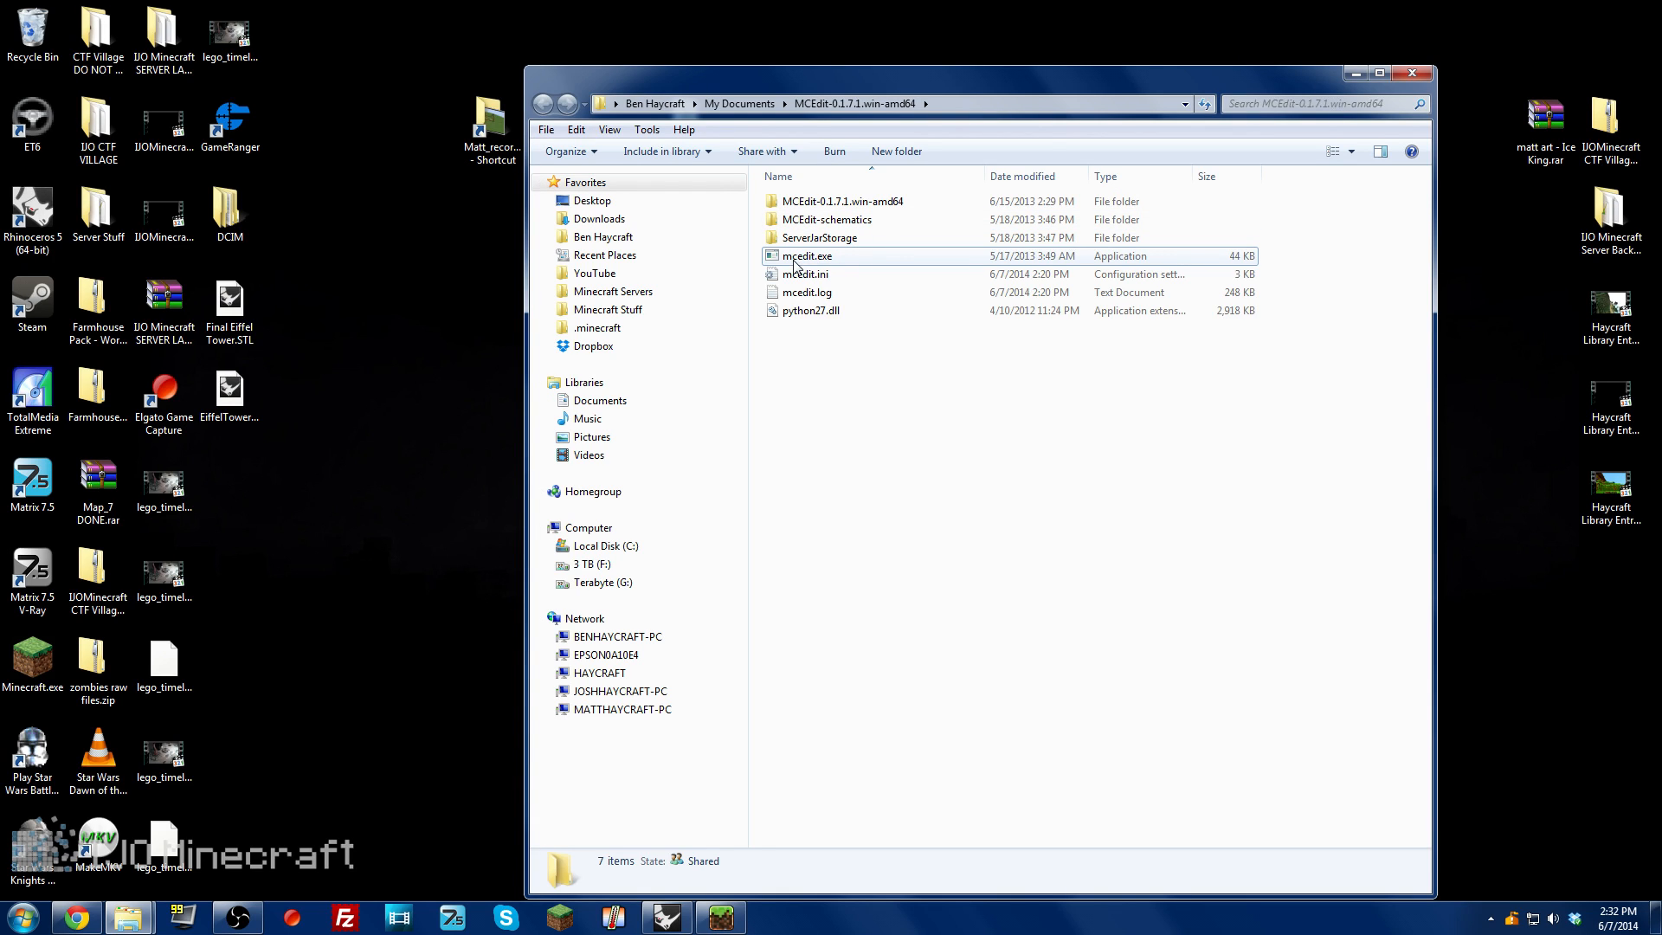
mouse_move(968, 249)
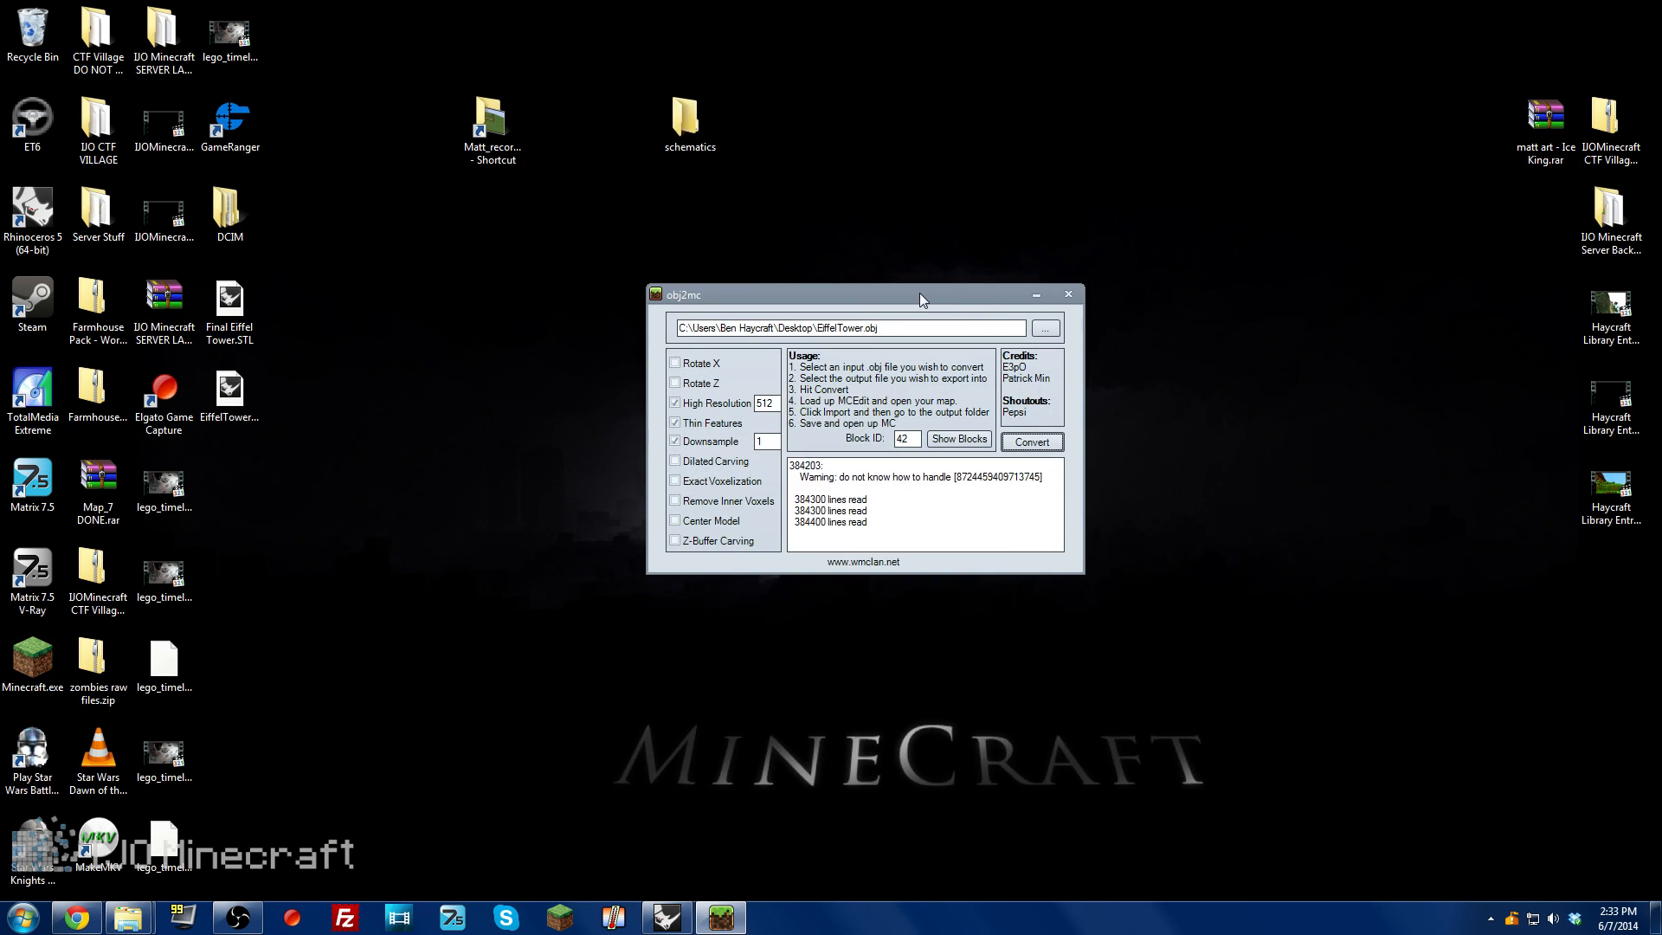
Step: Acknowledge the Finished Converting message and close obj2mc
drag(920, 294, 913, 323)
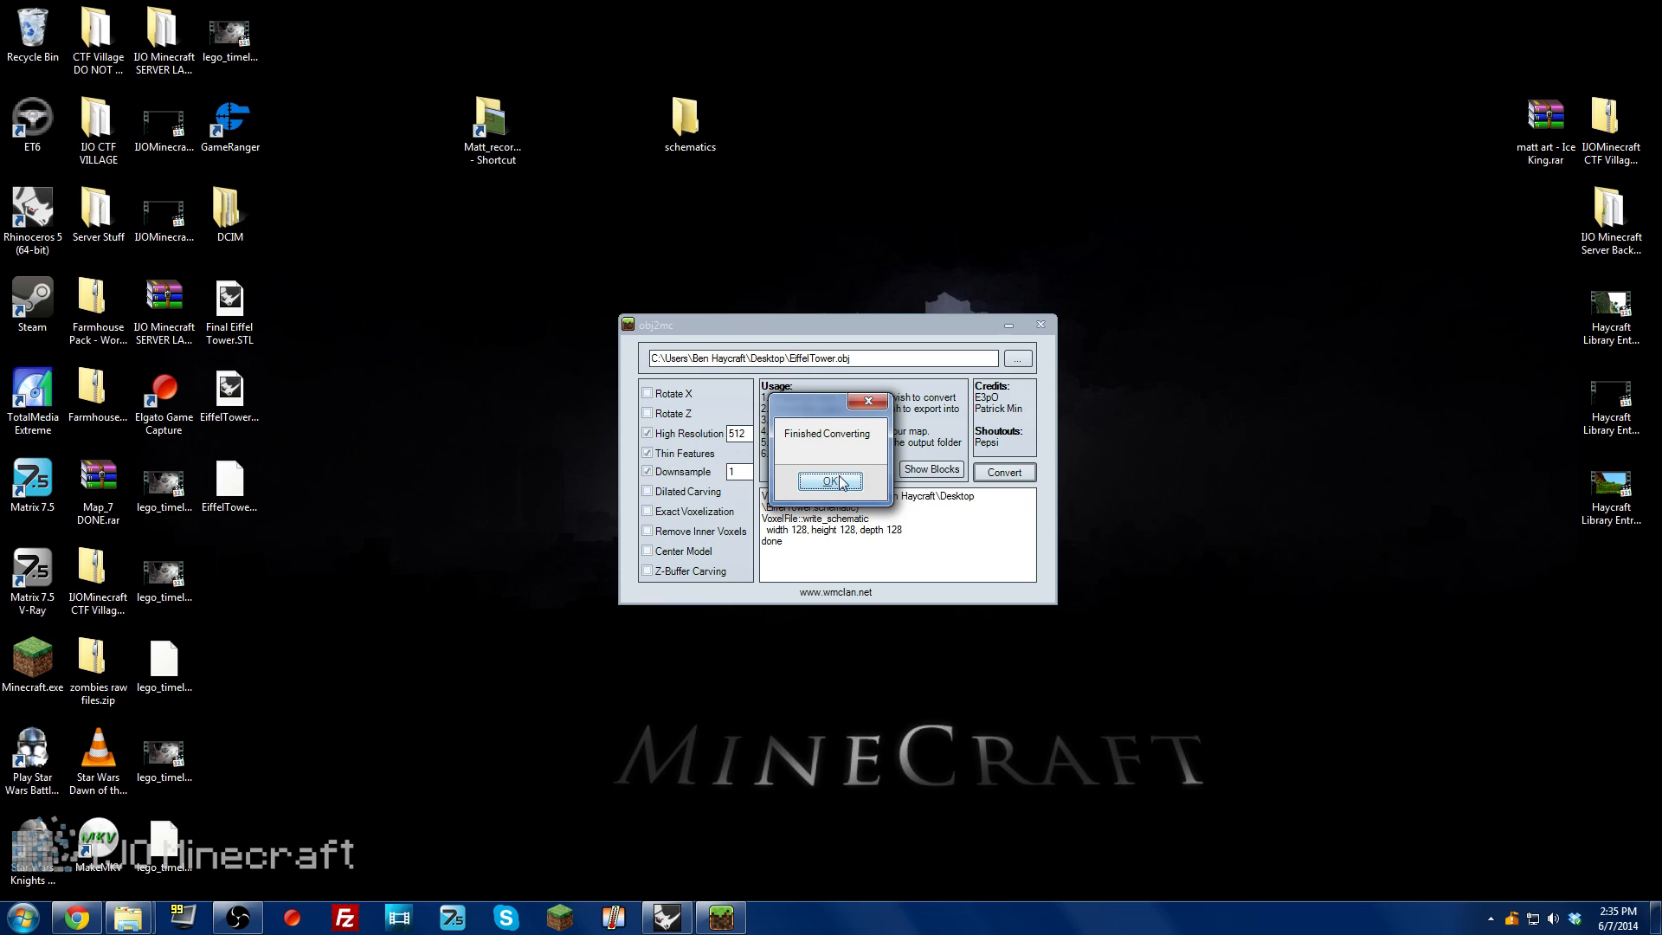
click(833, 481)
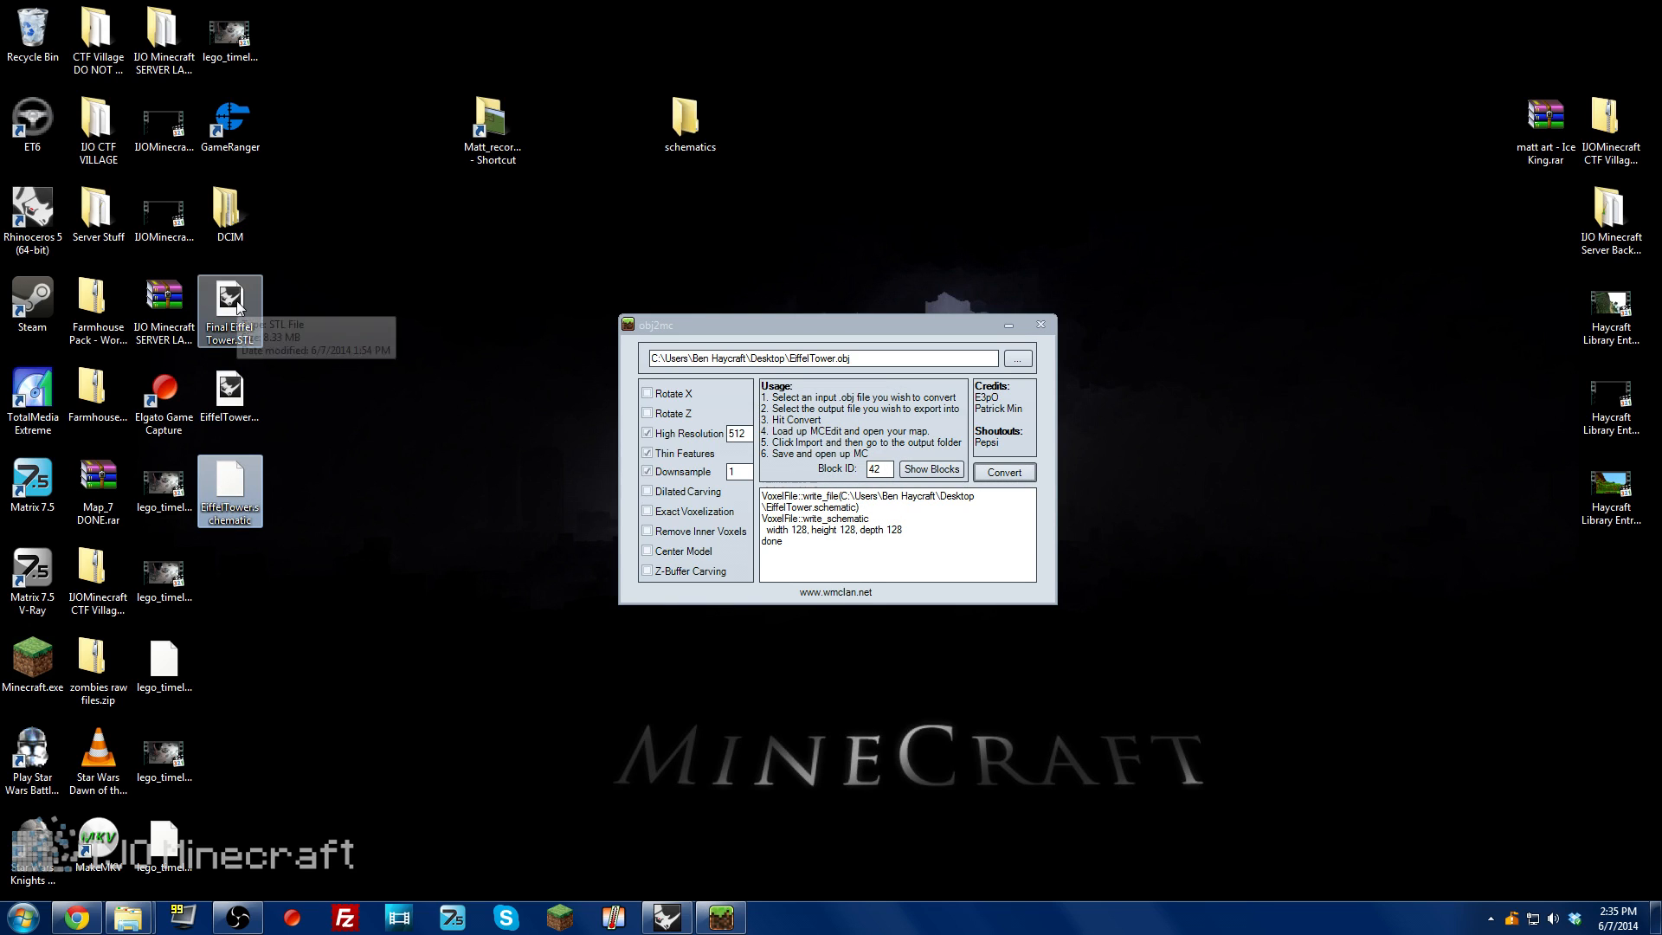
mouse_move(345, 514)
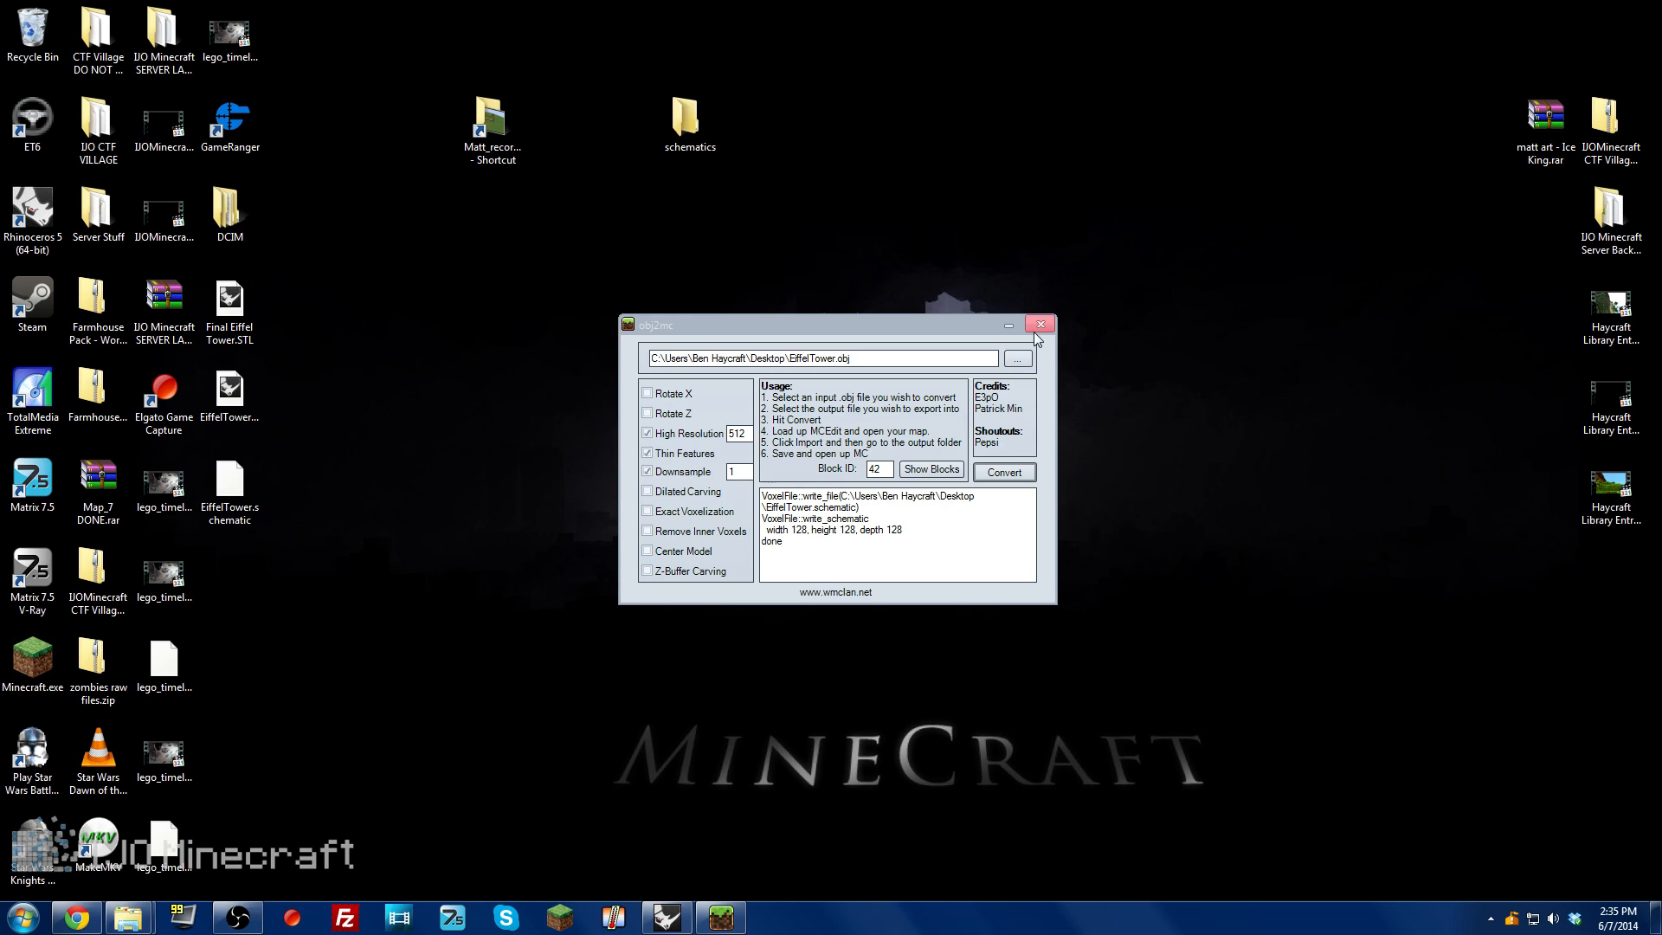
click(1040, 324)
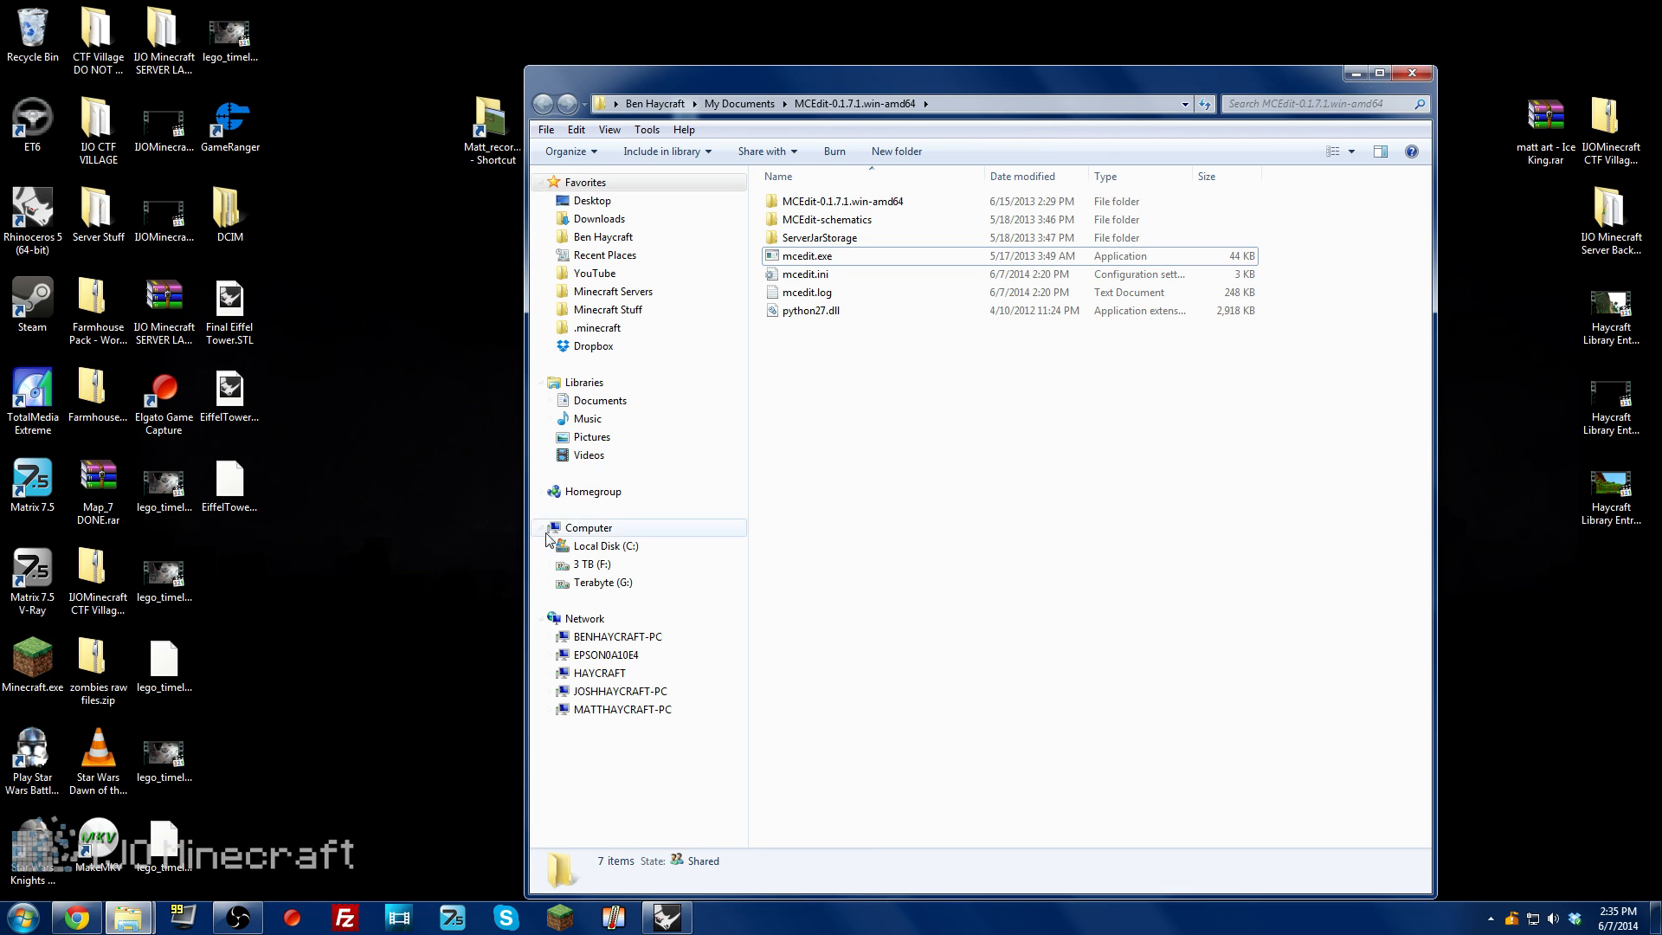
Step: Launch mcedit.exe and load the '3d model' world
click(809, 256)
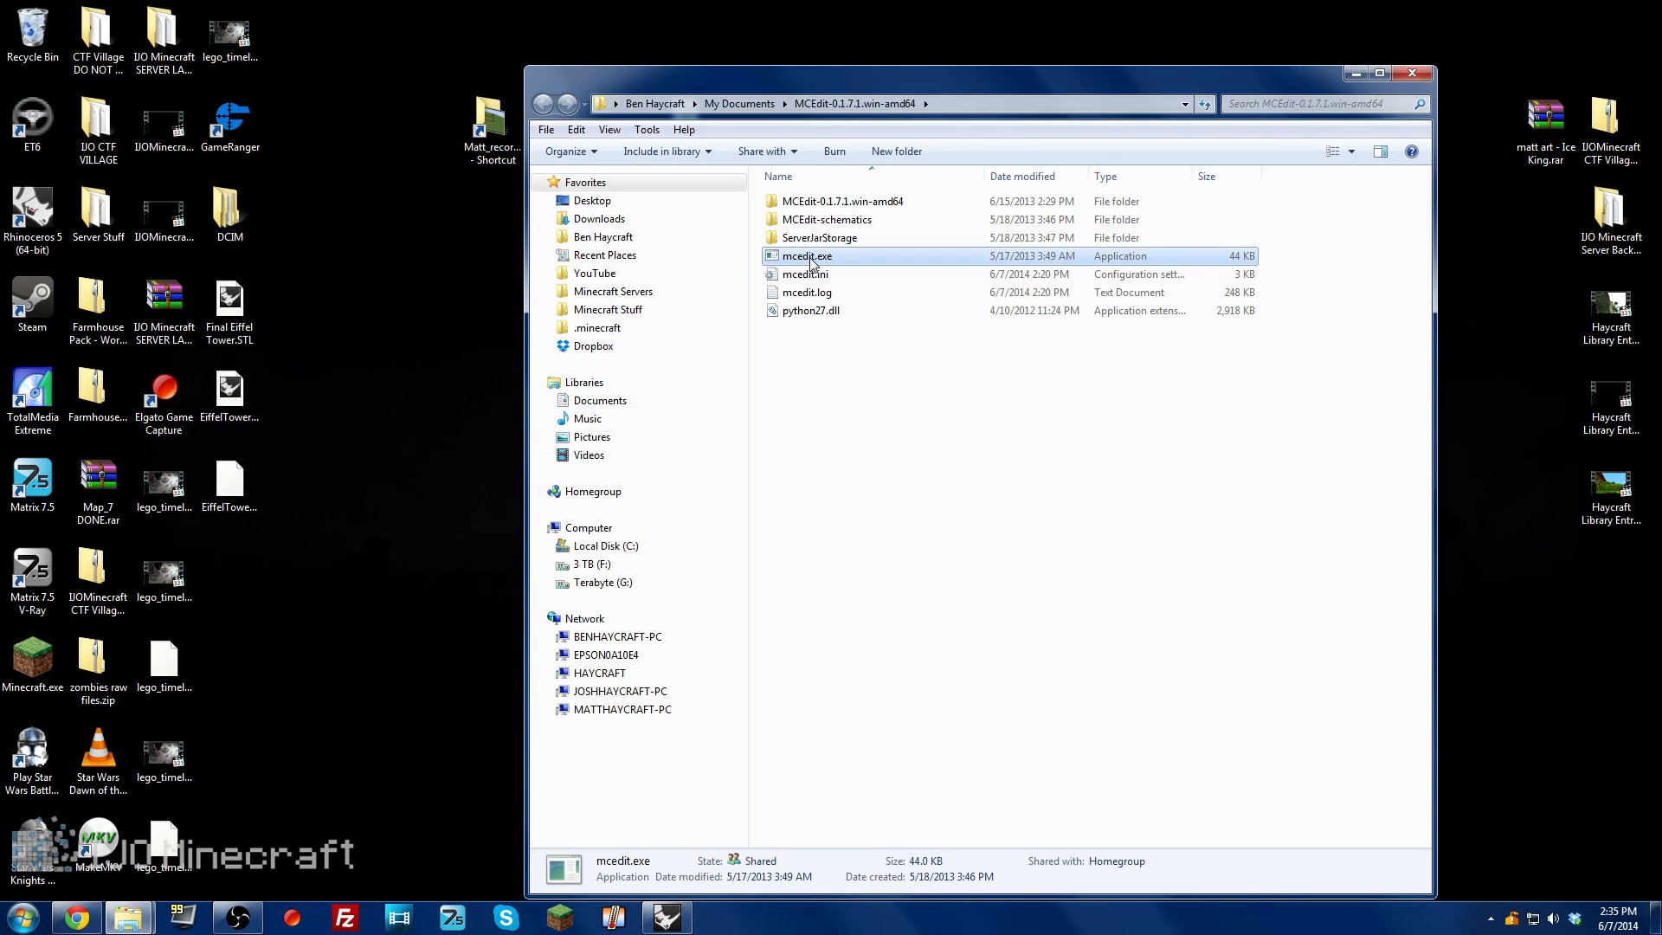
double_click(805, 257)
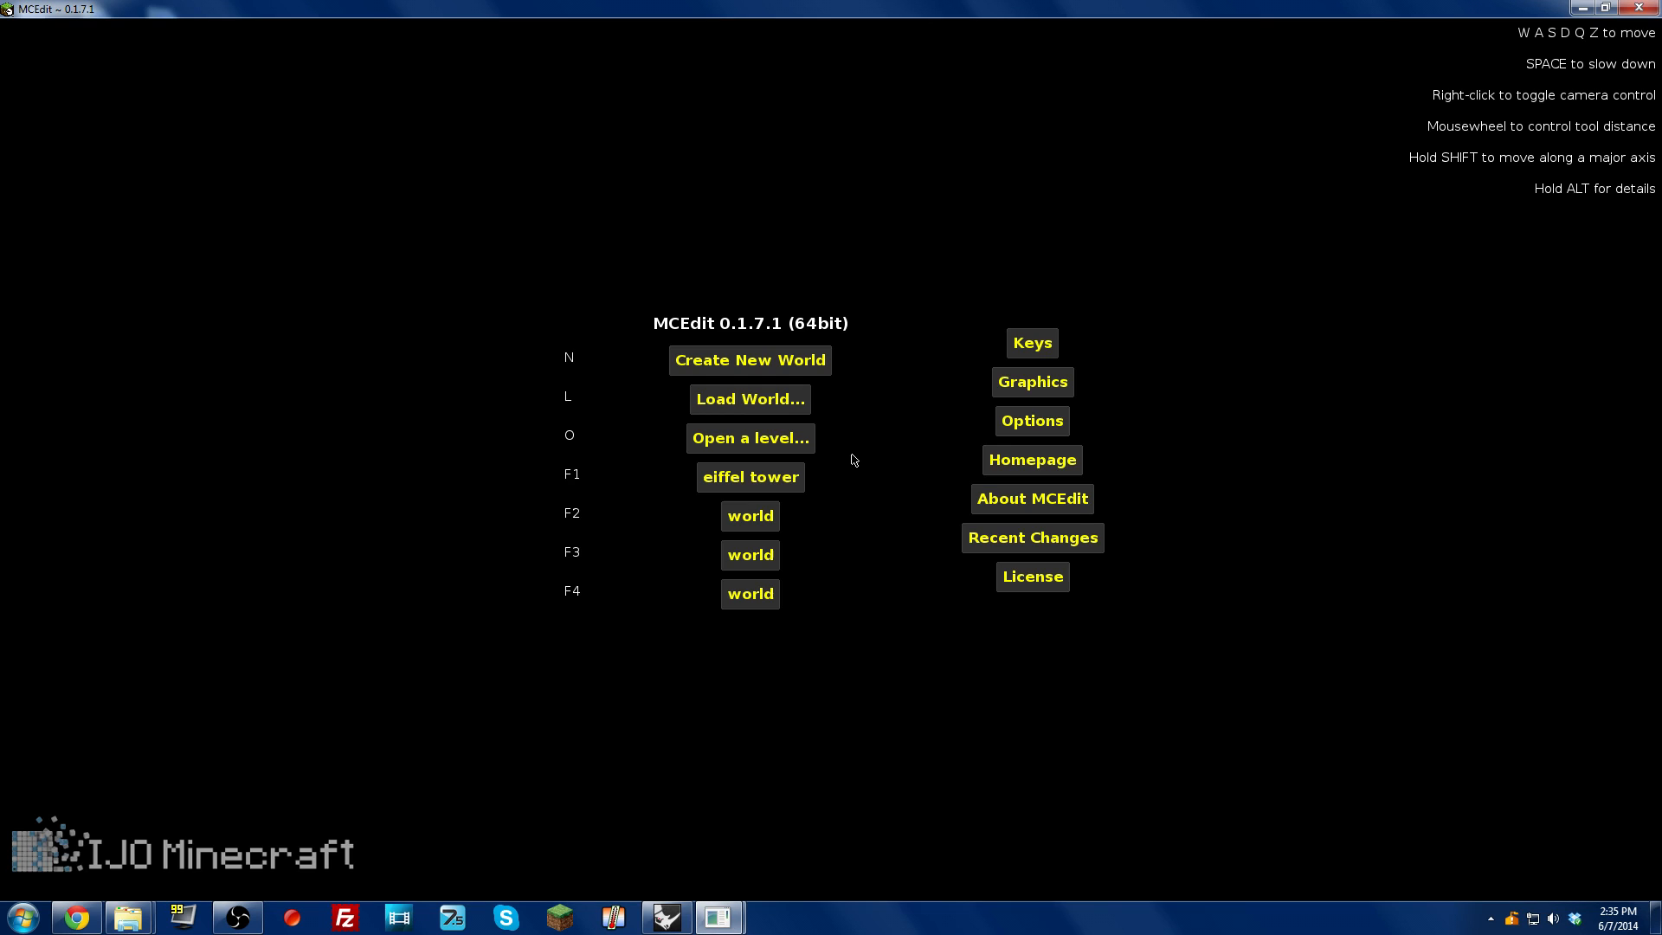
click(750, 399)
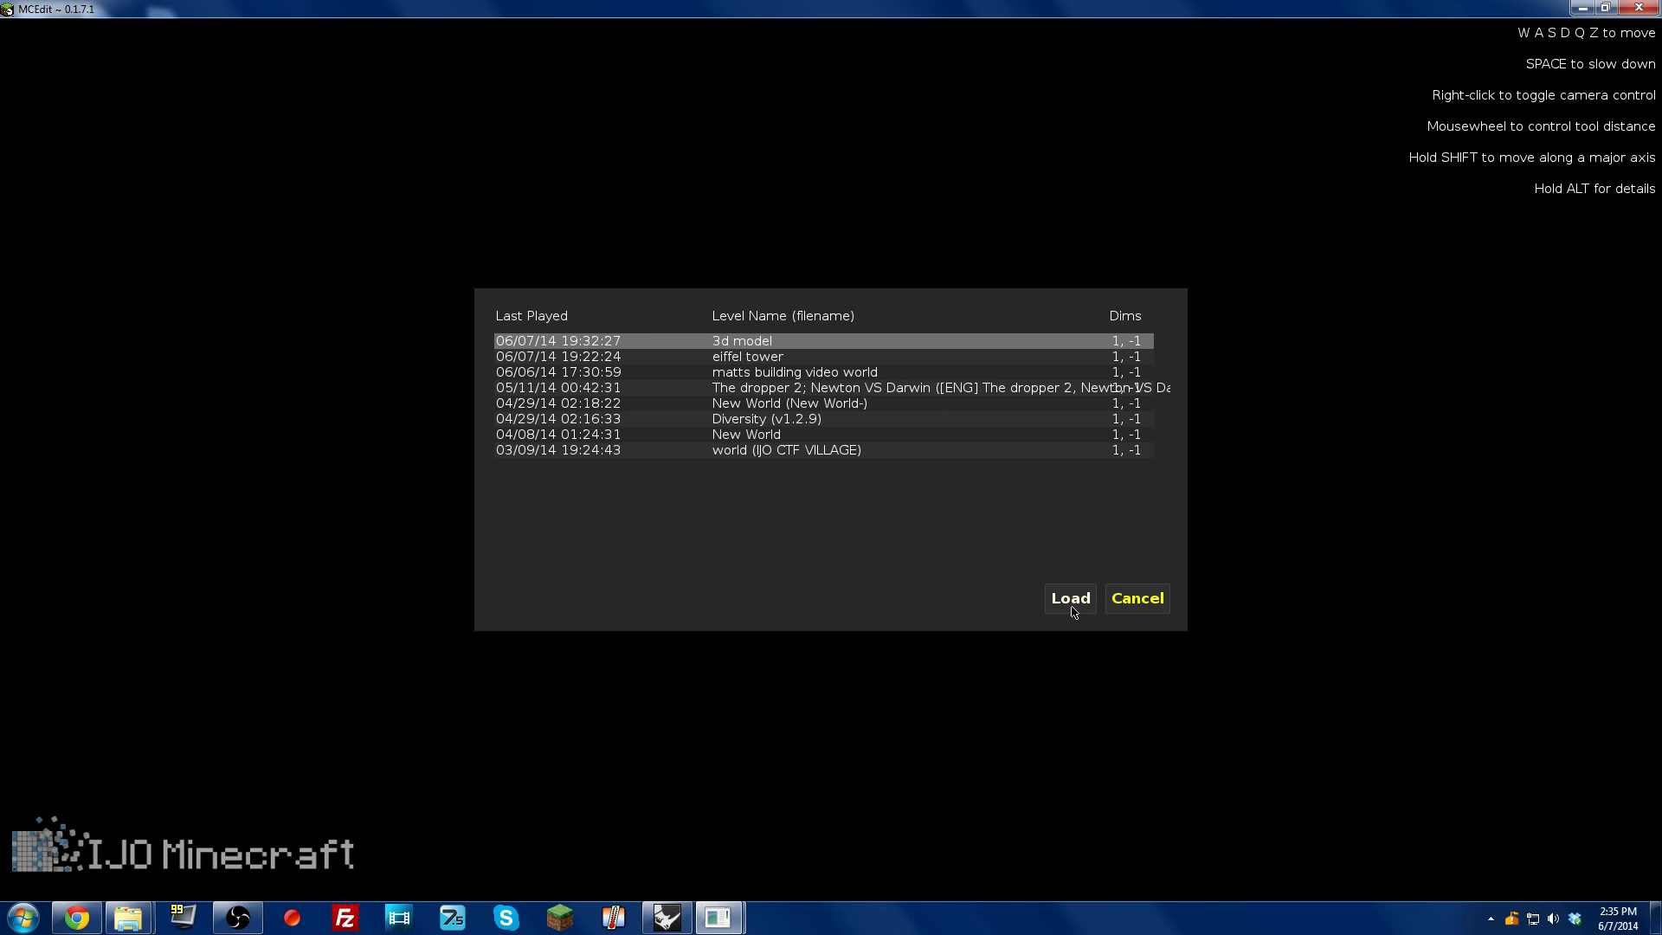
click(1068, 597)
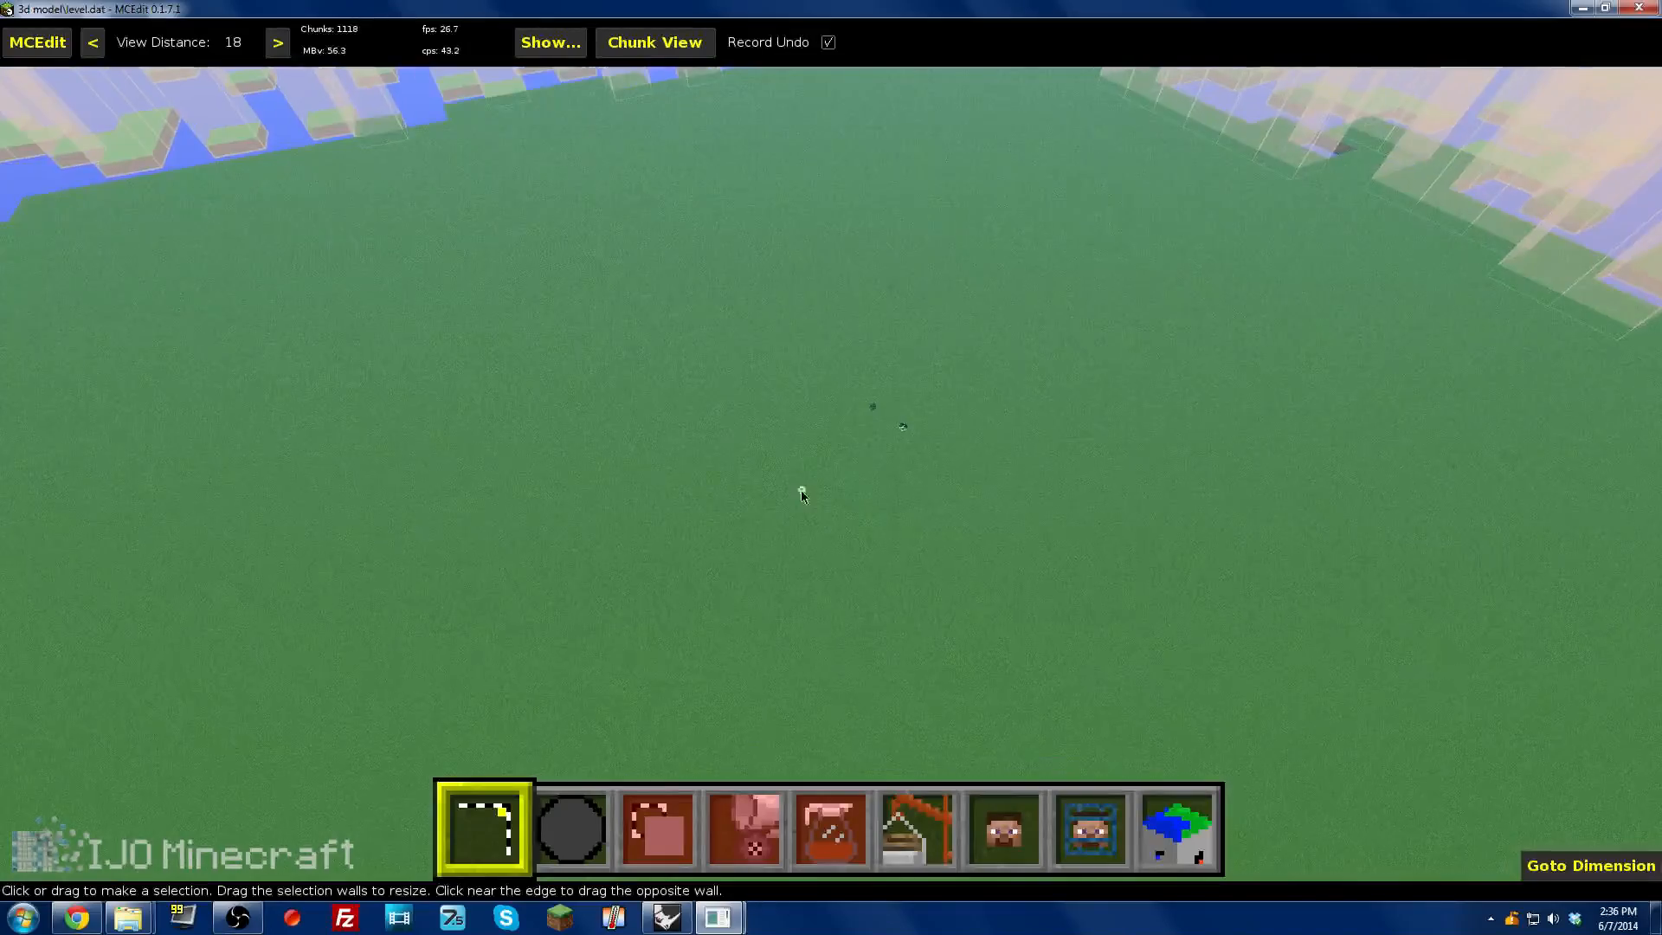
Step: Use the Import tool to bring up the schematic file picker
click(801, 495)
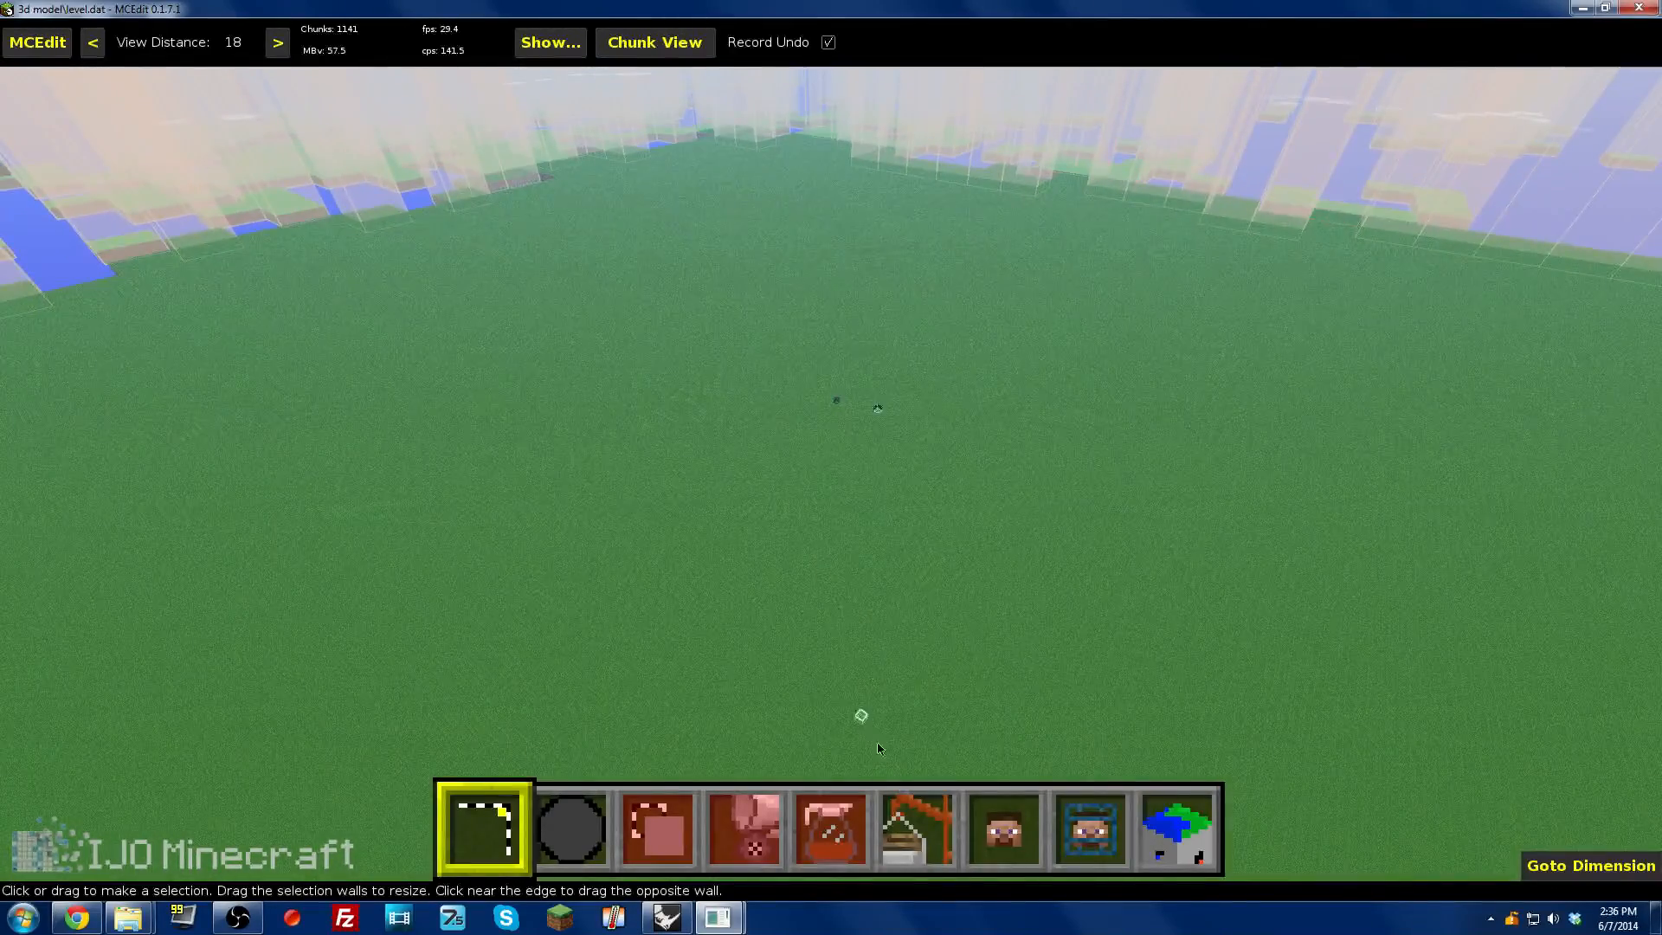
click(914, 827)
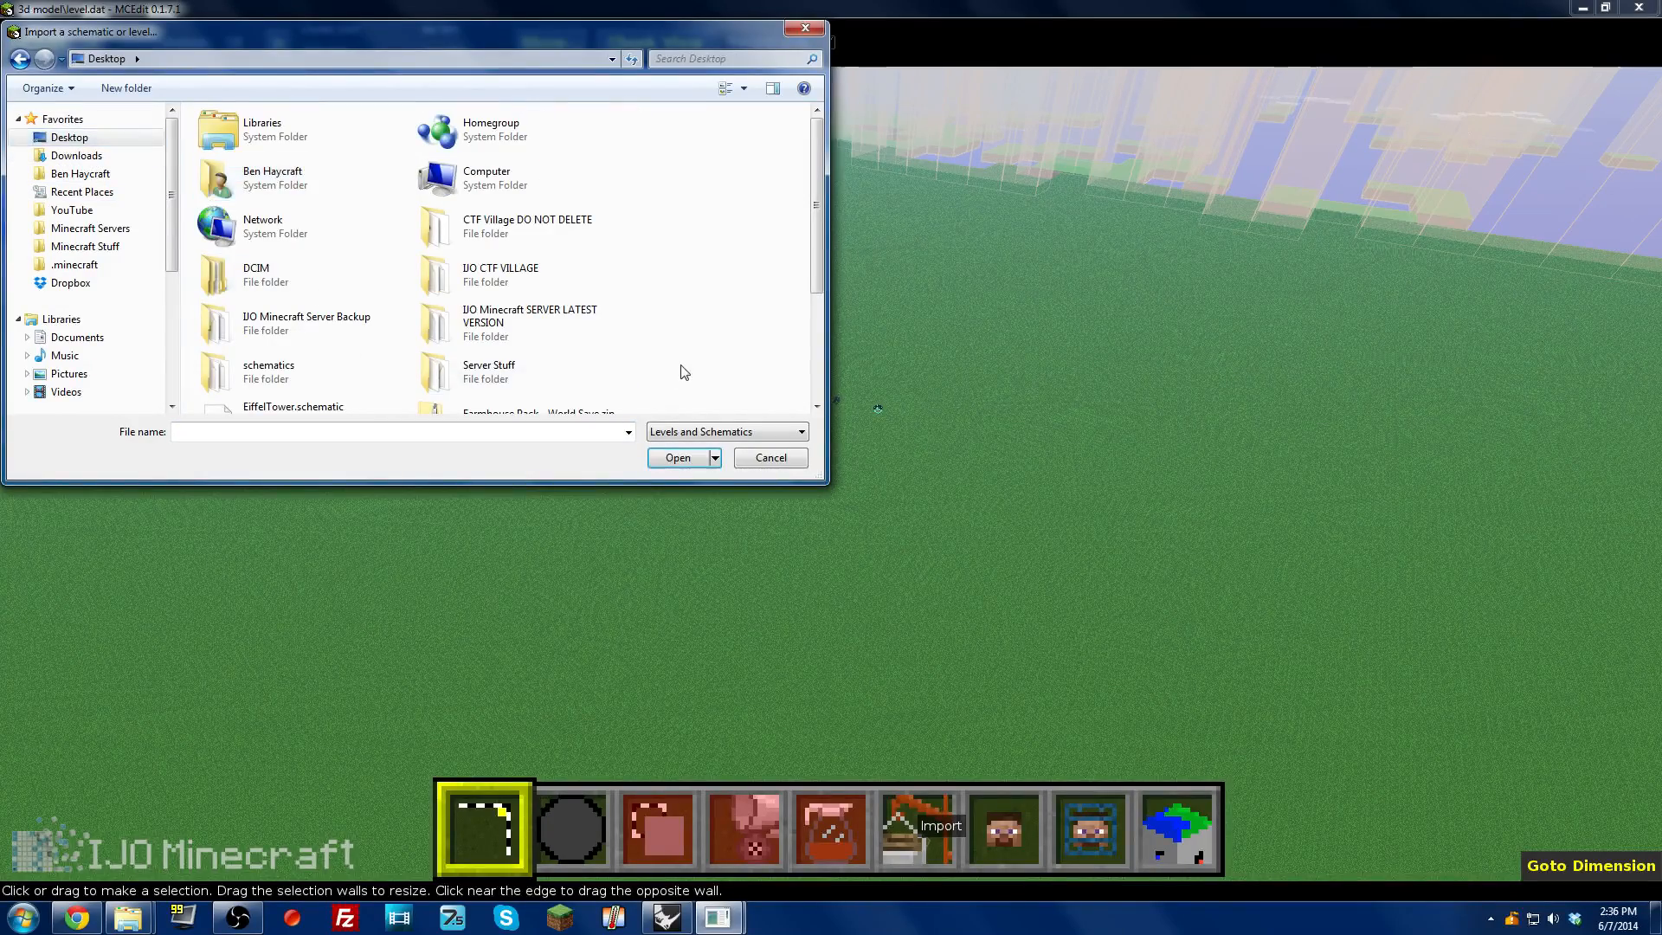
Step: Load EiffelTower.schematic from the Desktop as a placement preview on the flat ground
click(292, 291)
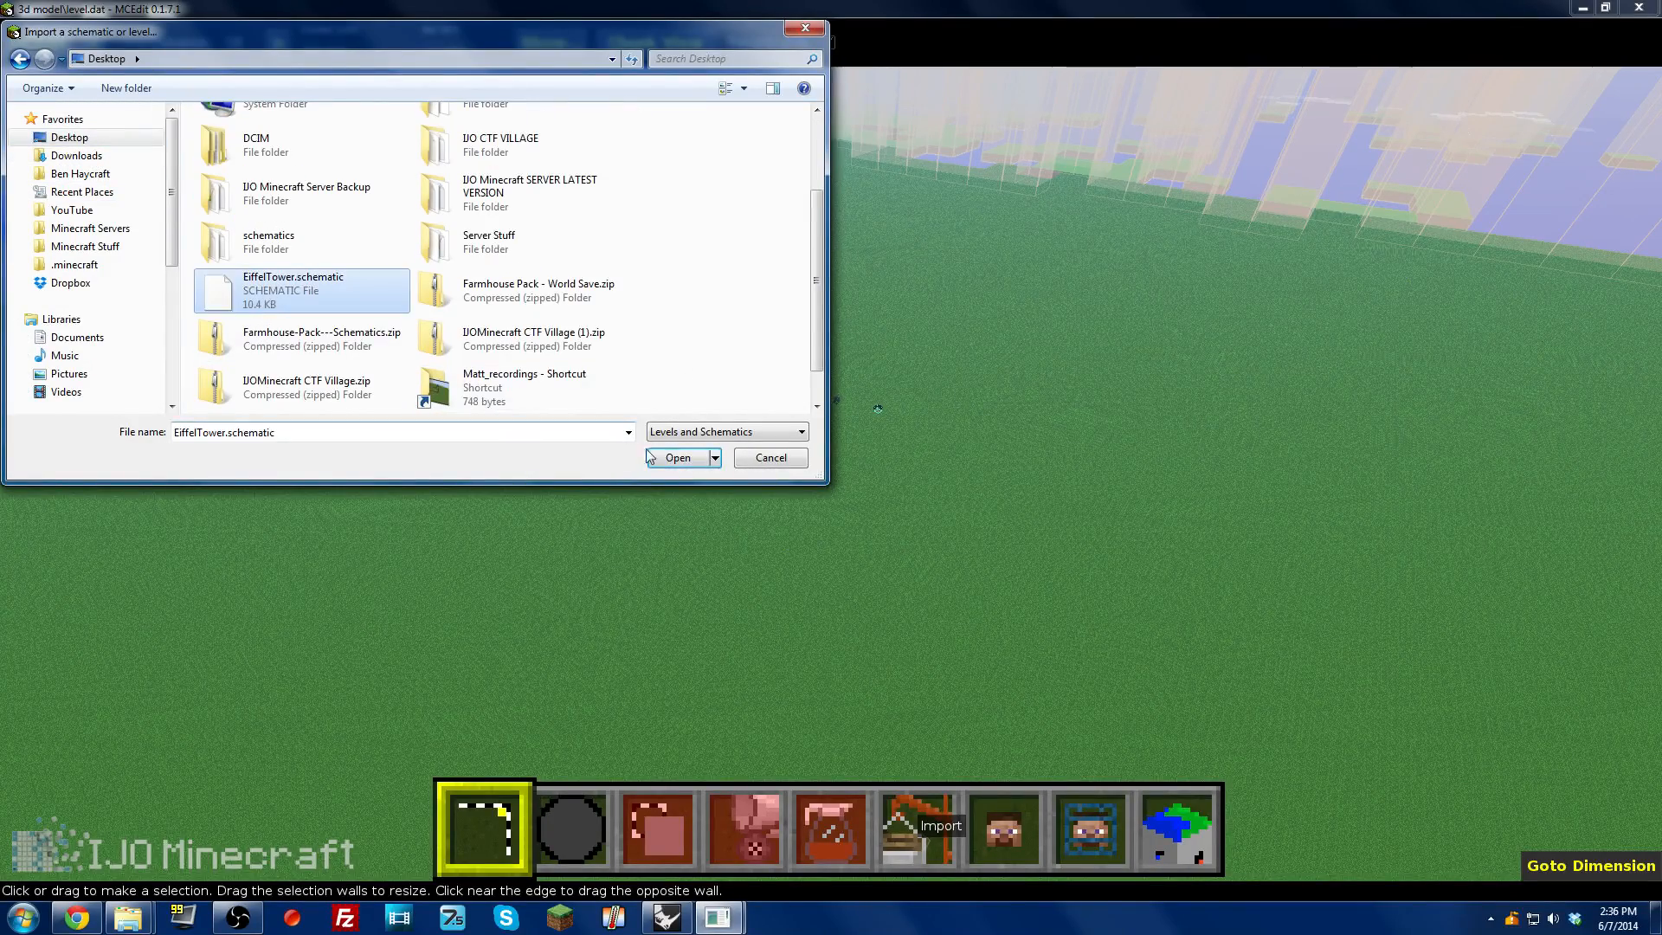
click(677, 457)
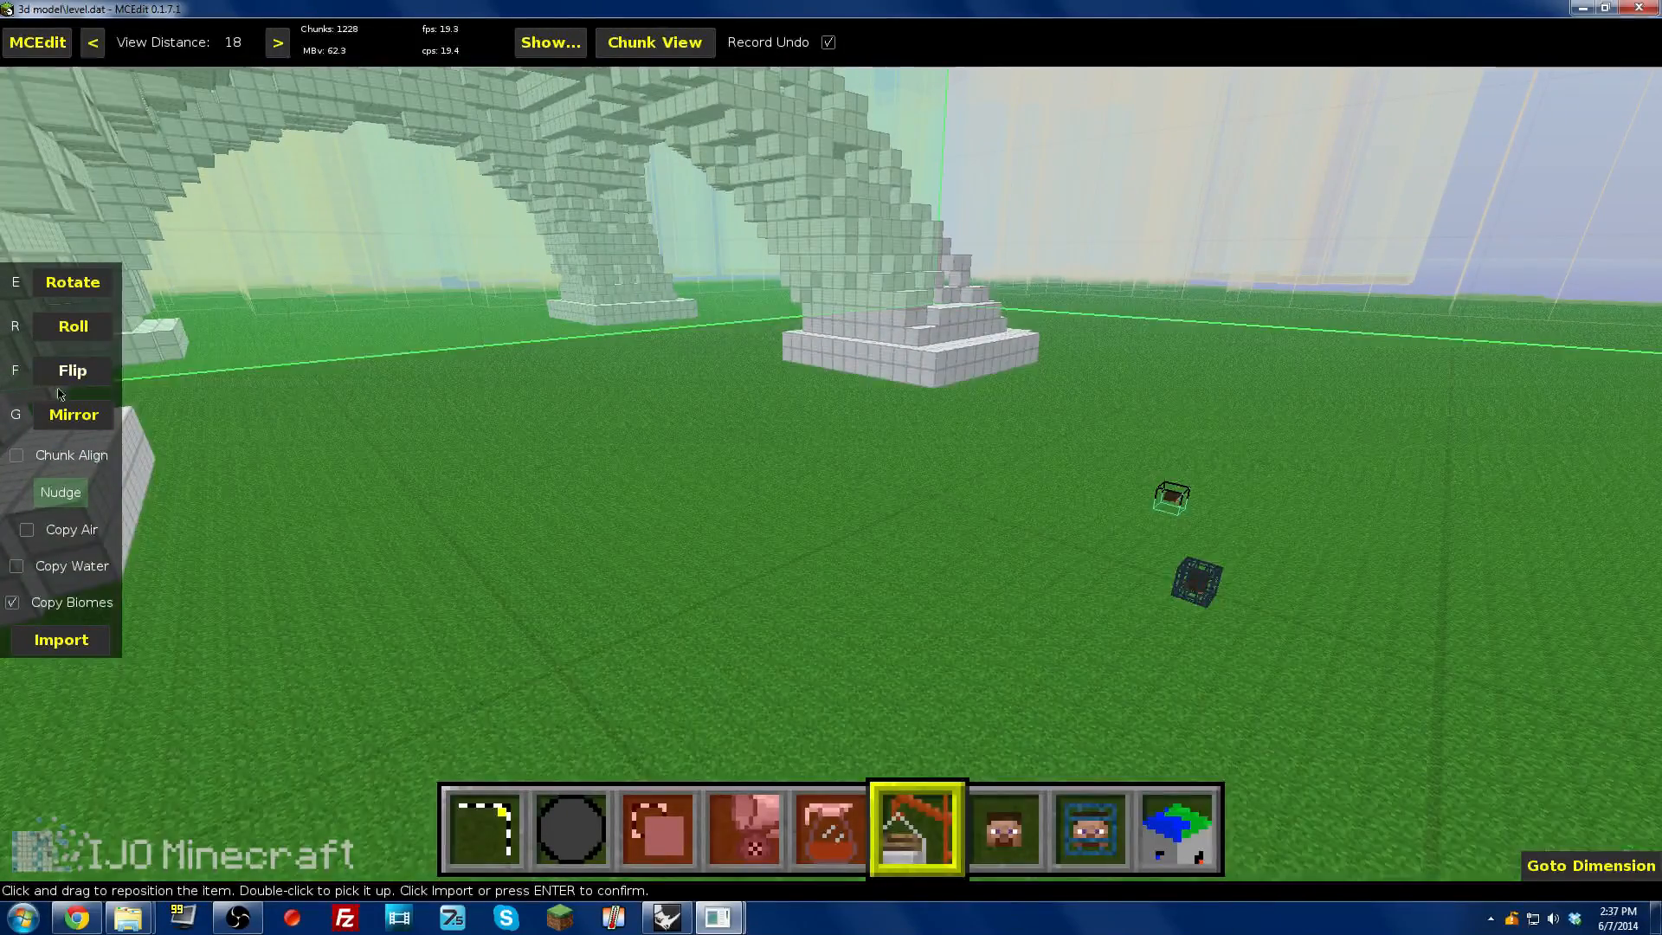
mouse_move(60, 492)
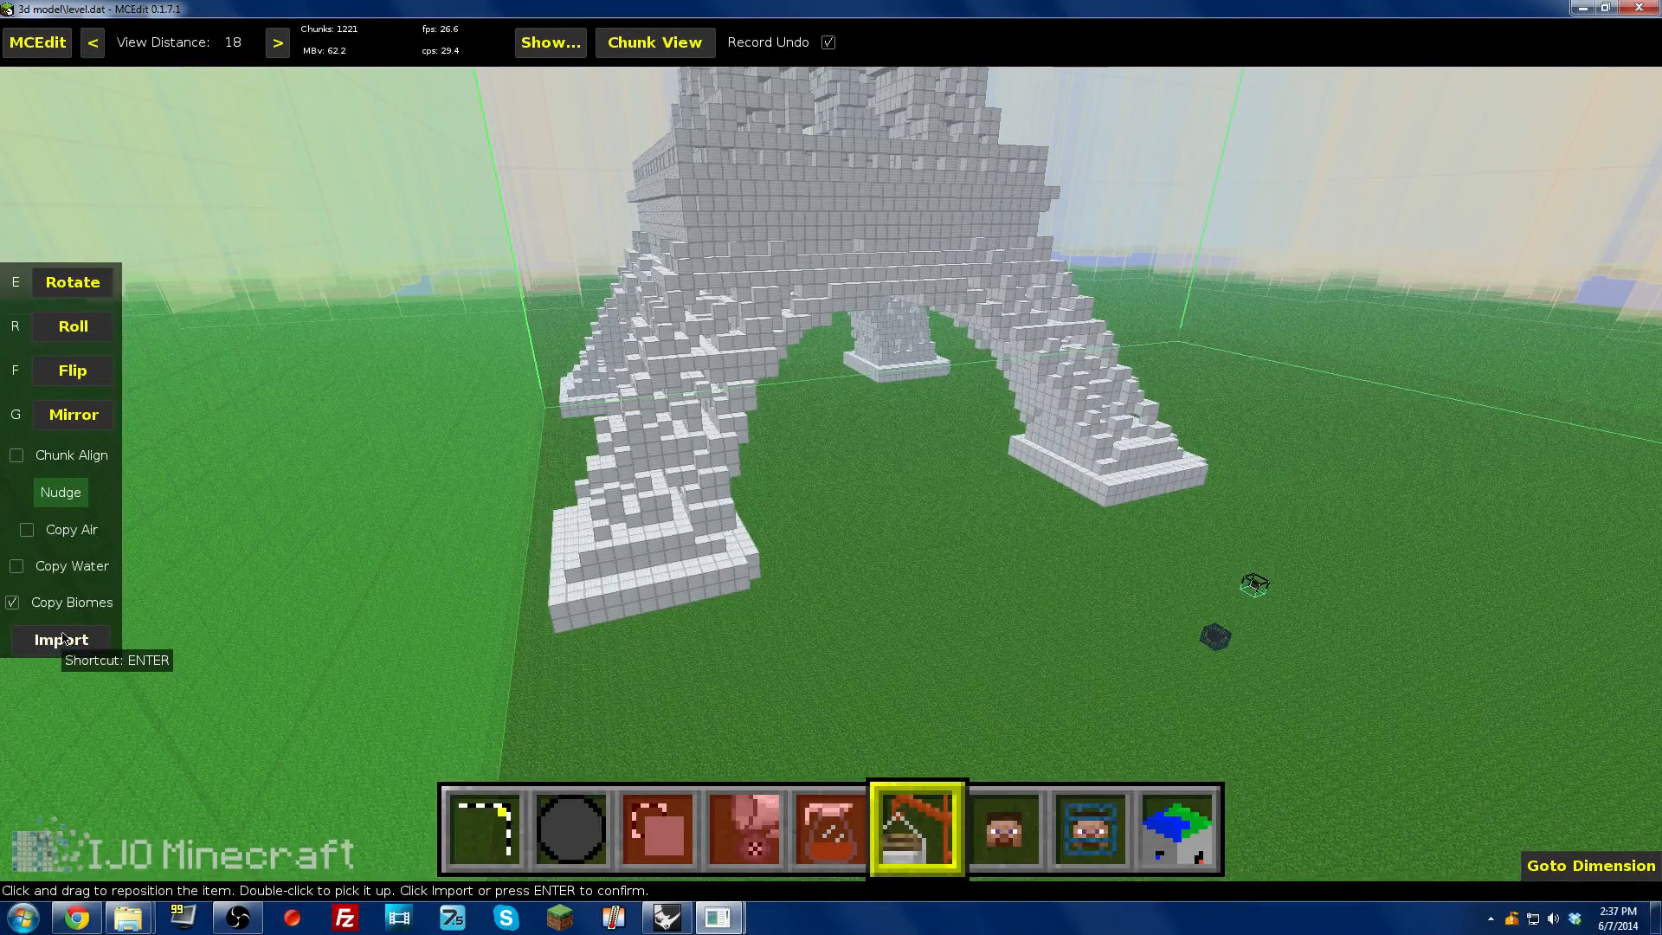
Step: Confirm the import so the white-block Eiffel Tower fills the 128x128x128 selection
click(61, 639)
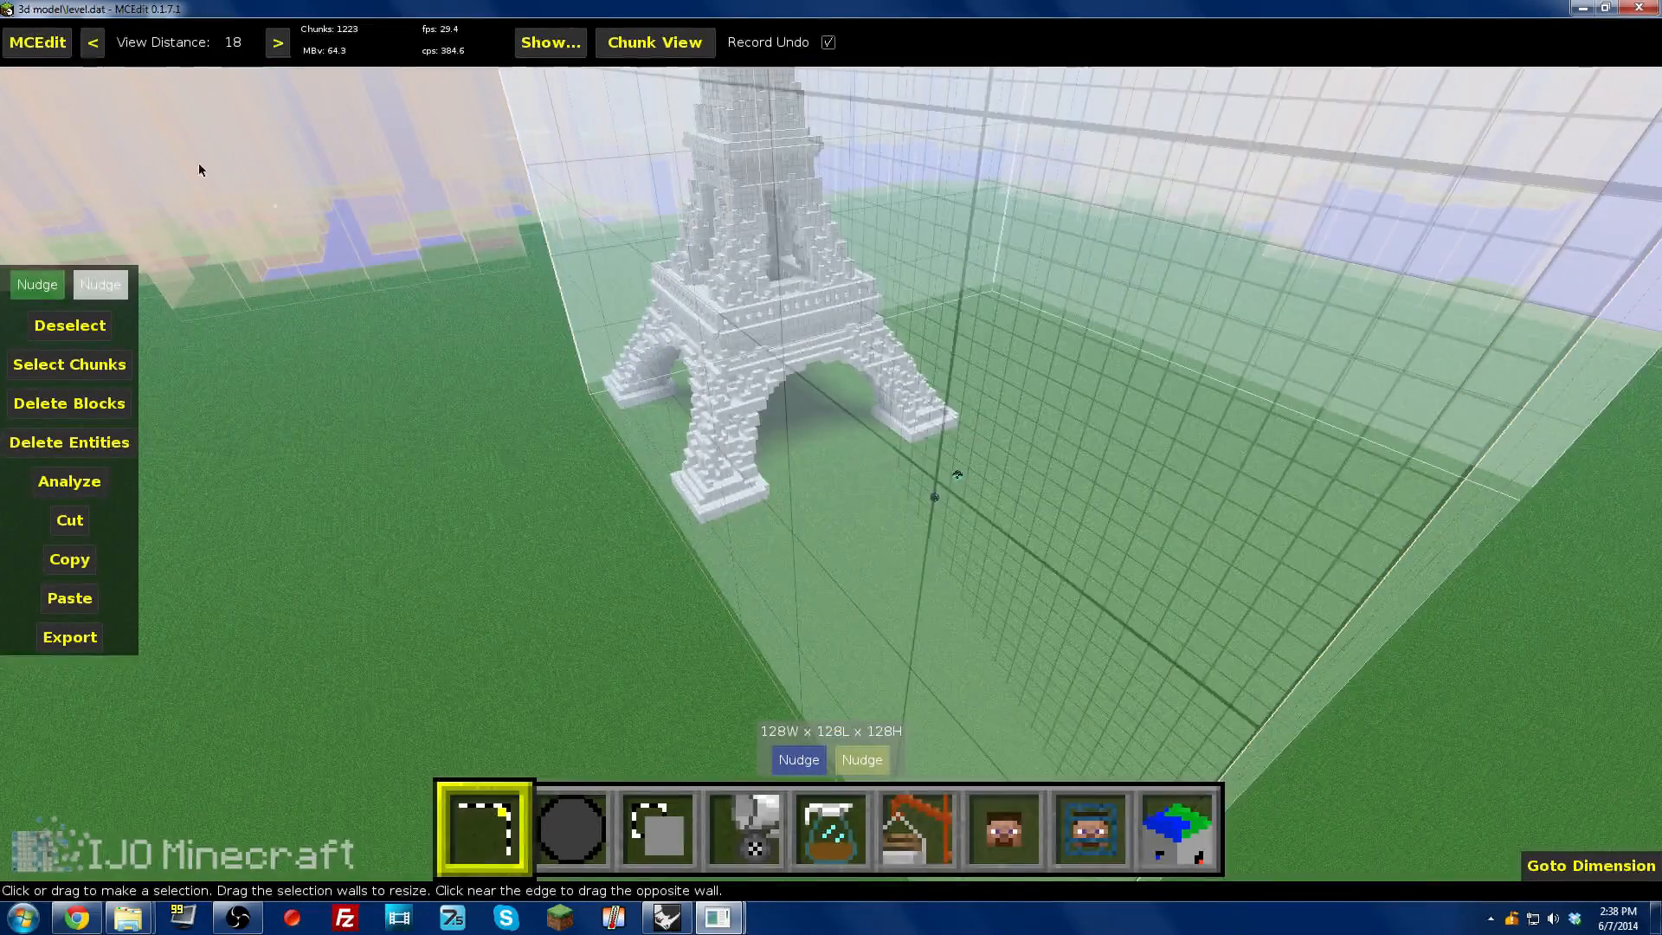
Step: Quit MCEdit and bring up the Minecraft launcher for version 1.7.9
click(36, 42)
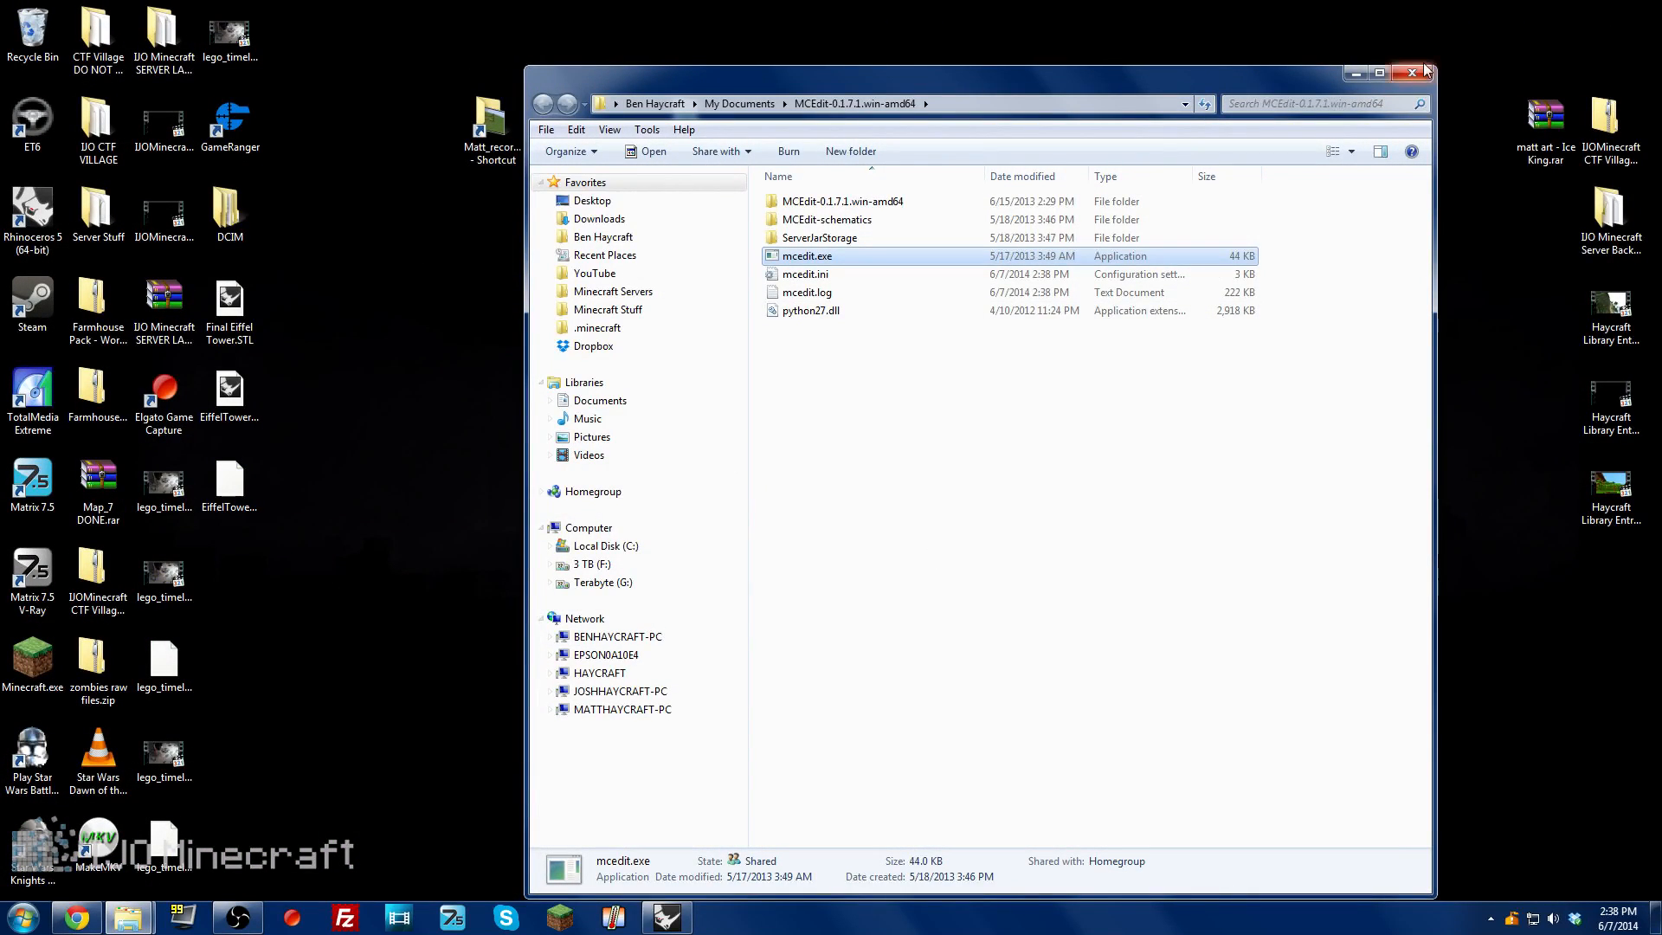
click(1413, 72)
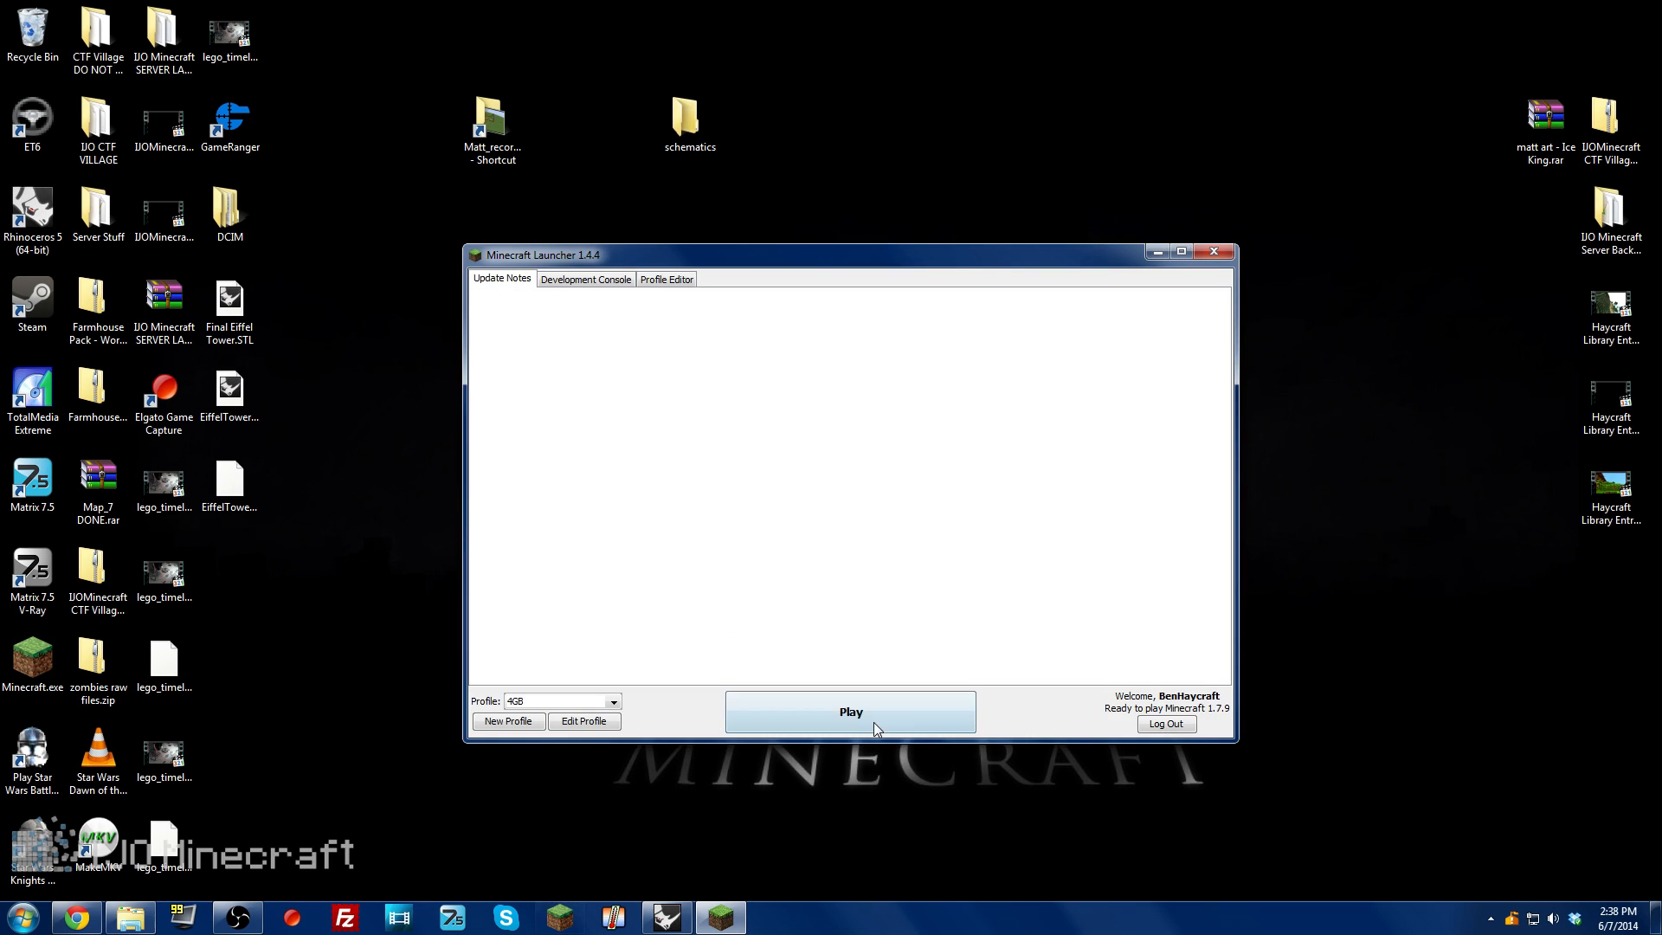
Step: Launch Minecraft and head to Singleplayer to load the 3d model world
click(850, 712)
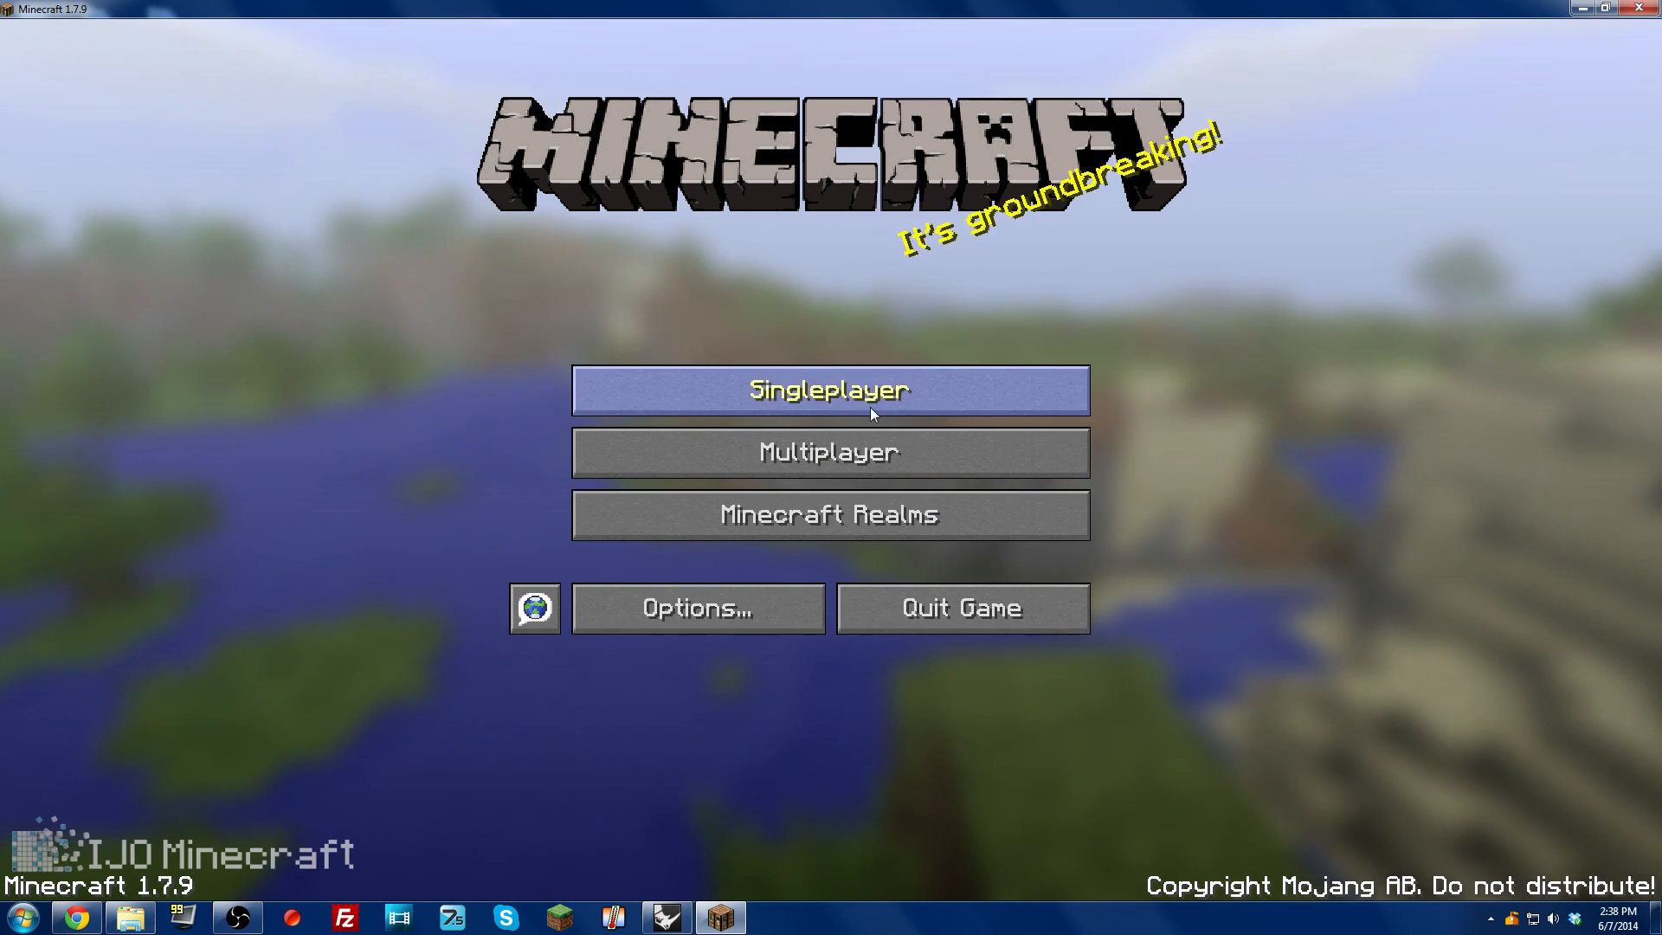
click(830, 389)
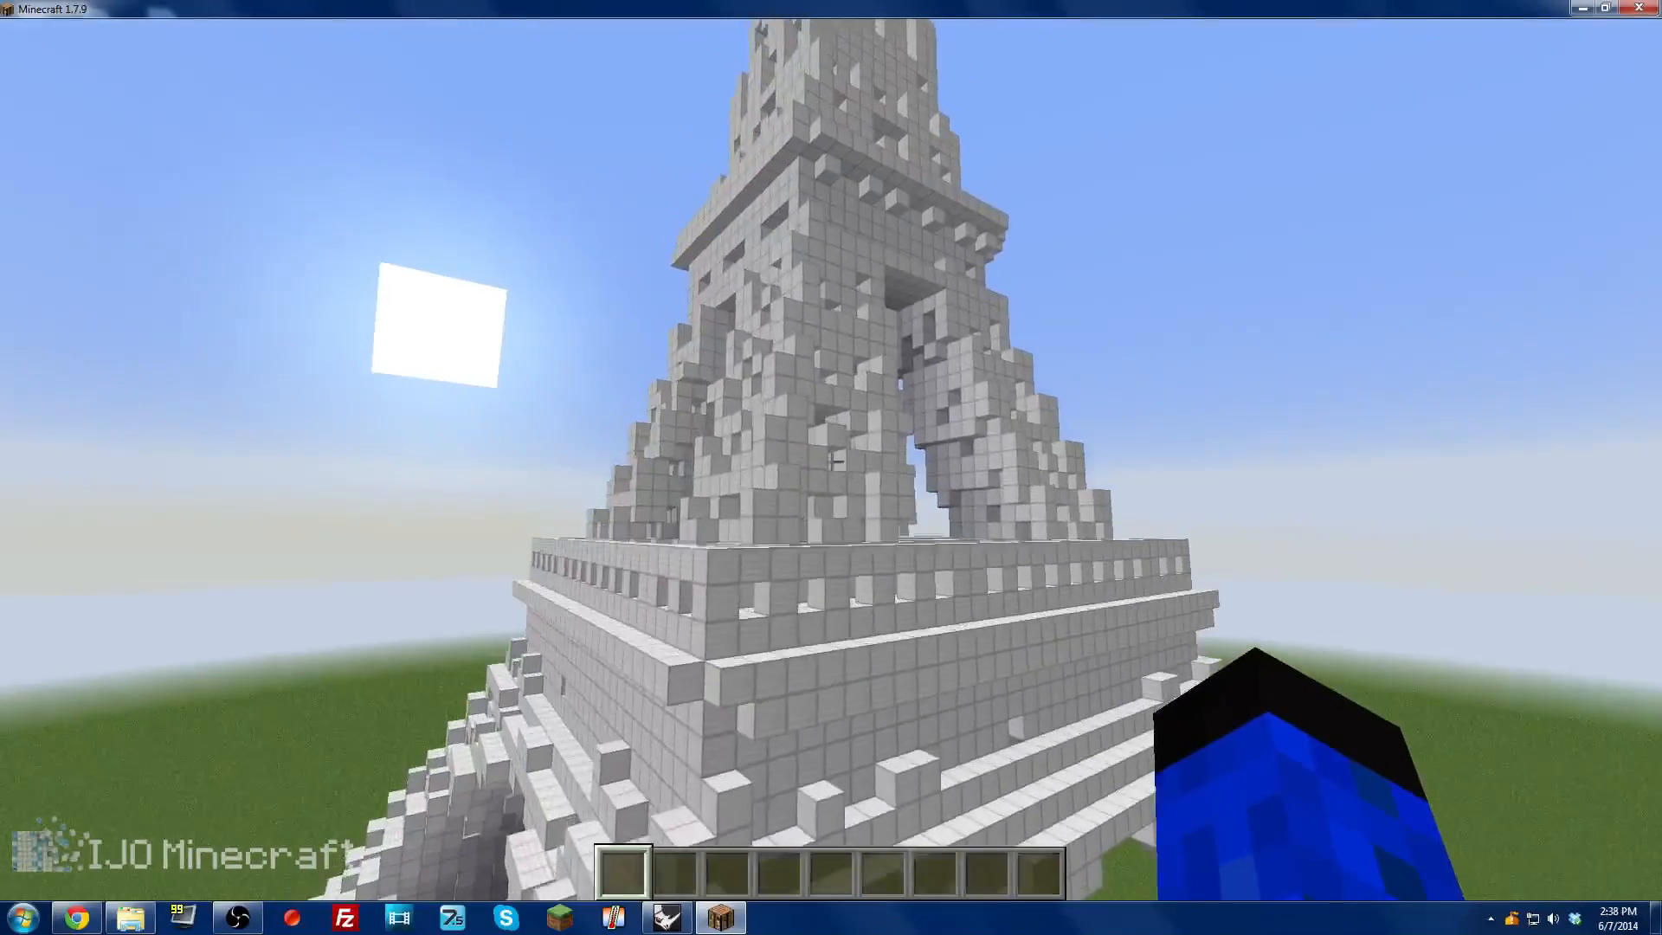
mouse_move(831, 462)
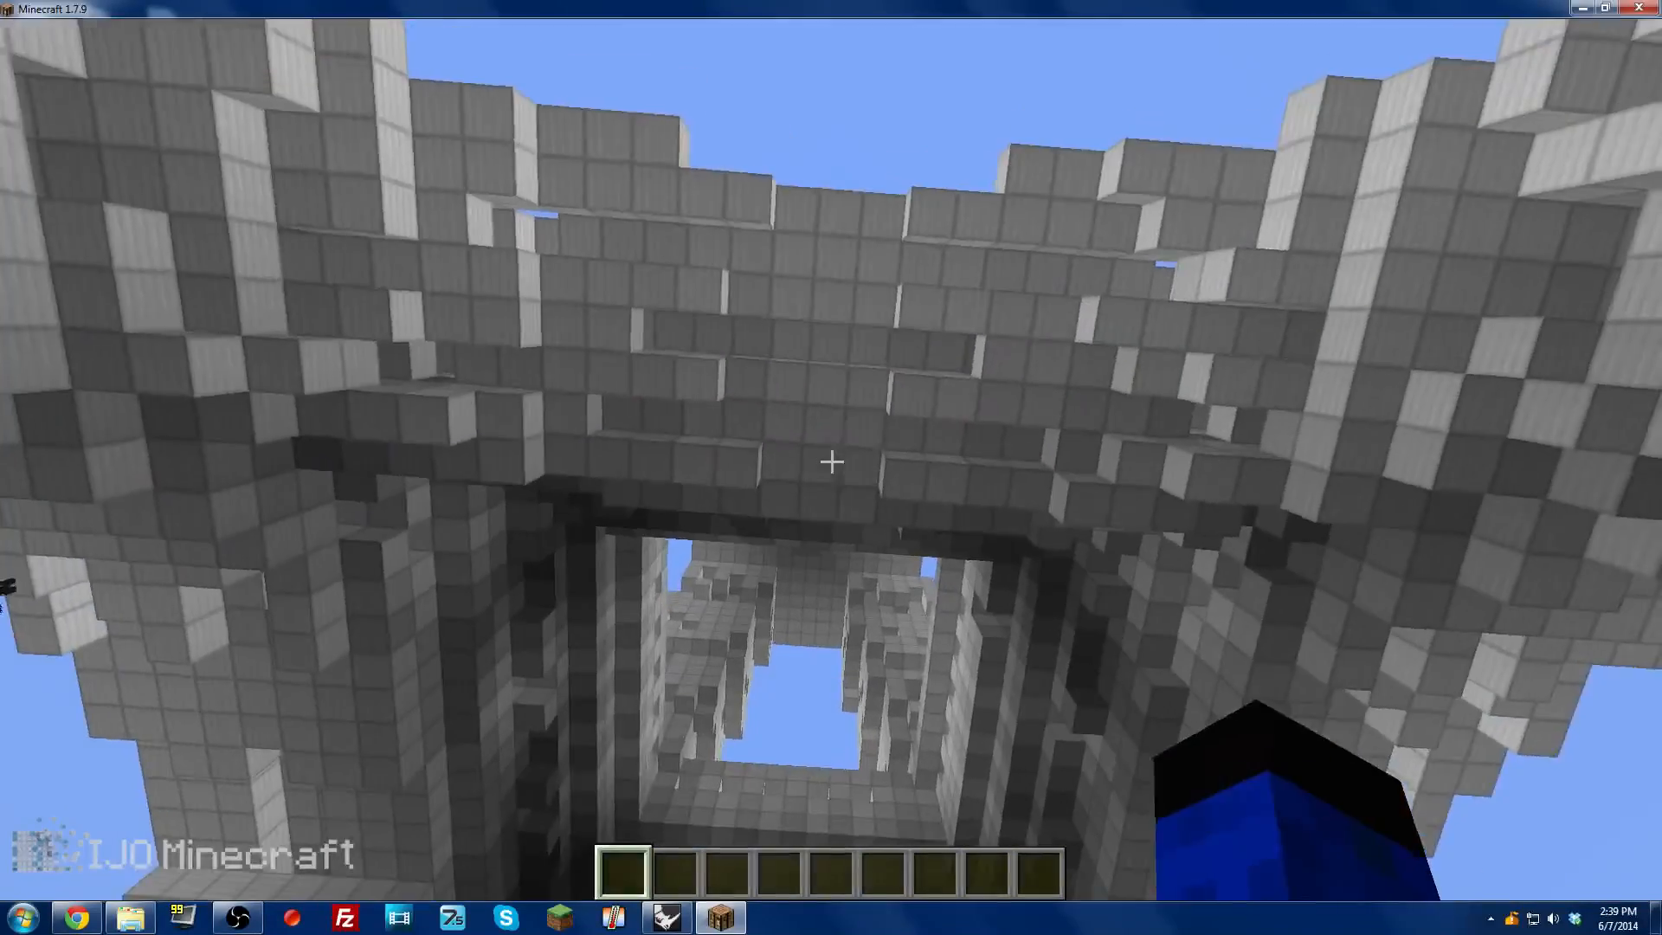
mouse_move(831, 461)
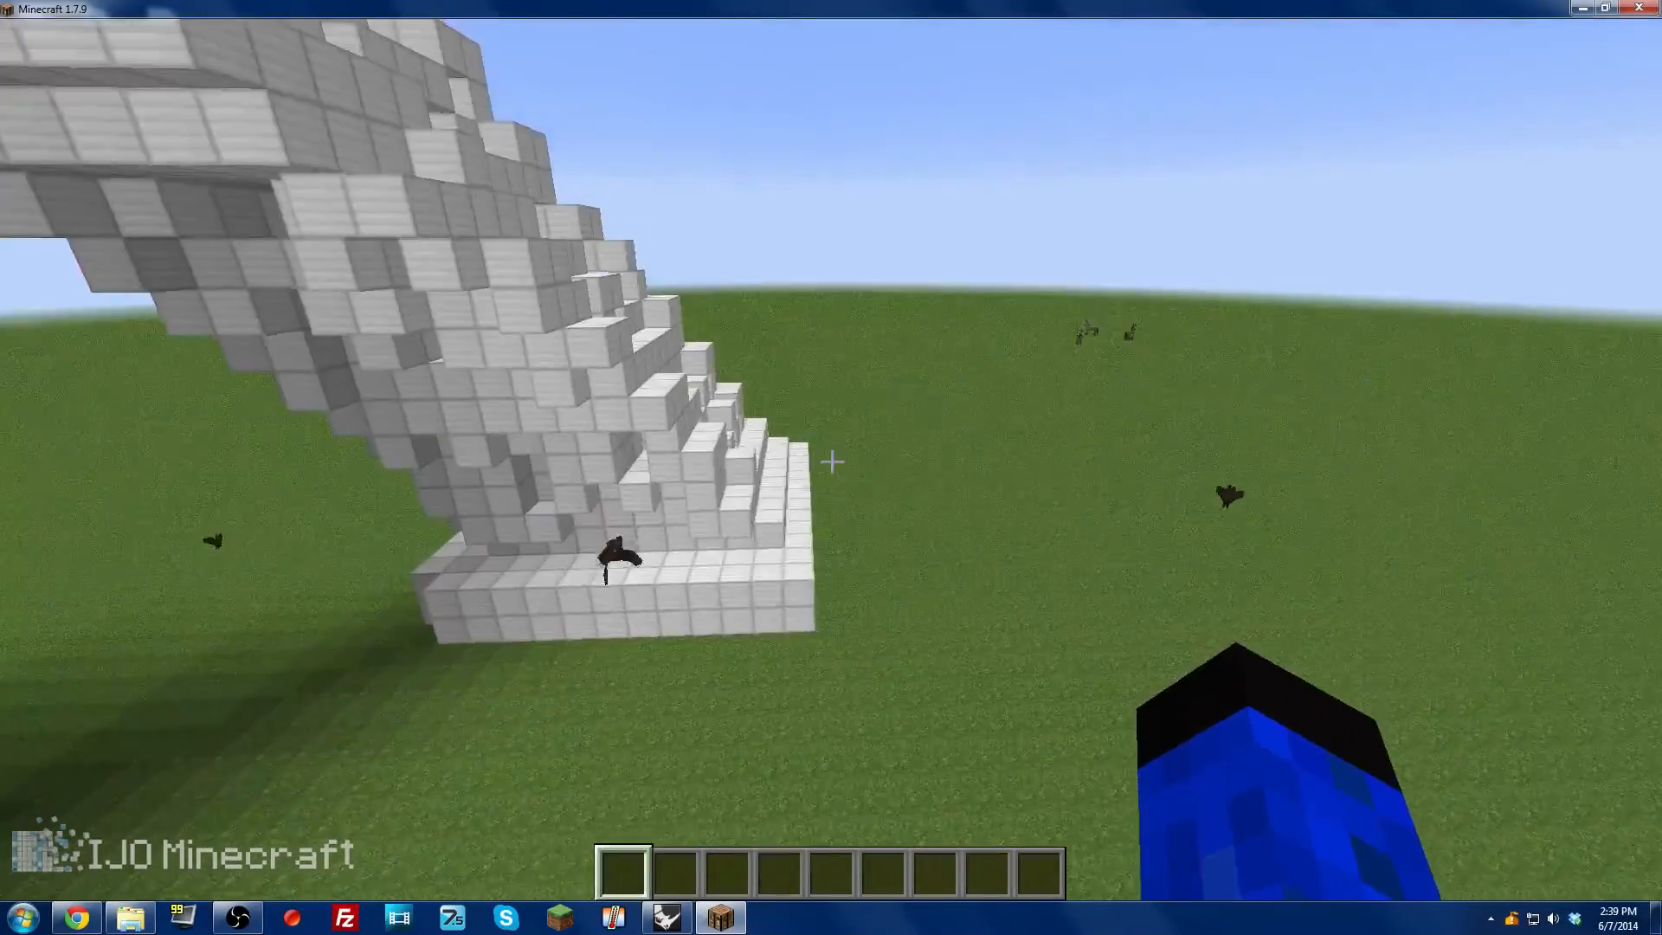